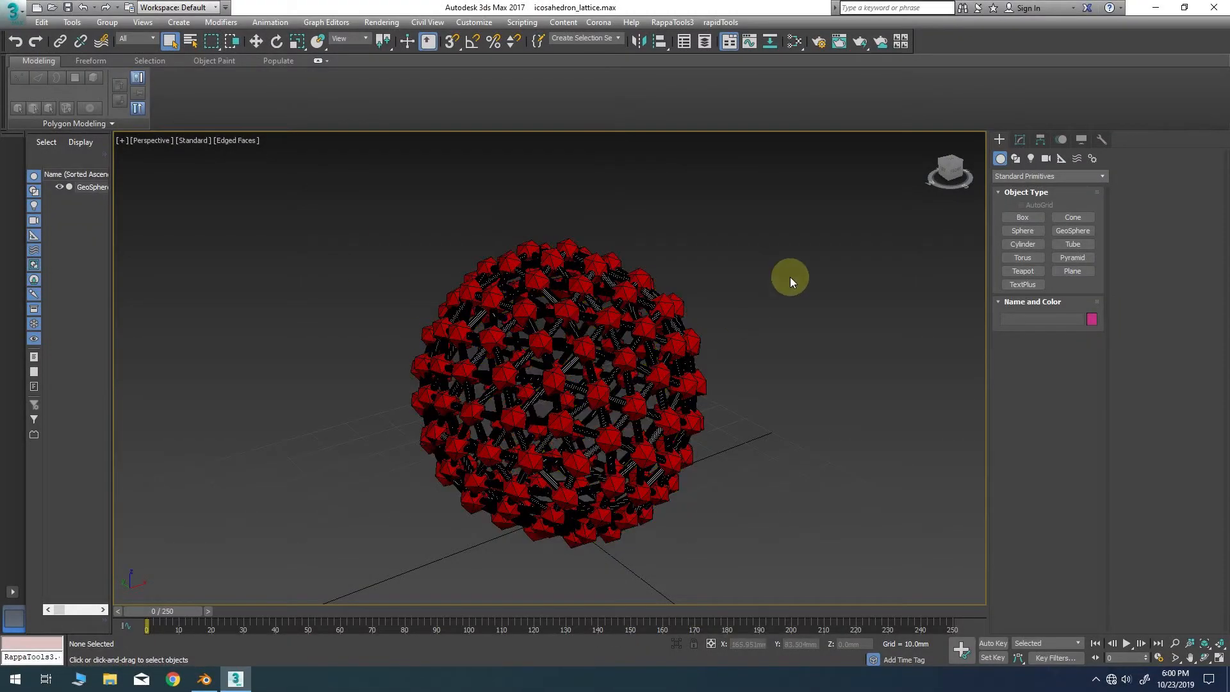
{"action": "mouse_move", "coordinate": [787, 281]}
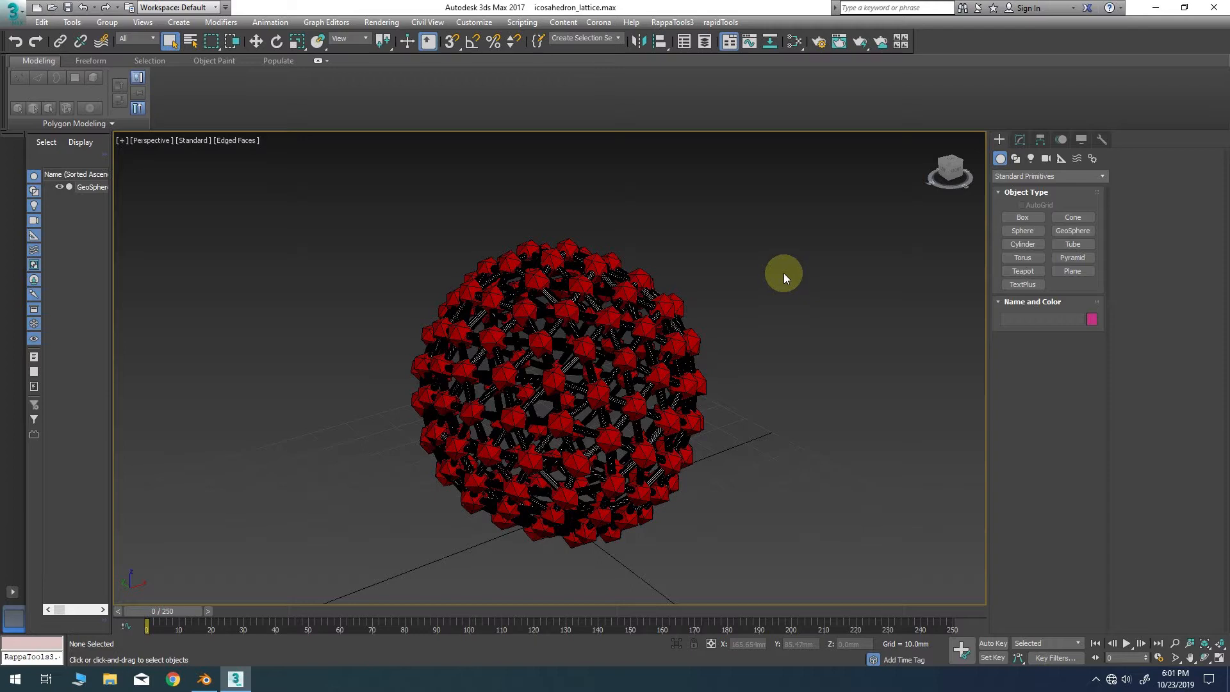
{"action": "mouse_move", "coordinate": [708, 402]}
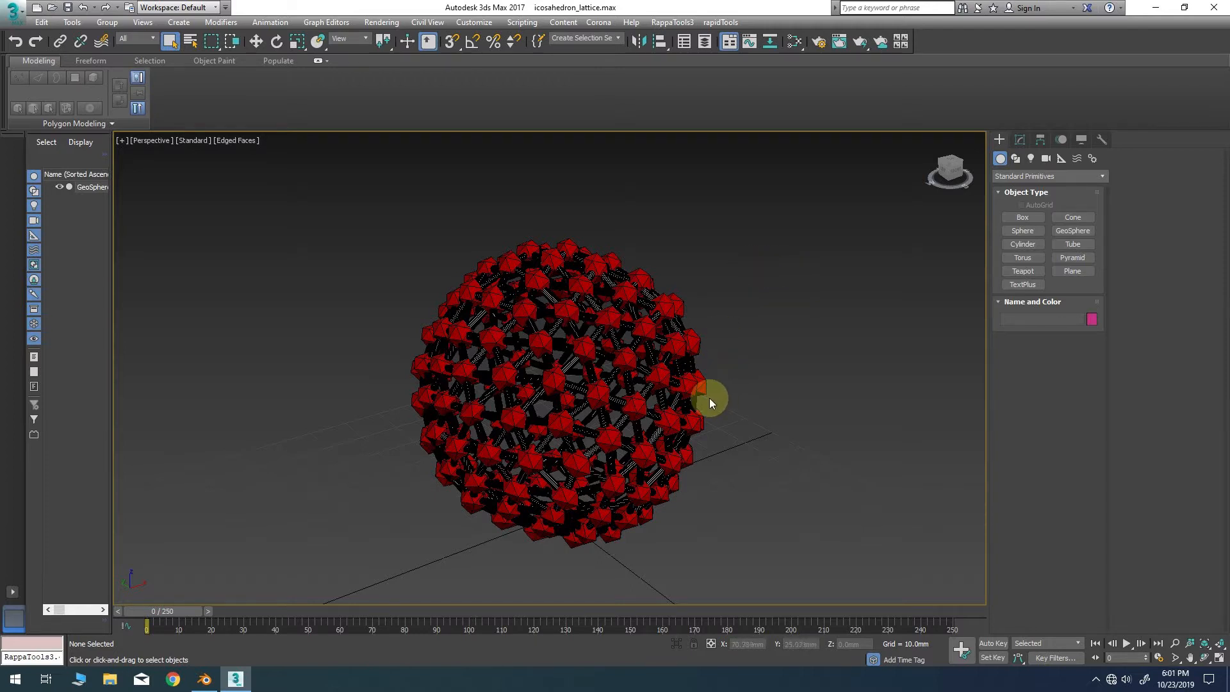
{"action": "mouse_move", "coordinate": [748, 388]}
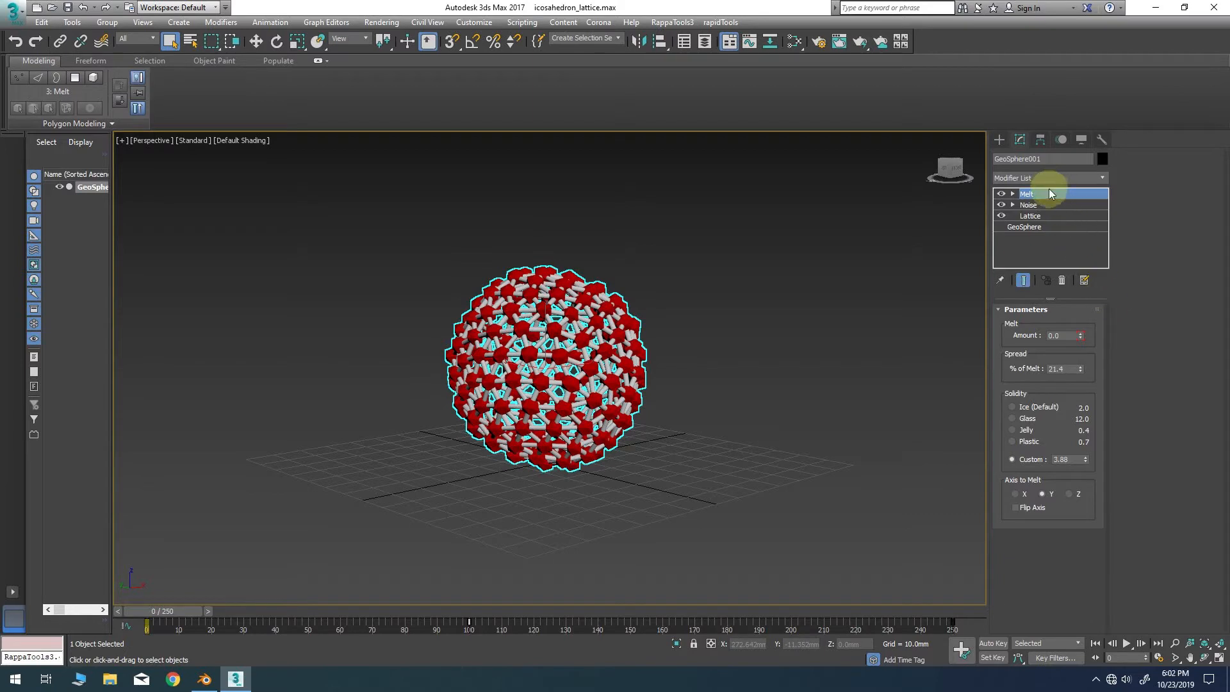
{"action": "mouse_move", "coordinate": [1038, 230]}
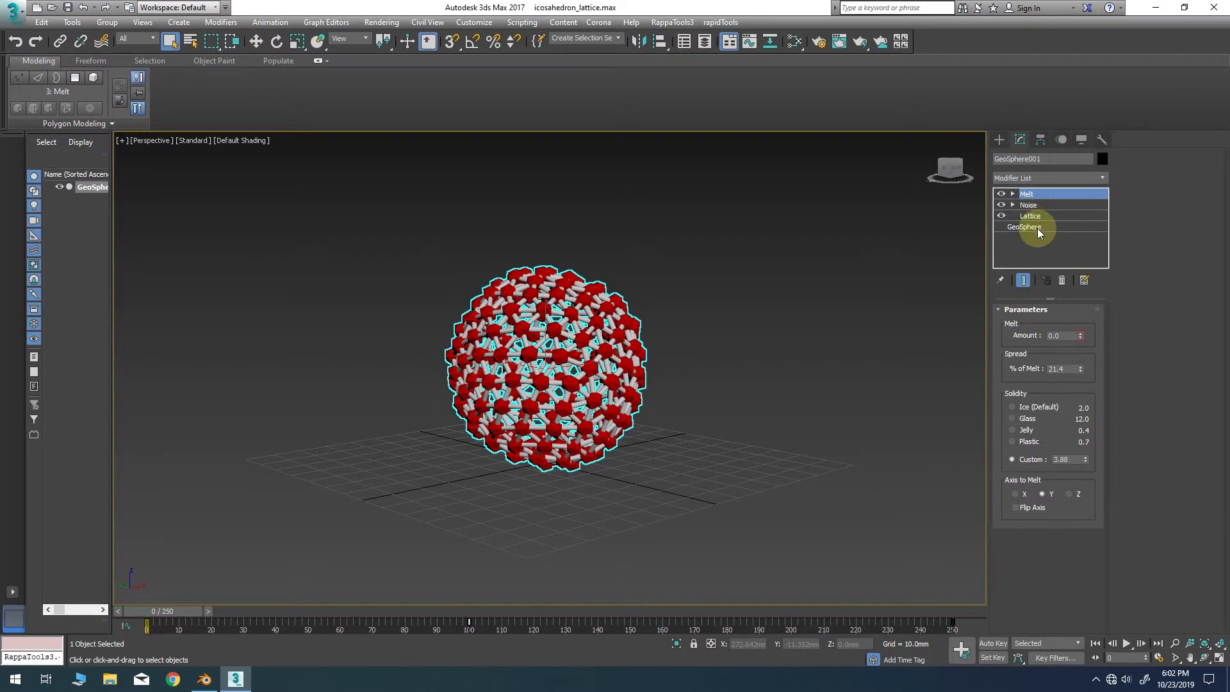
{"action": "mouse_move", "coordinate": [1006, 239]}
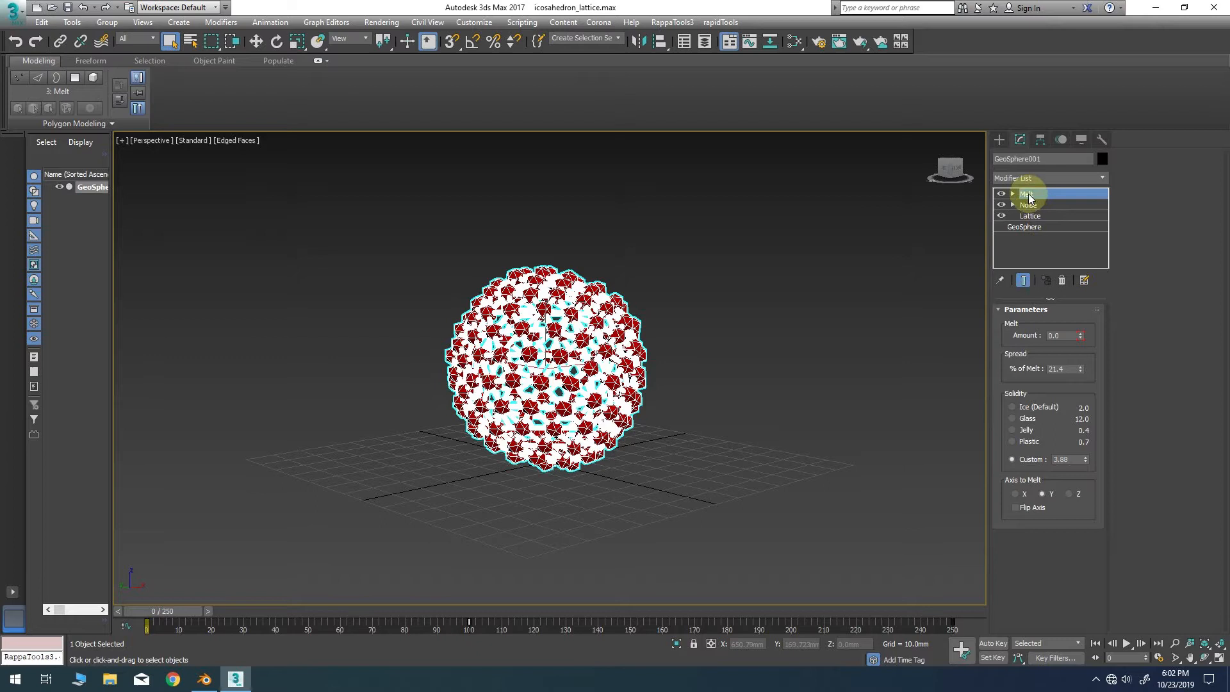
- Review the sphere's modifier stack: Melt, Noise, Lattice and the base geosphere settings
{"action": "left_click", "coordinate": [1027, 193]}
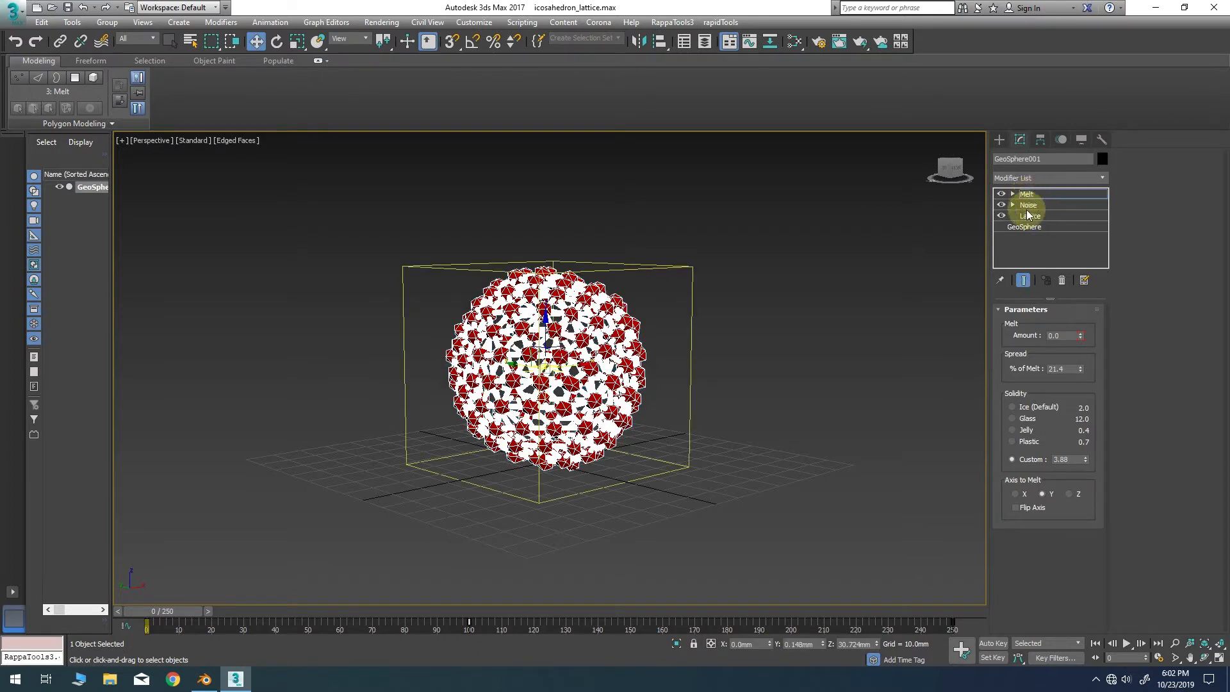
{"action": "left_click", "coordinate": [1027, 205]}
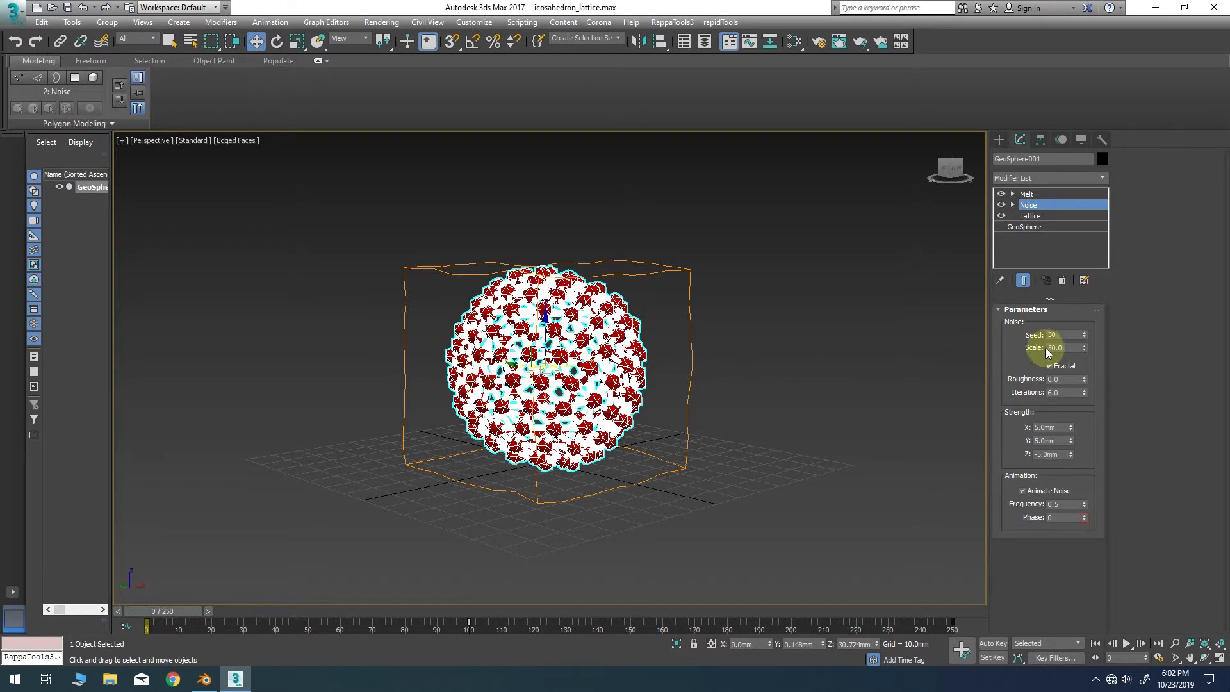
{"action": "mouse_move", "coordinate": [1047, 518]}
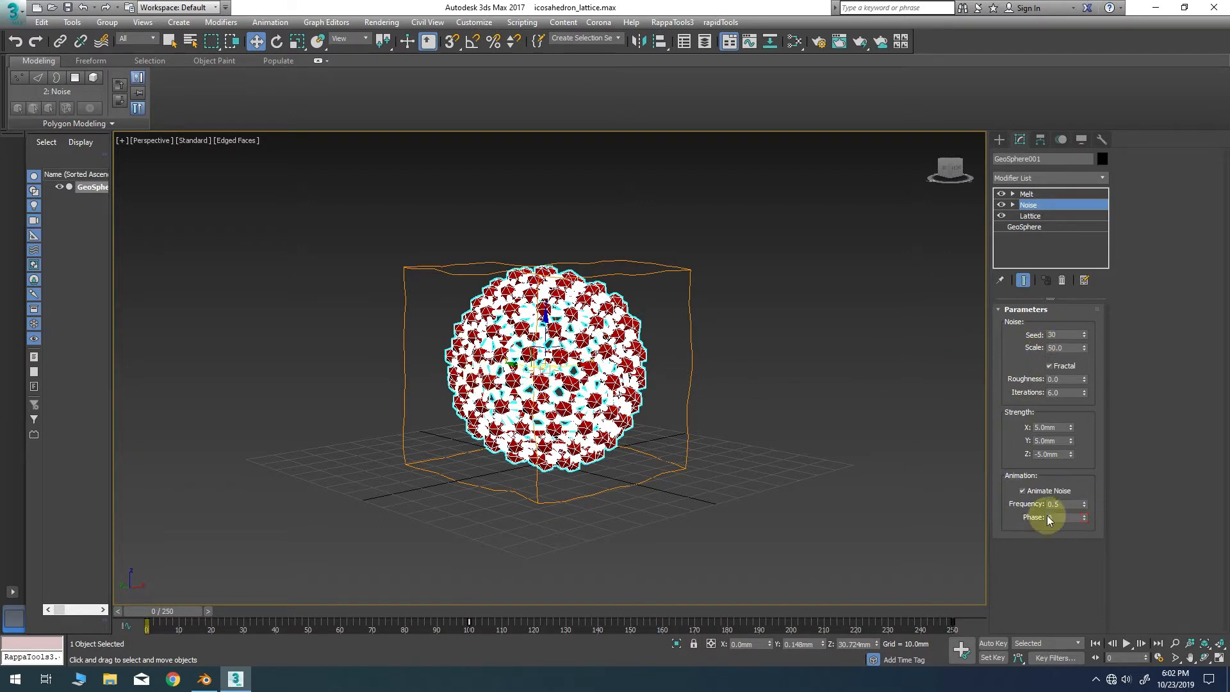
{"action": "left_click", "coordinate": [1030, 216]}
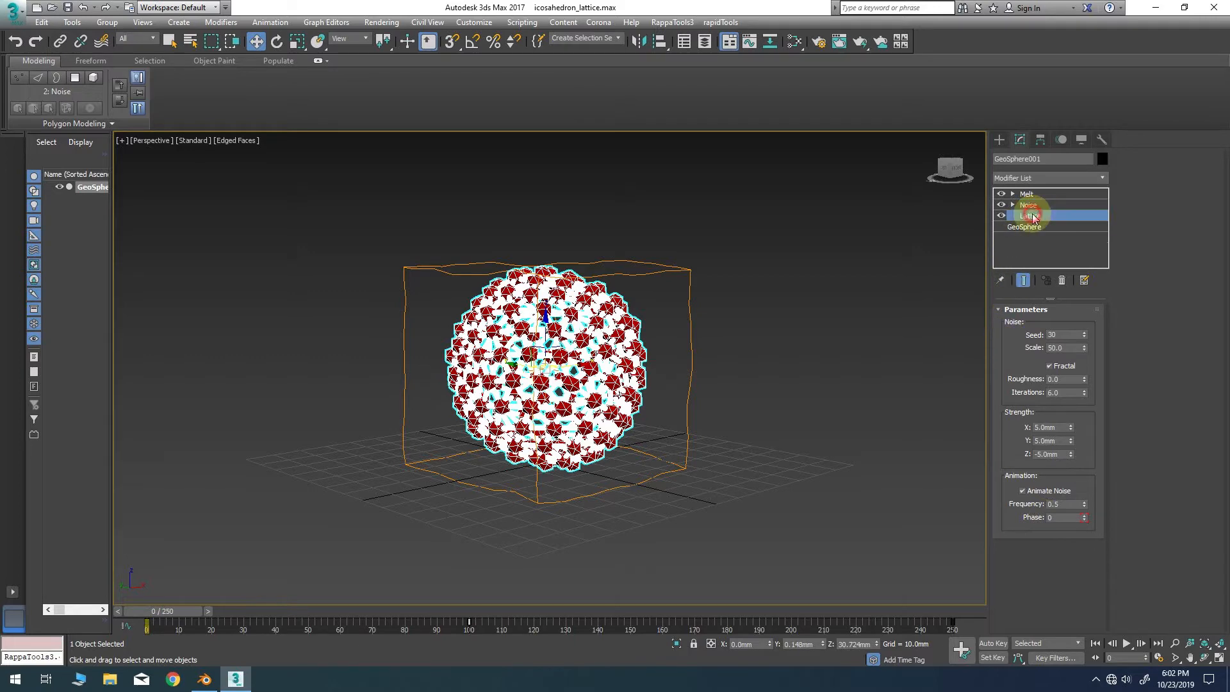
{"action": "left_click", "coordinate": [1029, 216]}
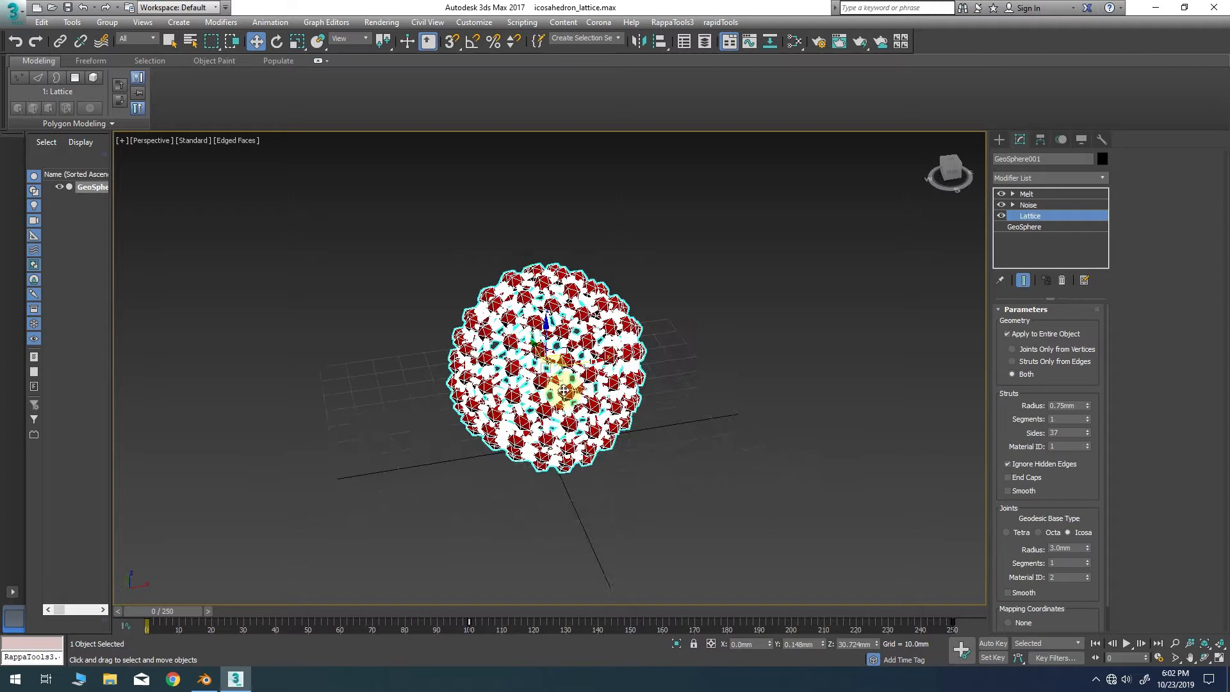
{"action": "left_click", "coordinate": [1031, 226]}
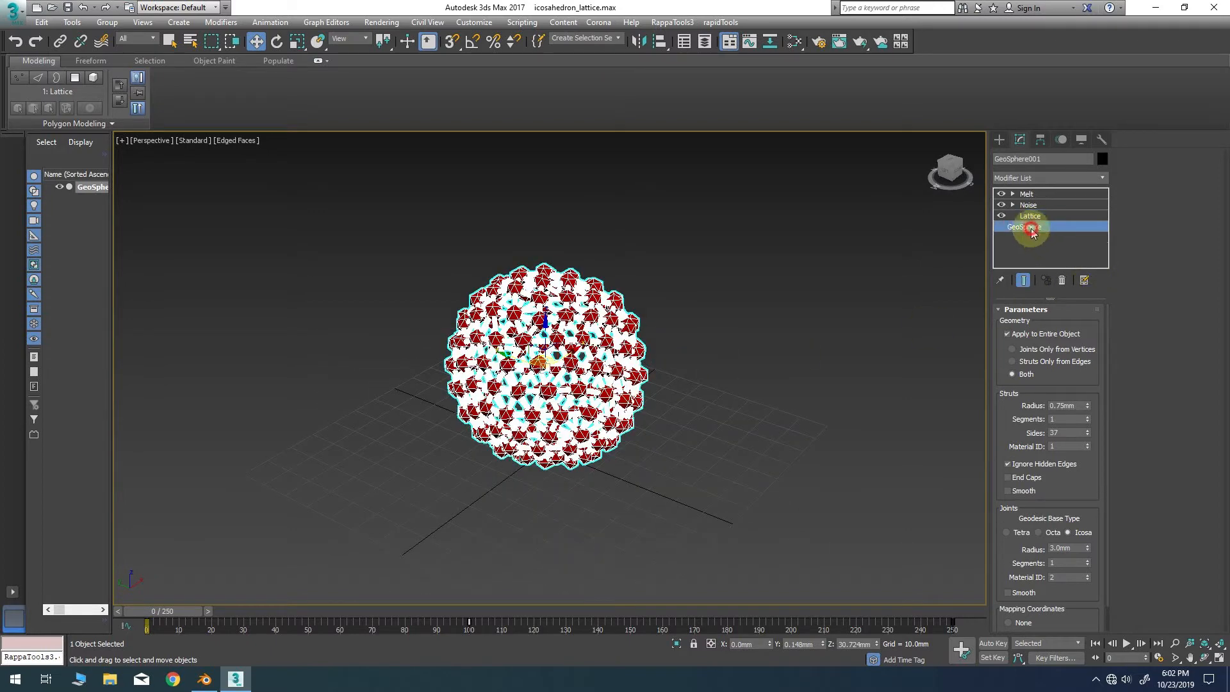
{"action": "left_click", "coordinate": [1030, 227]}
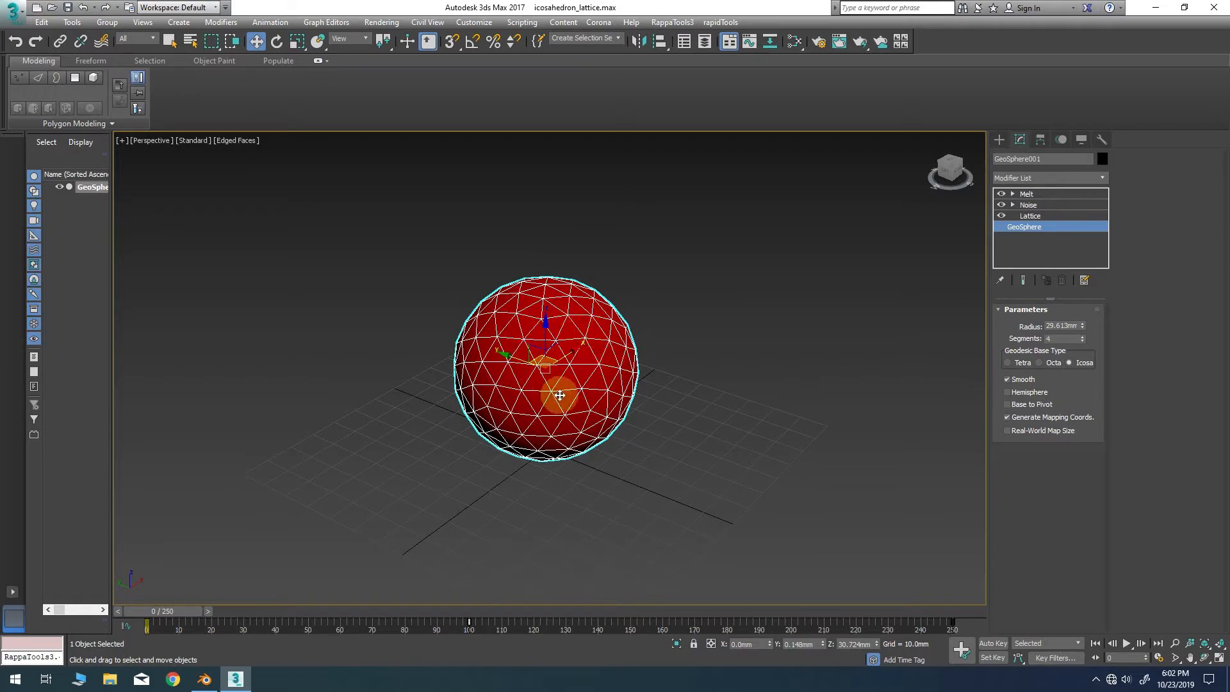
{"action": "scroll", "scroll_direction": "up", "scroll_amount": 3}
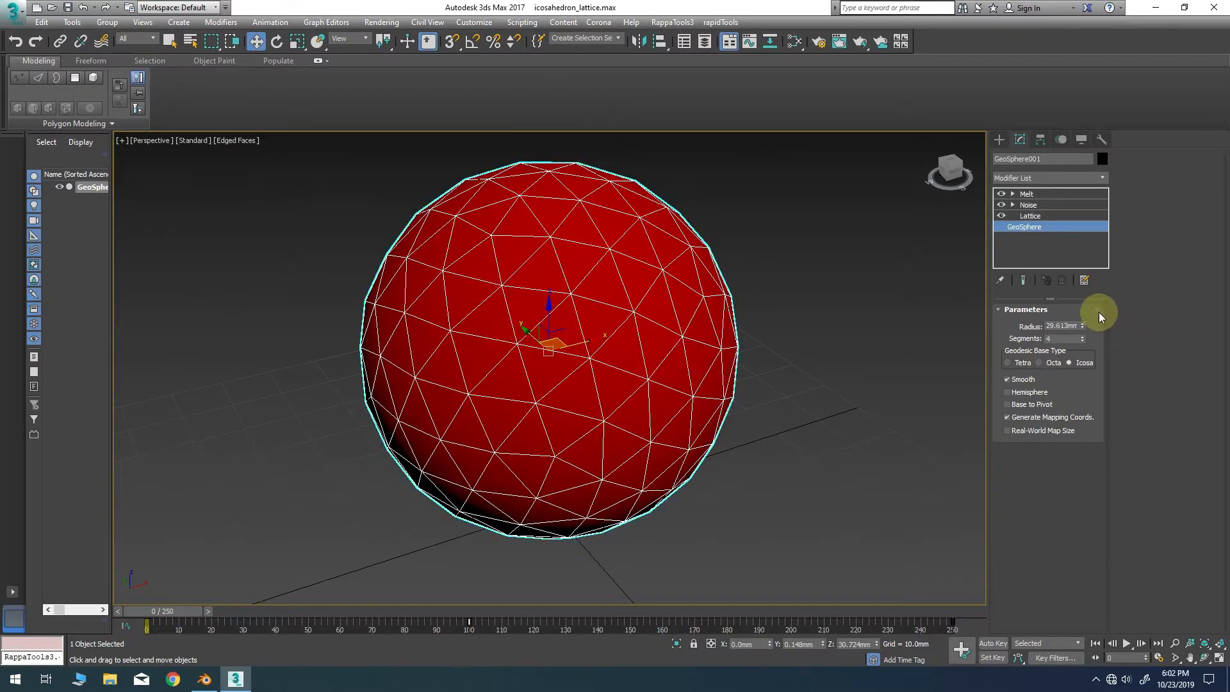
{"action": "left_click", "coordinate": [1030, 216]}
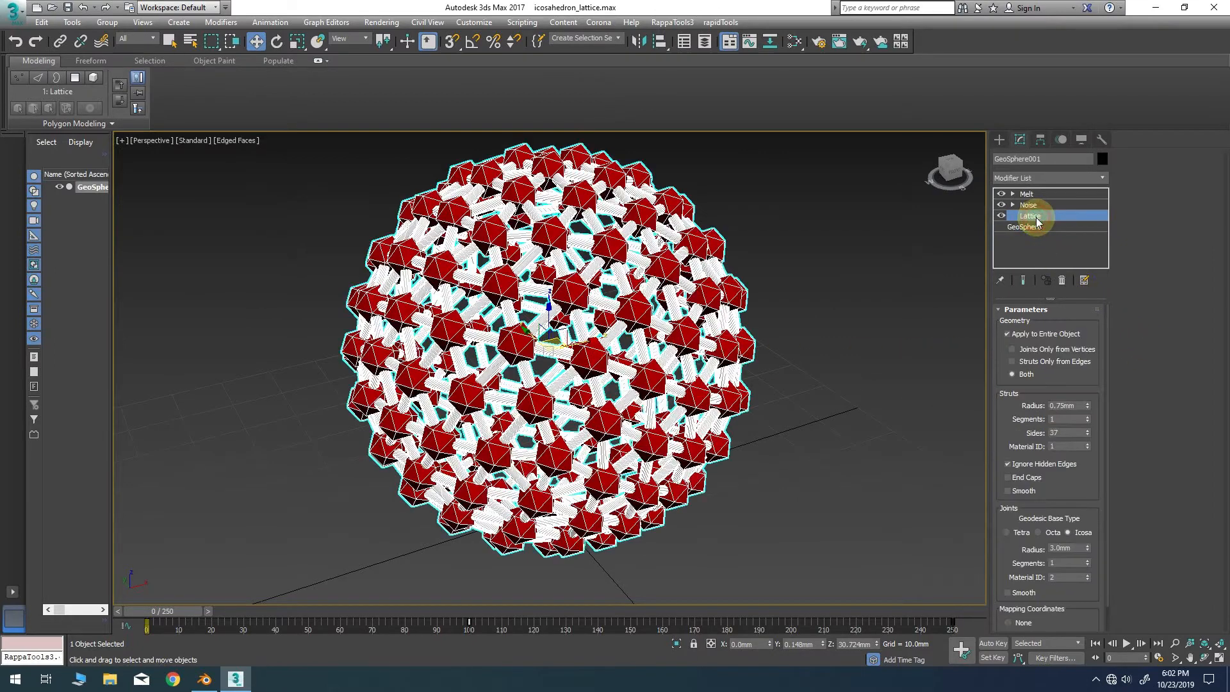
{"action": "left_click", "coordinate": [1028, 205]}
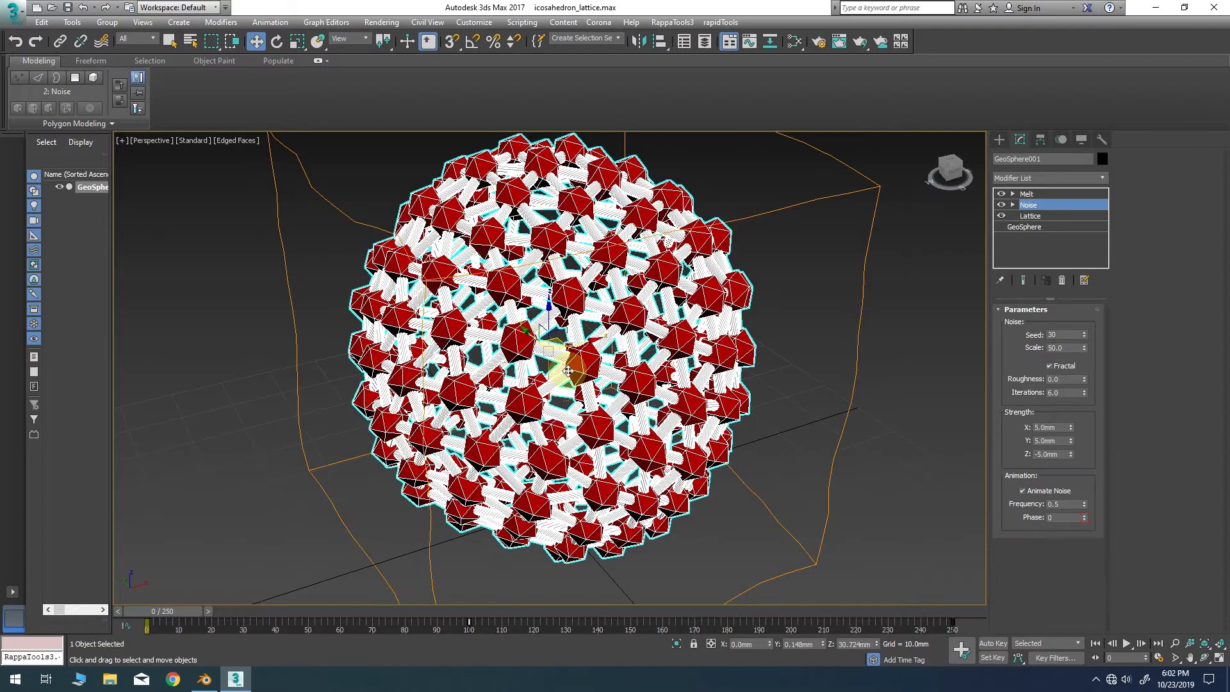
{"action": "left_click", "coordinate": [1026, 193]}
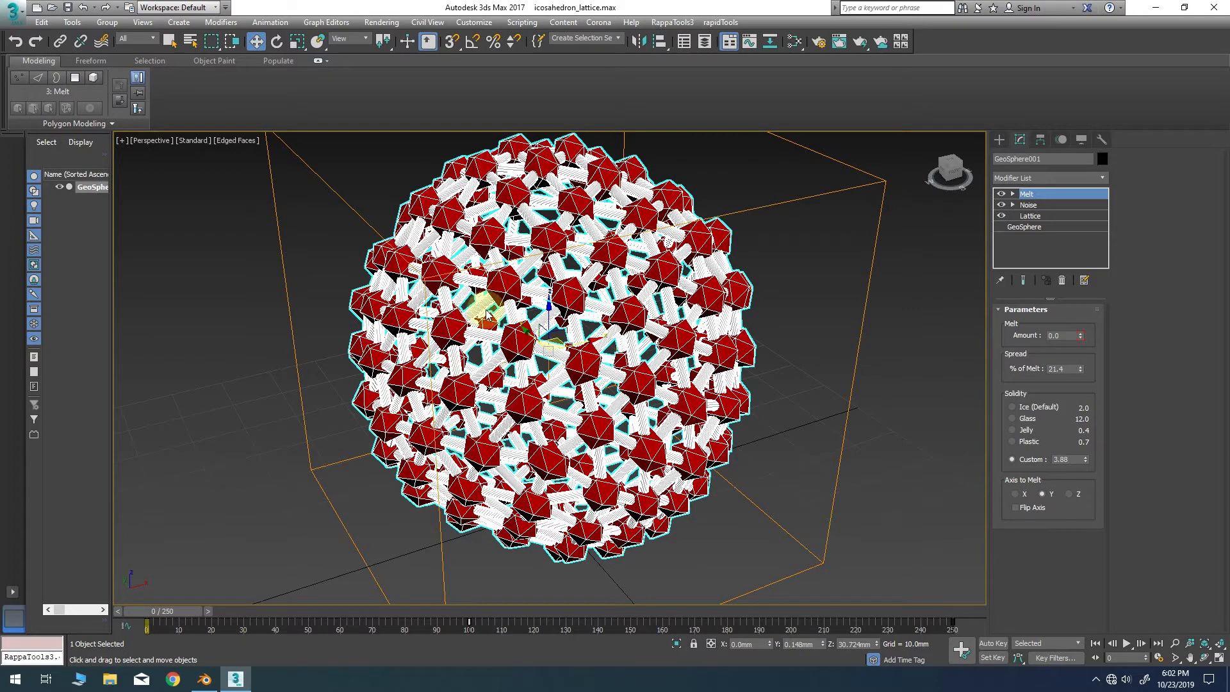
{"action": "left_click", "coordinate": [1023, 226]}
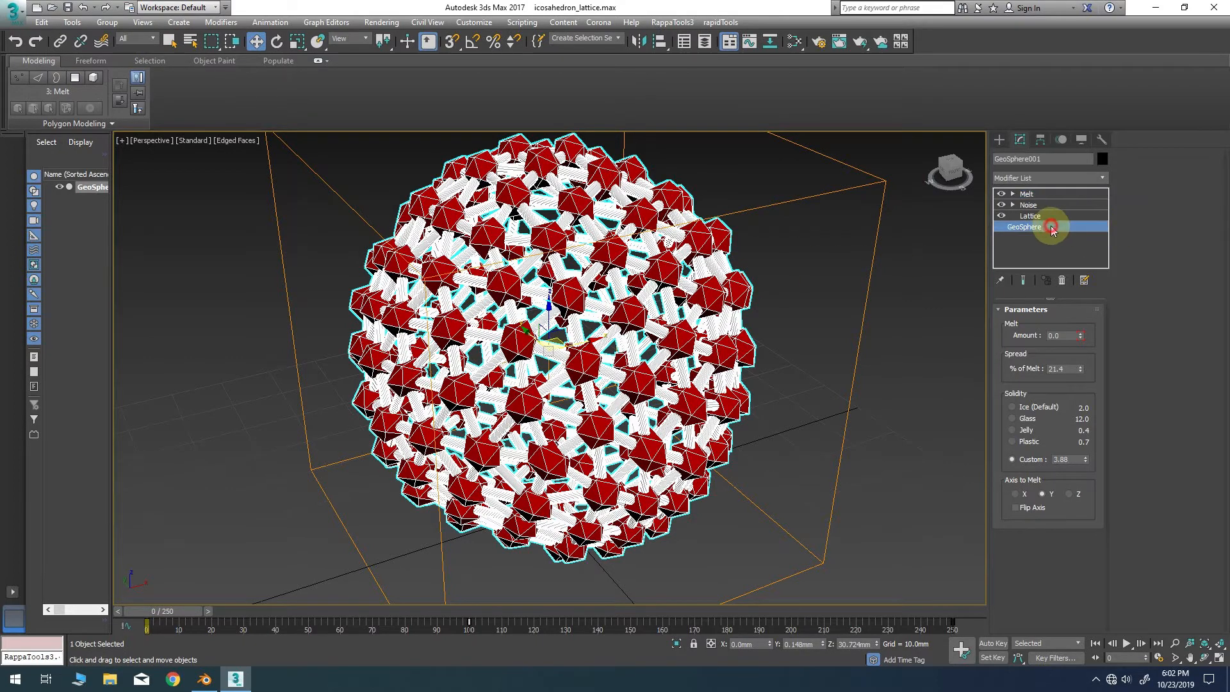
{"action": "left_click", "coordinate": [1023, 227]}
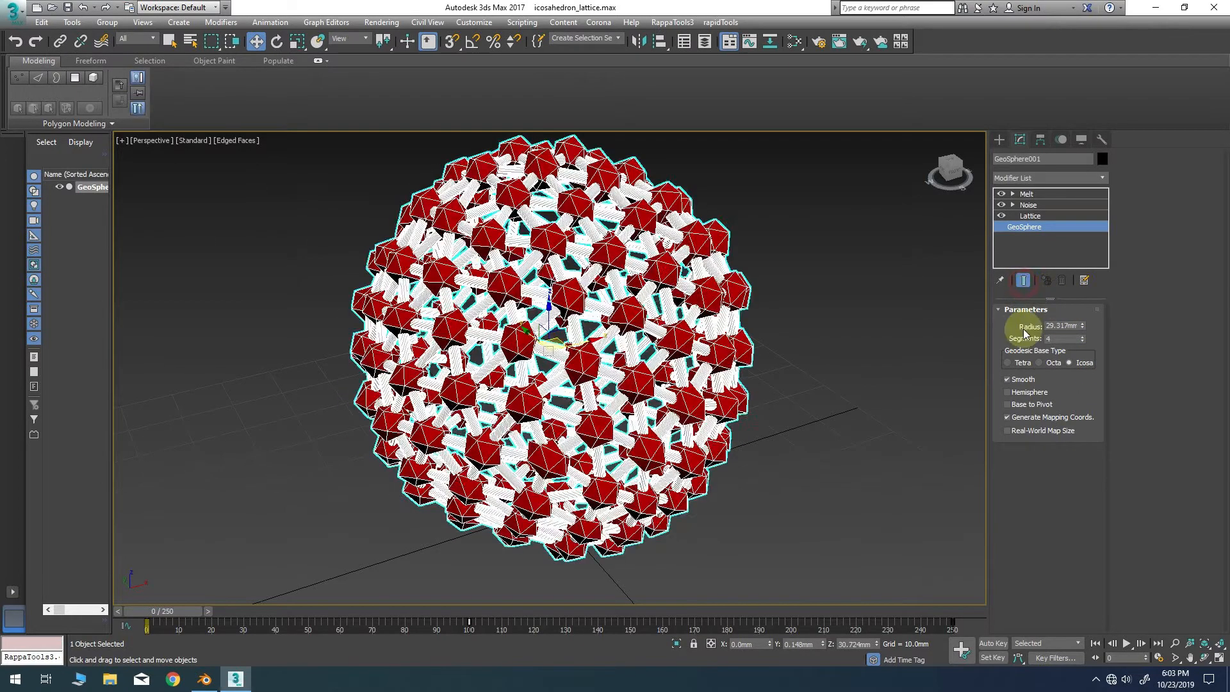
{"action": "left_click", "coordinate": [203, 678]}
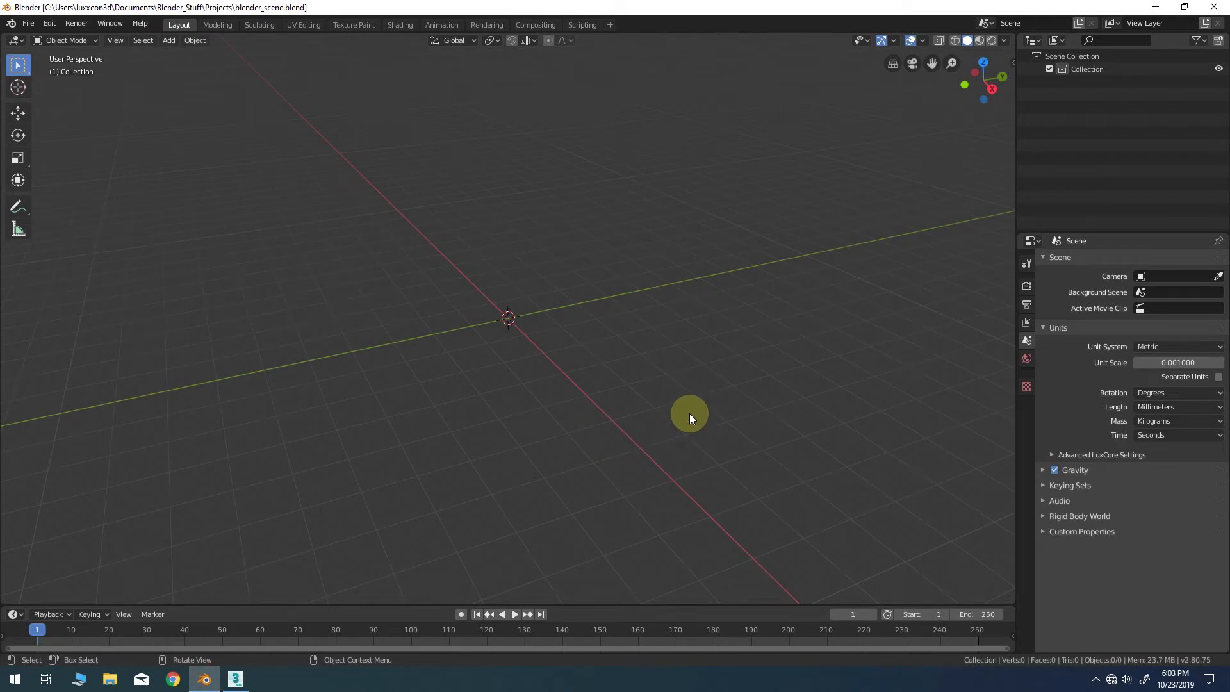
{"action": "mouse_move", "coordinate": [1166, 380]}
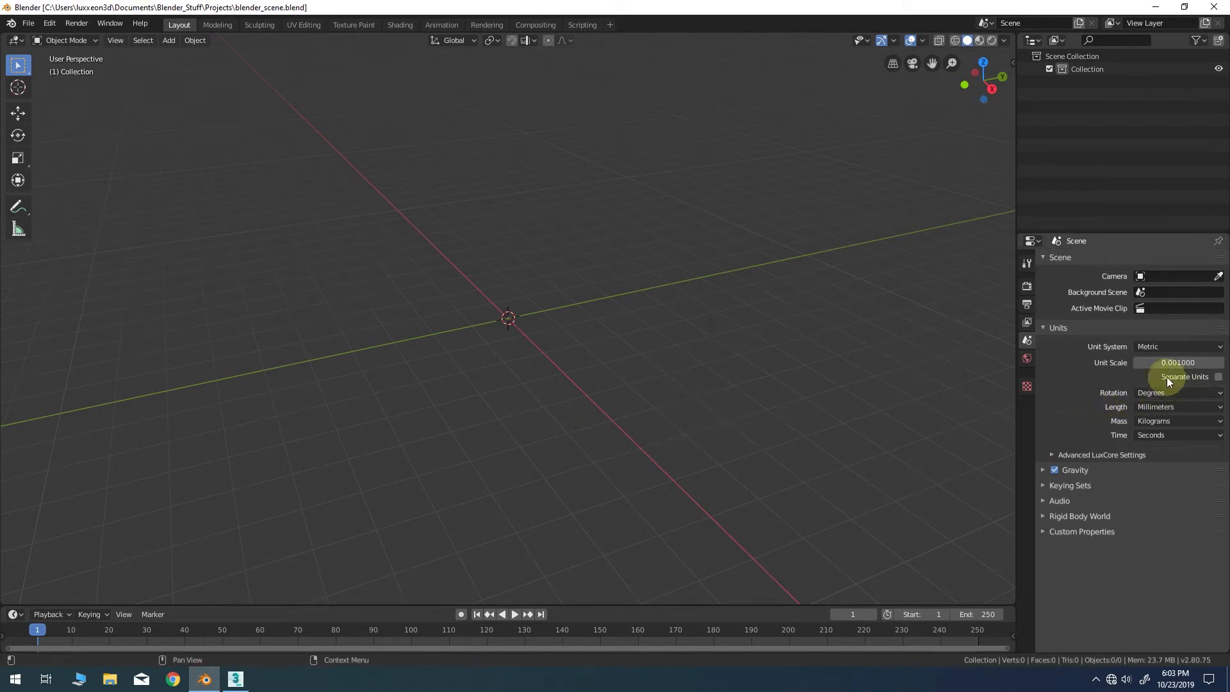
{"action": "mouse_move", "coordinate": [1208, 383]}
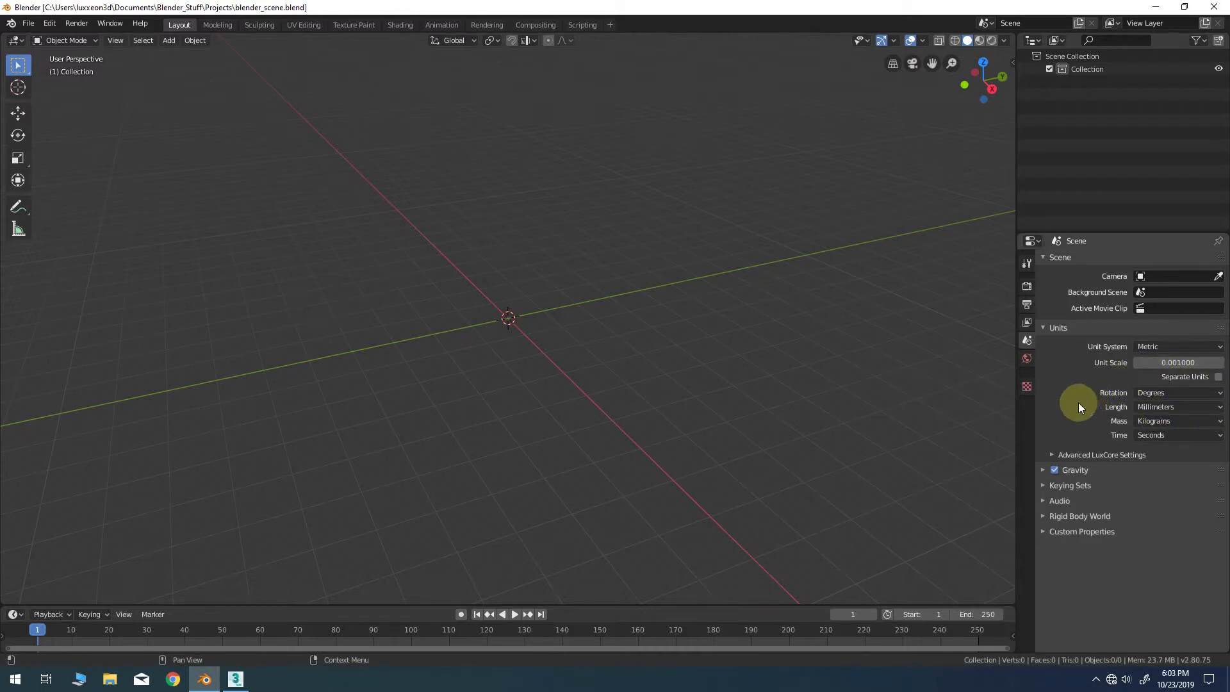
{"action": "mouse_move", "coordinate": [207, 632]}
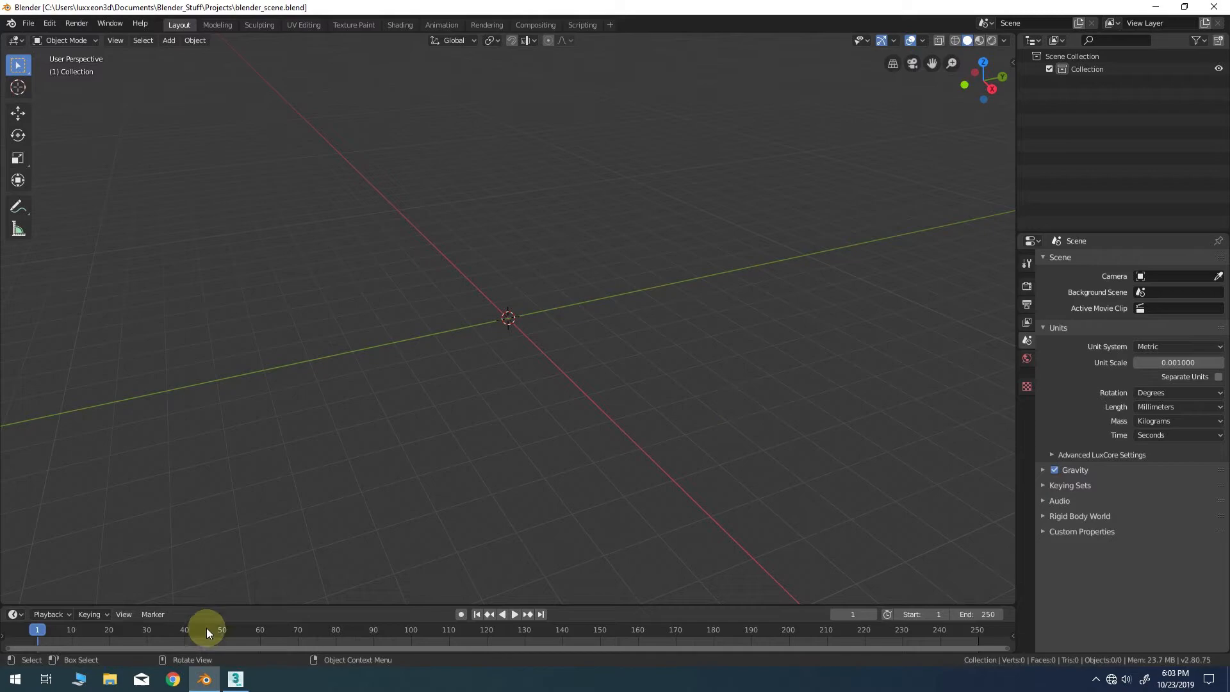
{"action": "mouse_move", "coordinate": [235, 679]}
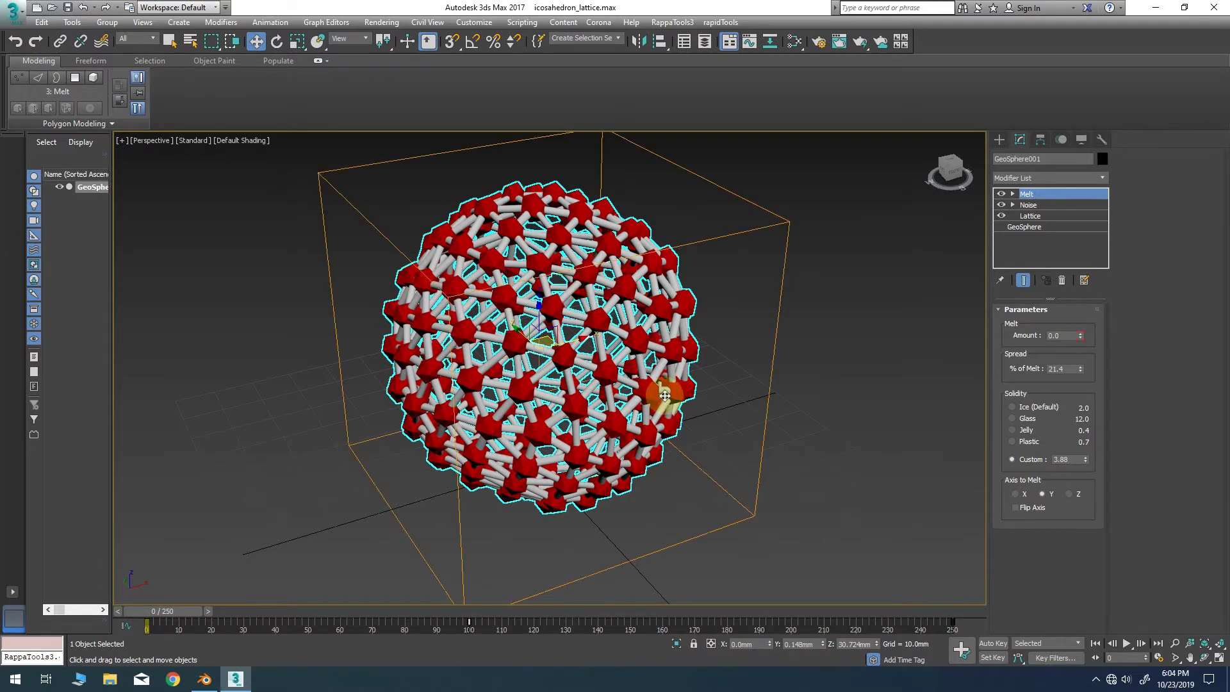
{"action": "mouse_move", "coordinate": [67, 132]}
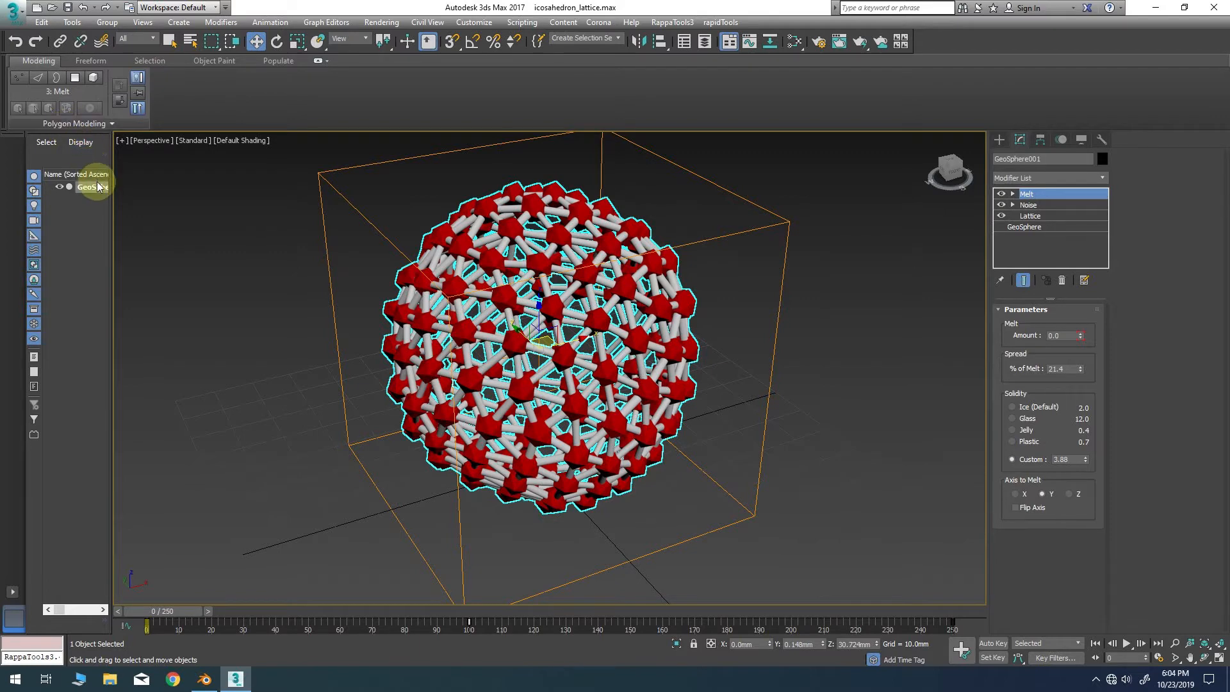
{"action": "mouse_move", "coordinate": [88, 206]}
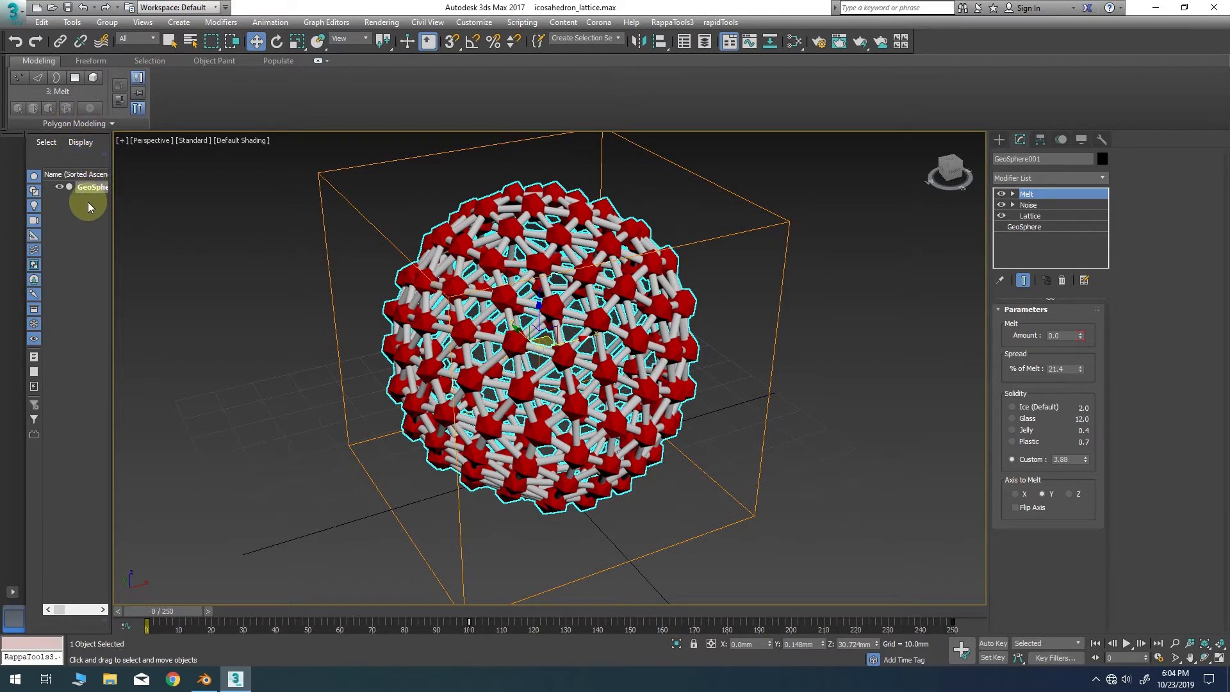
{"action": "mouse_move", "coordinate": [168, 201]}
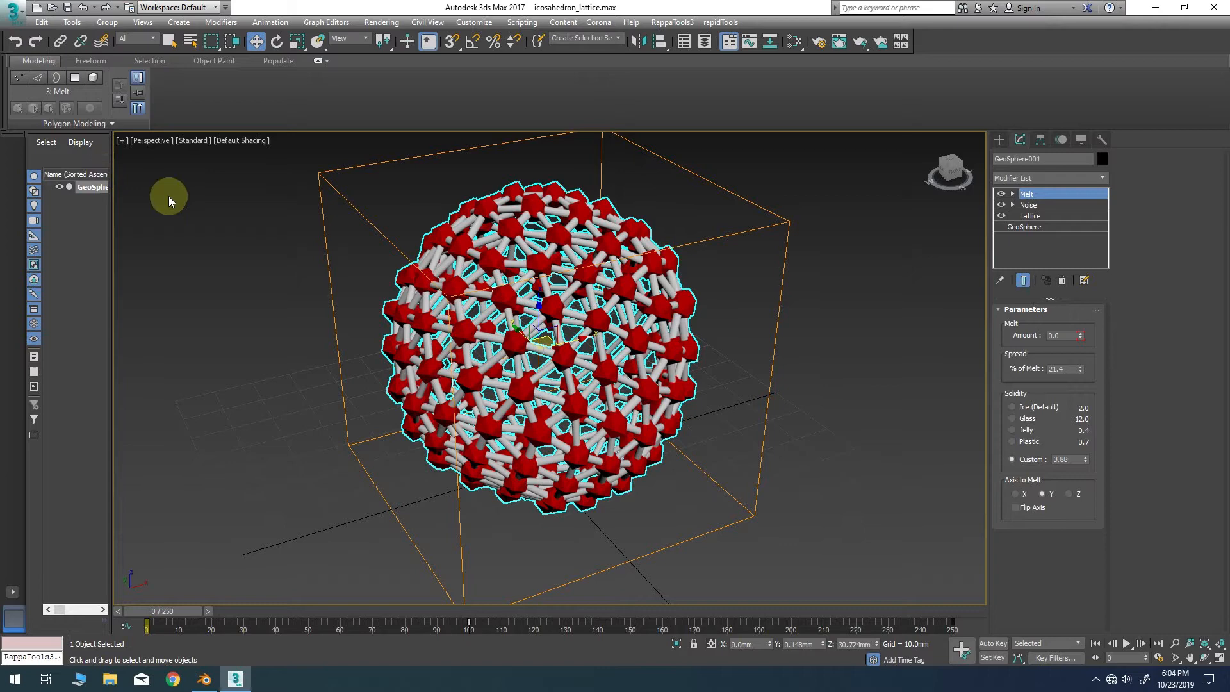
{"action": "mouse_move", "coordinate": [157, 172]}
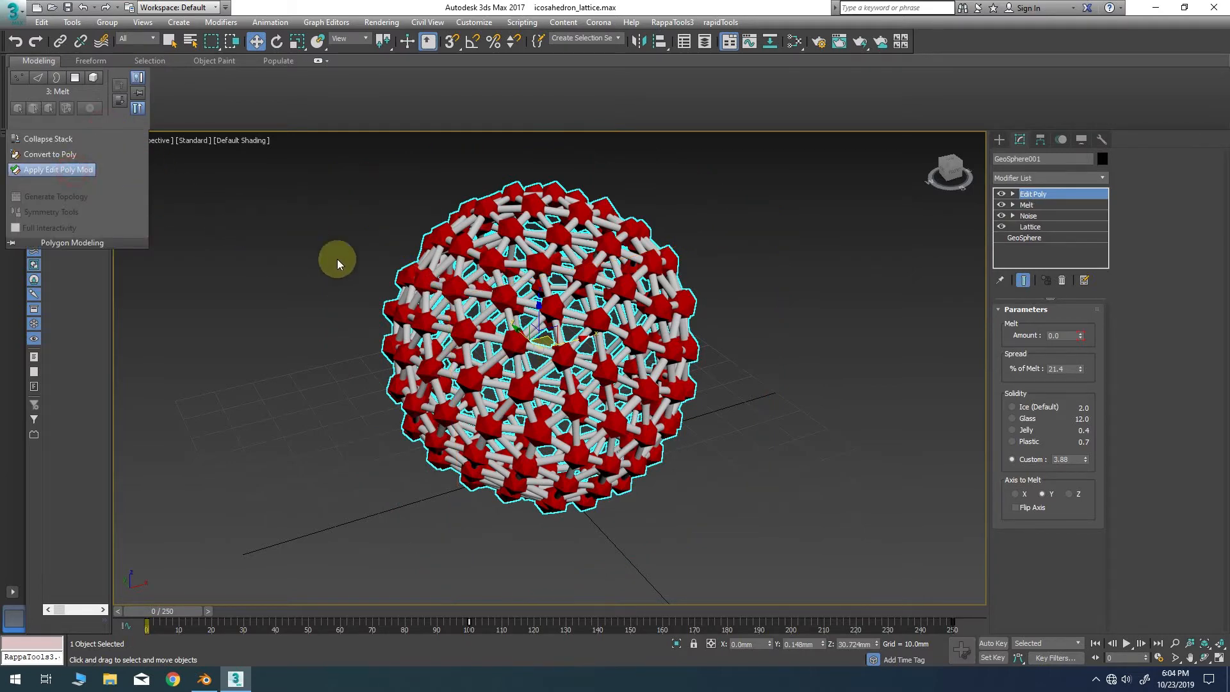
- Add an Edit Poly modifier and export the sphere as test via gw::OBJ-Exporter
{"action": "left_click", "coordinate": [1033, 193]}
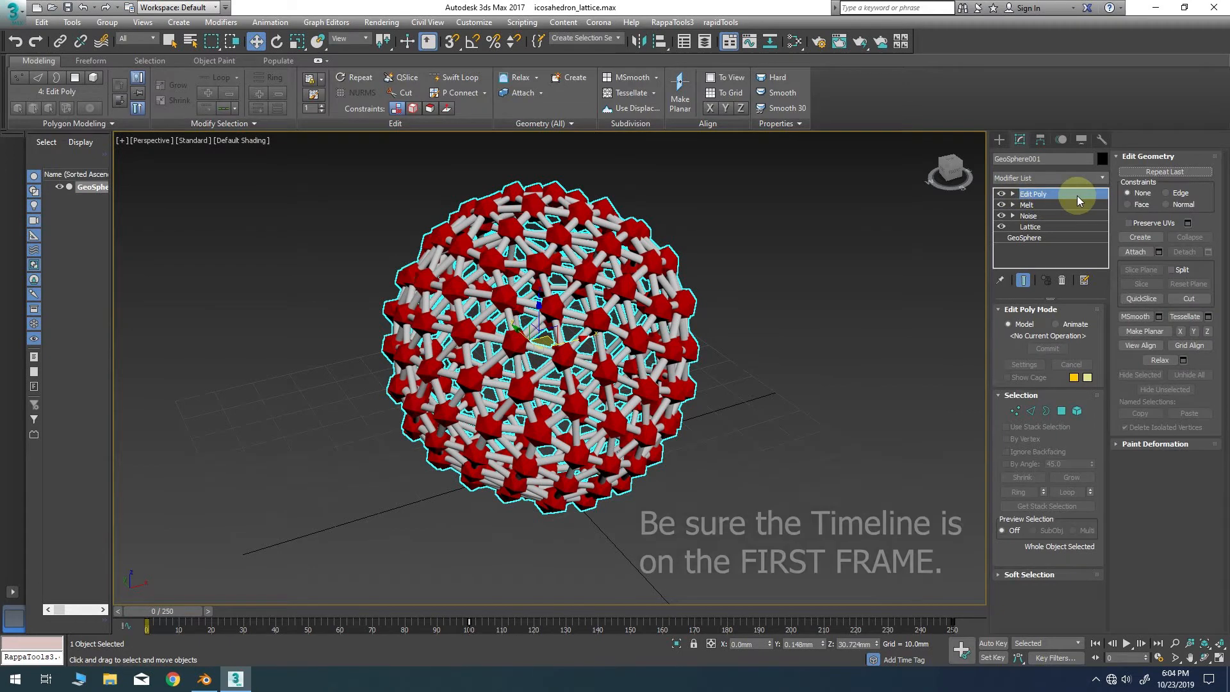
{"action": "left_click", "coordinate": [15, 7]}
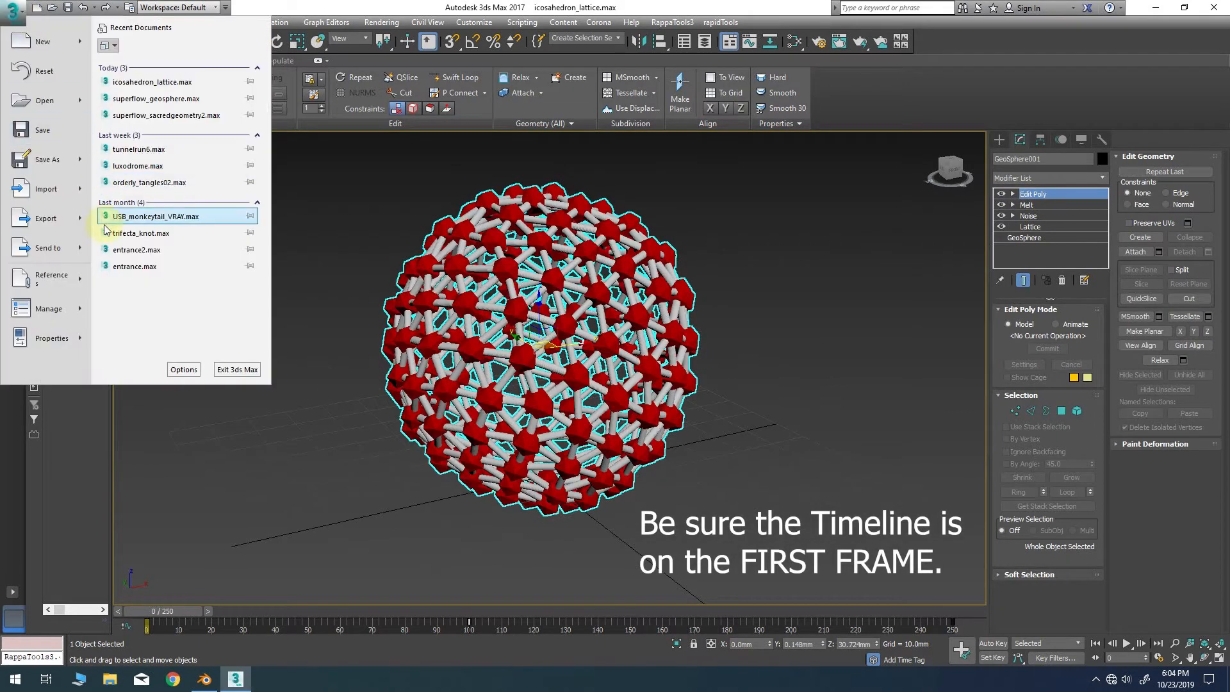
{"action": "left_click", "coordinate": [45, 217]}
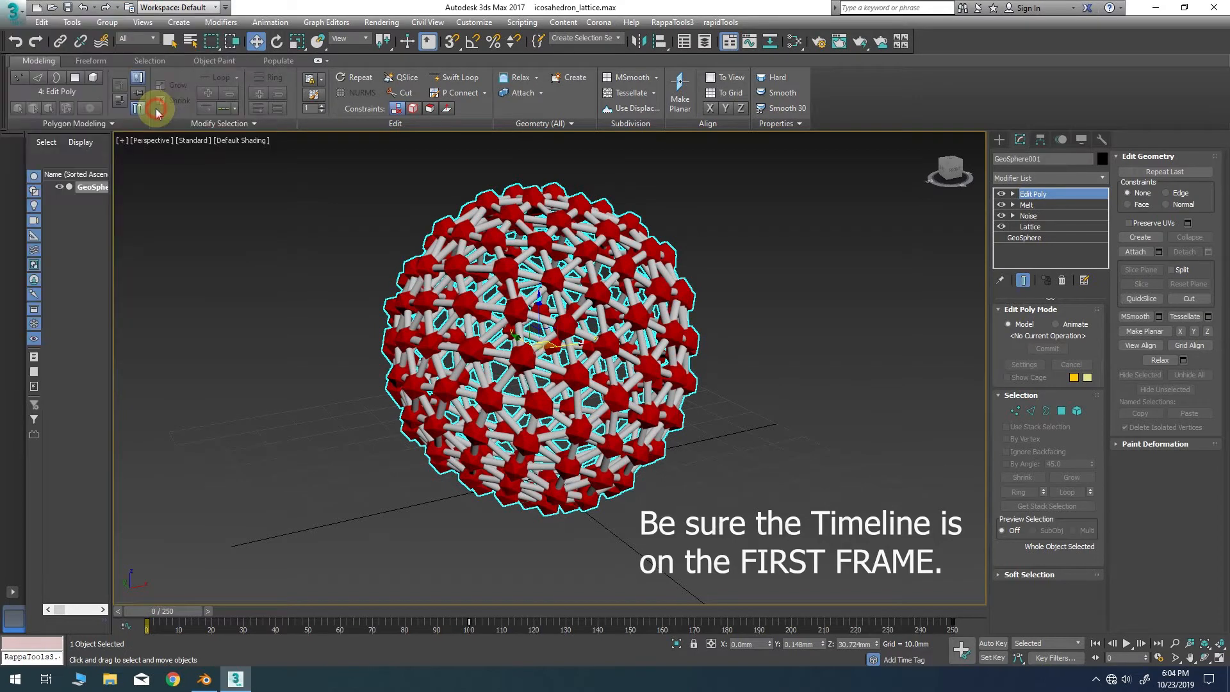
{"action": "left_click", "coordinate": [257, 401]}
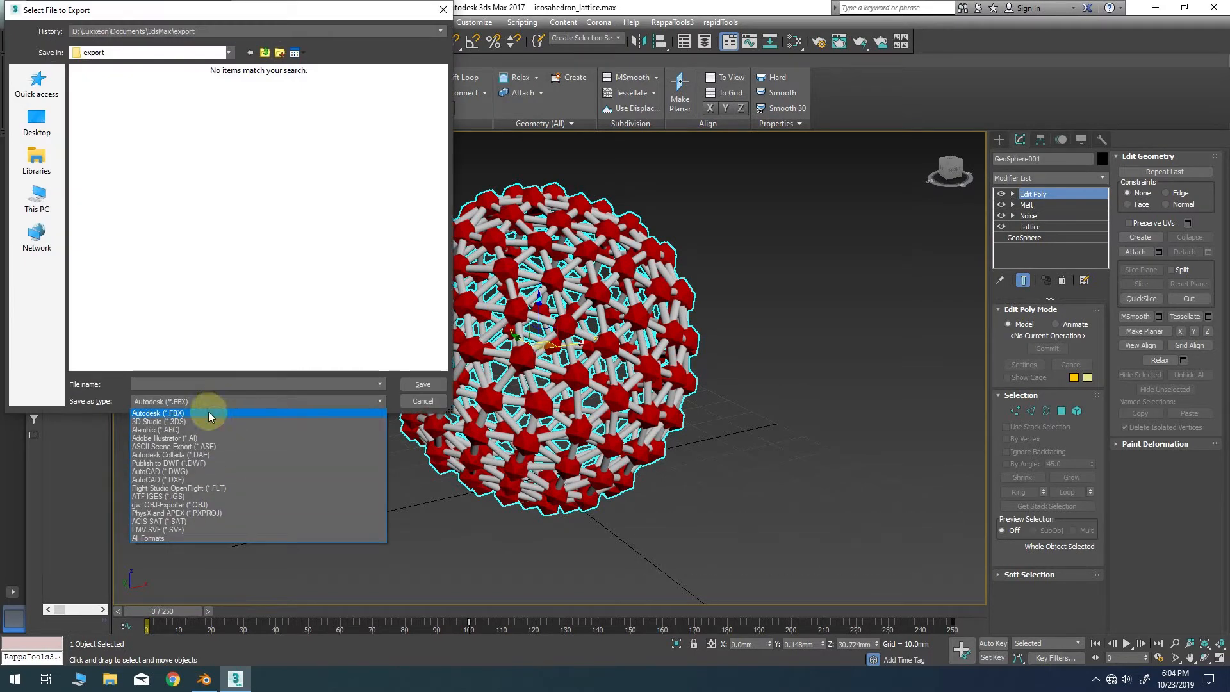
{"action": "left_click", "coordinate": [178, 503]}
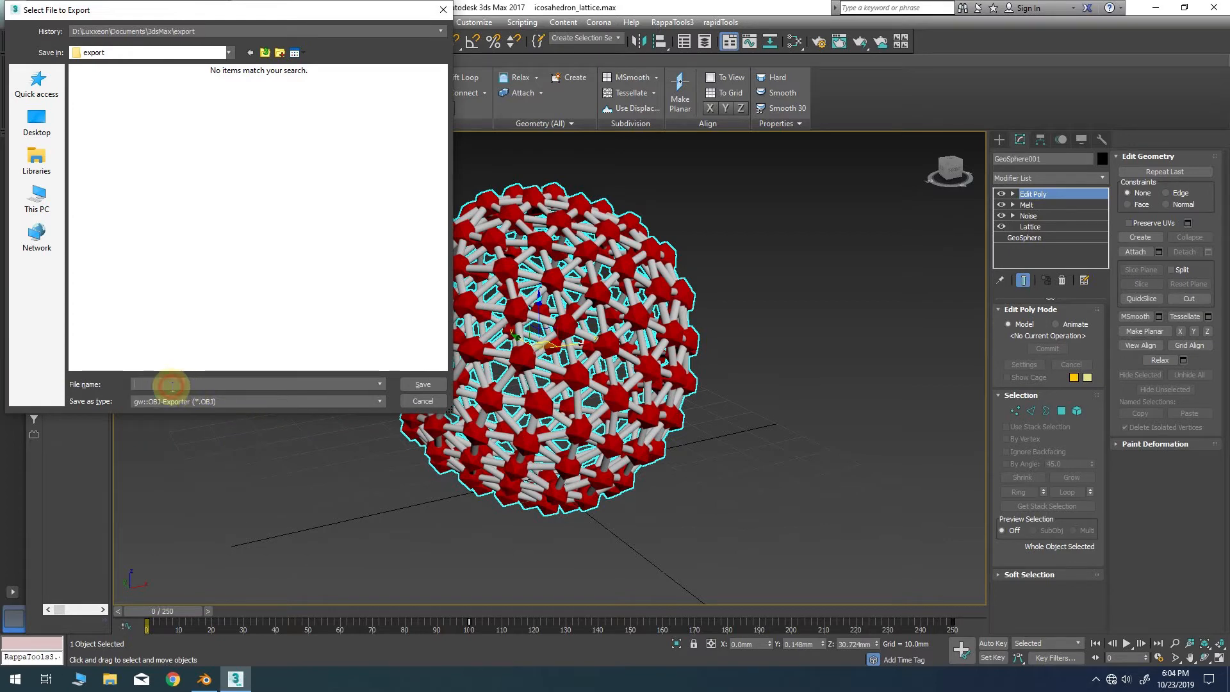
{"action": "type", "text": "test"}
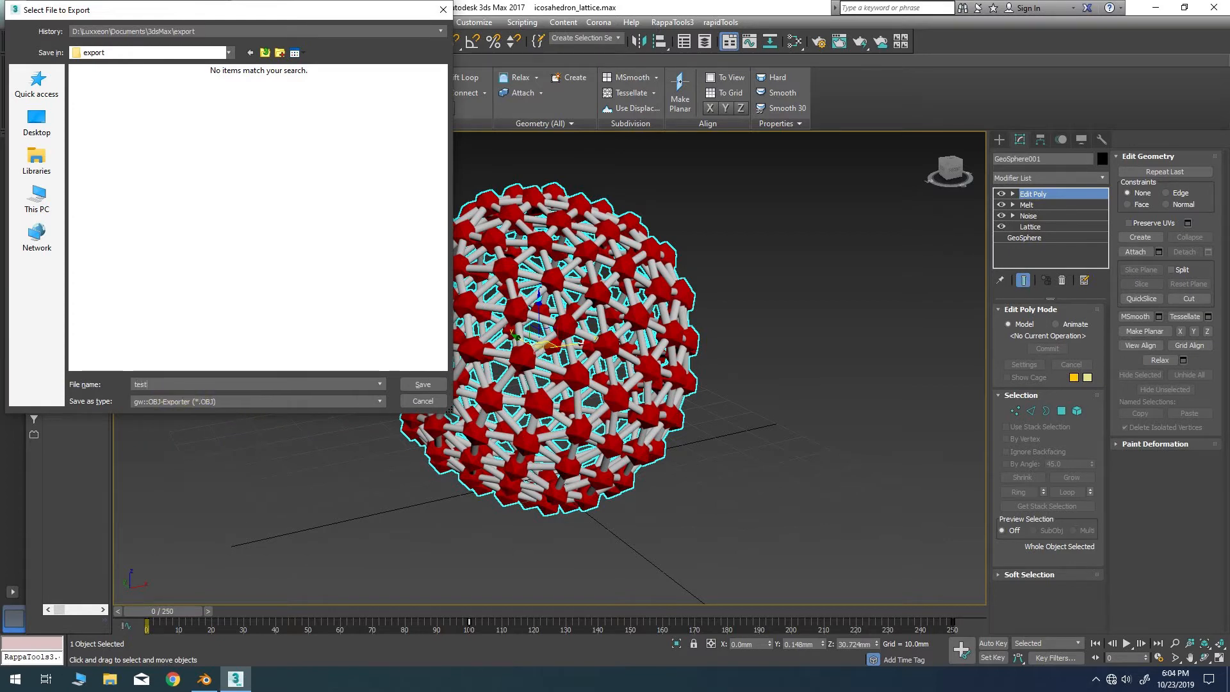
{"action": "left_click", "coordinate": [422, 384]}
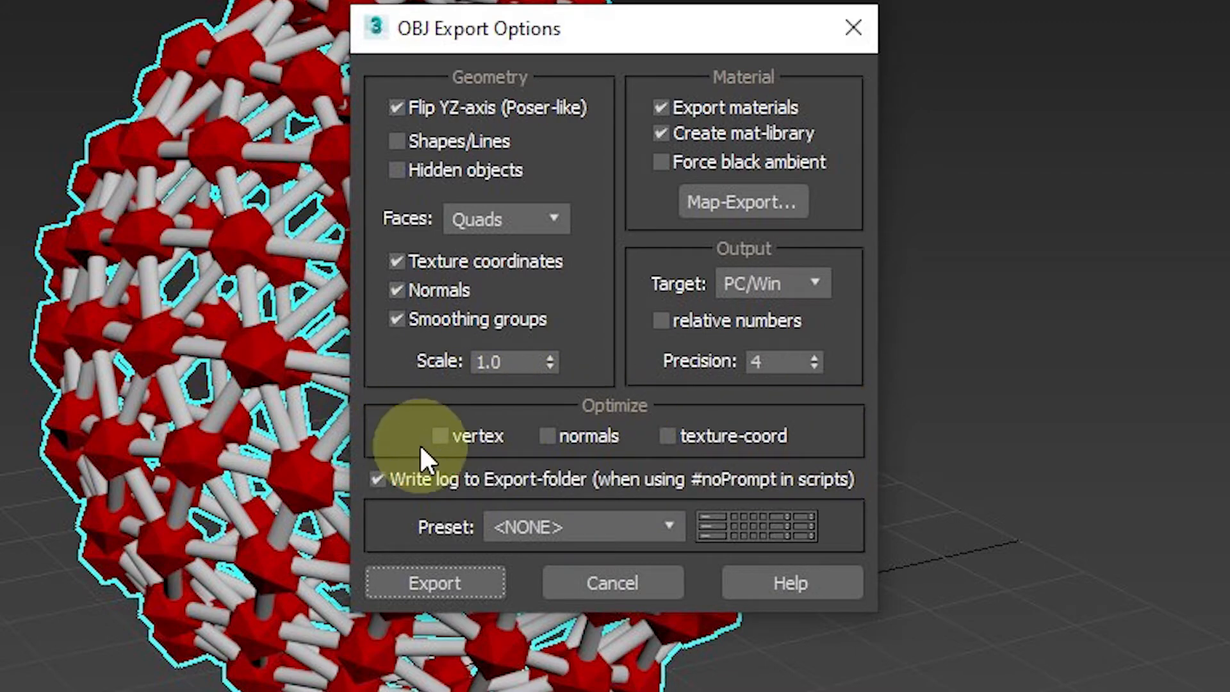
{"action": "mouse_move", "coordinate": [458, 424]}
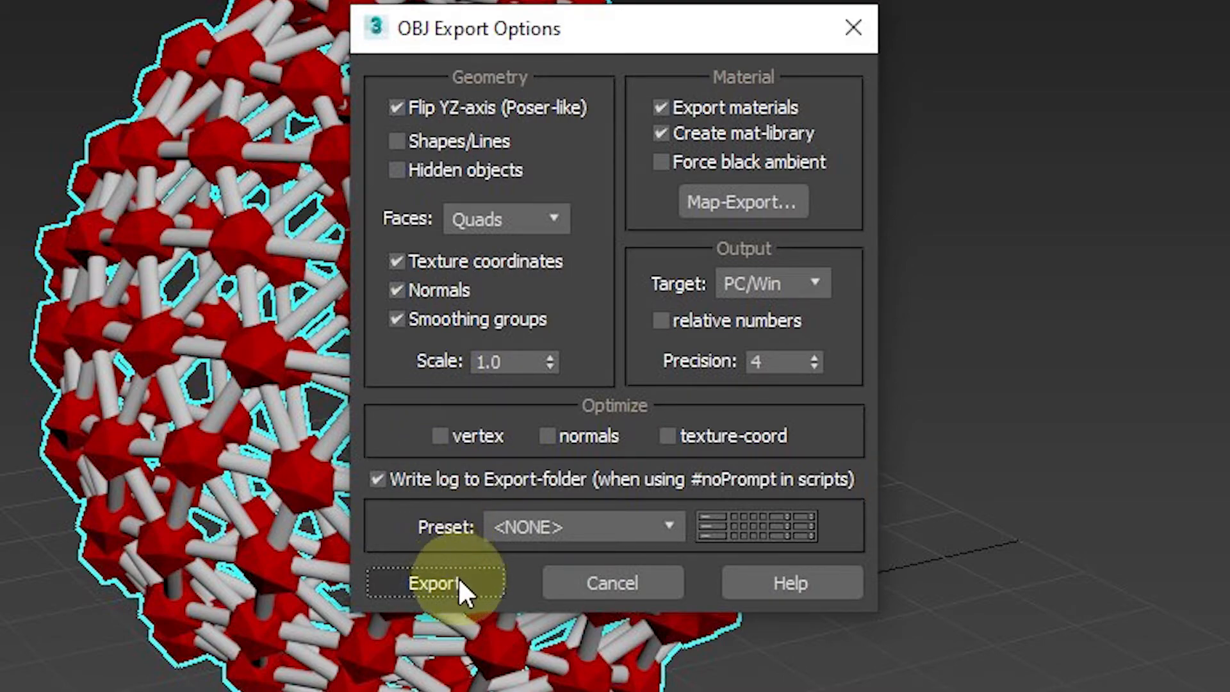
{"action": "left_click", "coordinate": [434, 582]}
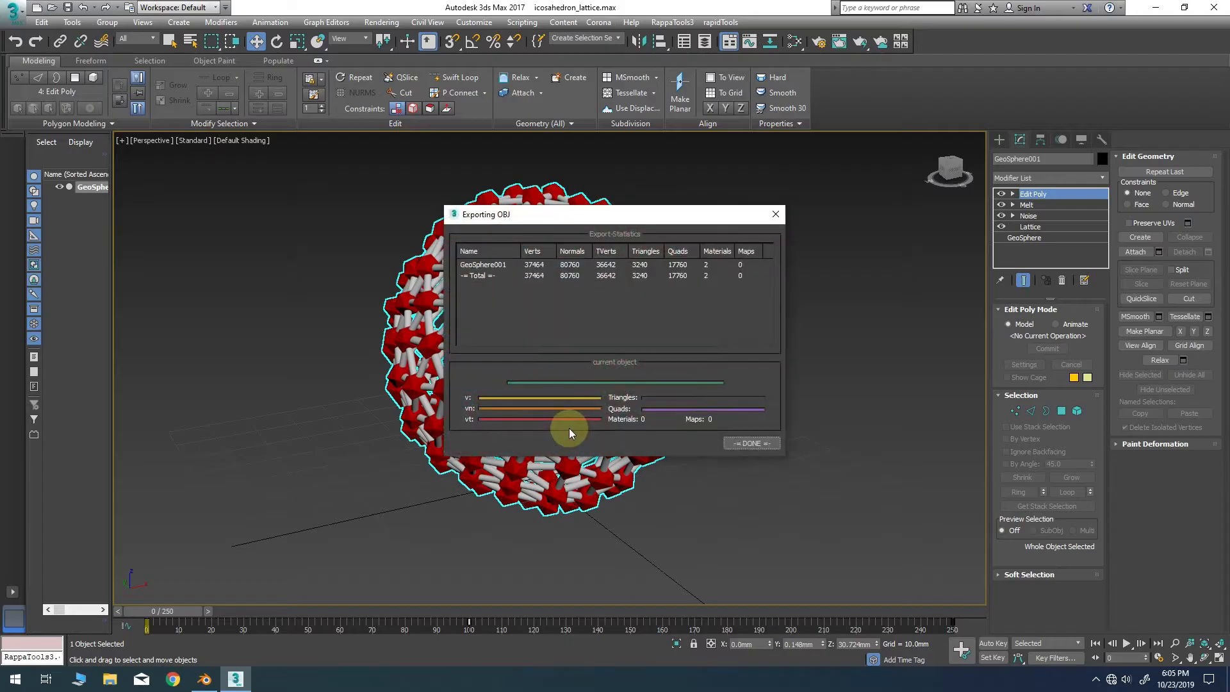
{"action": "mouse_move", "coordinate": [800, 413]}
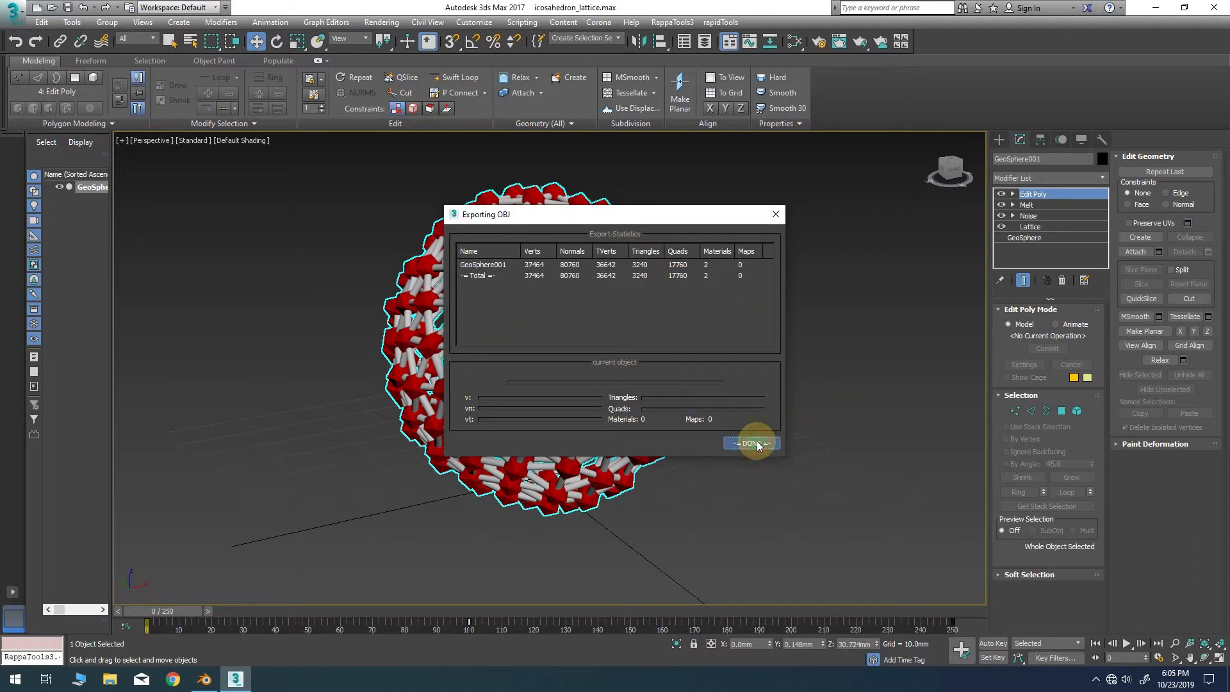
- Replace the Edit Poly layer with a Point Cache modifier and start a new cache file
{"action": "right_click", "coordinate": [1032, 193]}
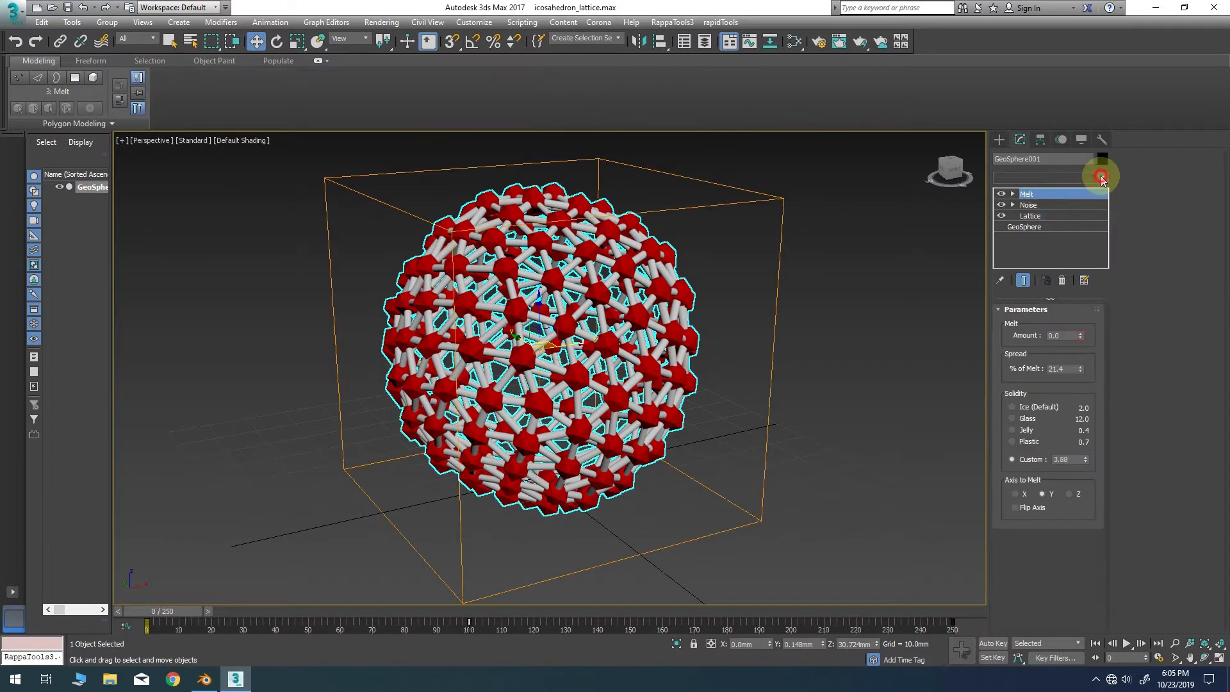
{"action": "left_click", "coordinate": [1100, 176]}
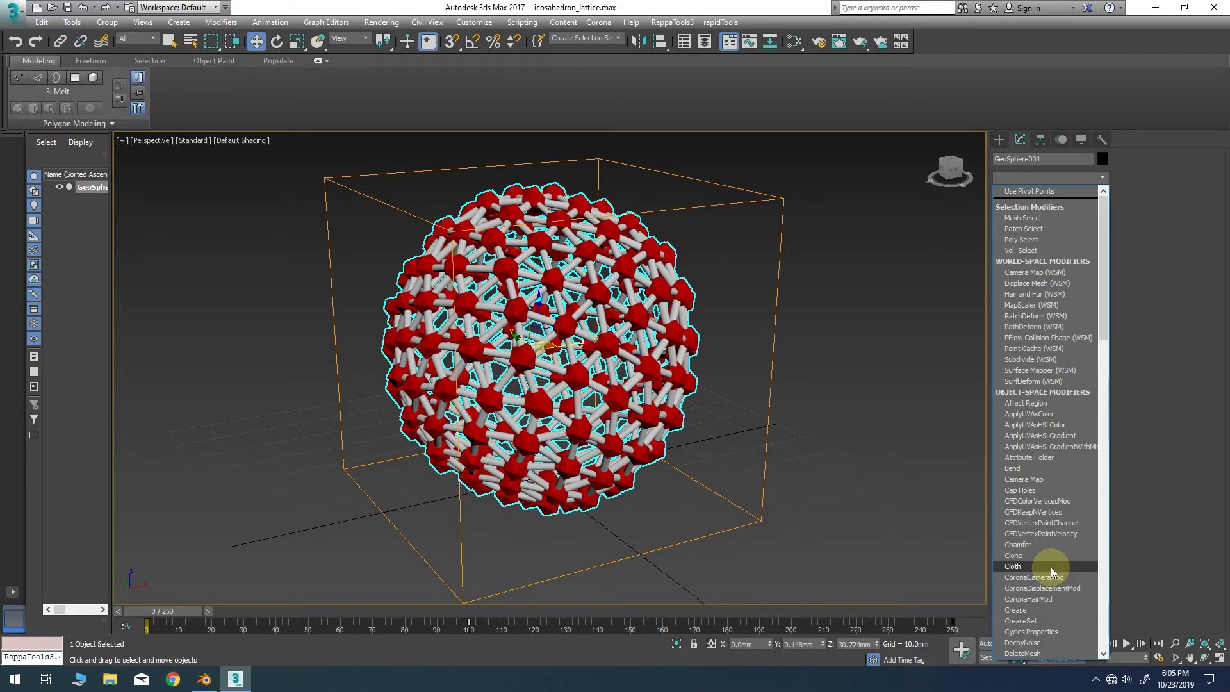
{"action": "scroll", "scroll_direction": "down", "scroll_amount": 3}
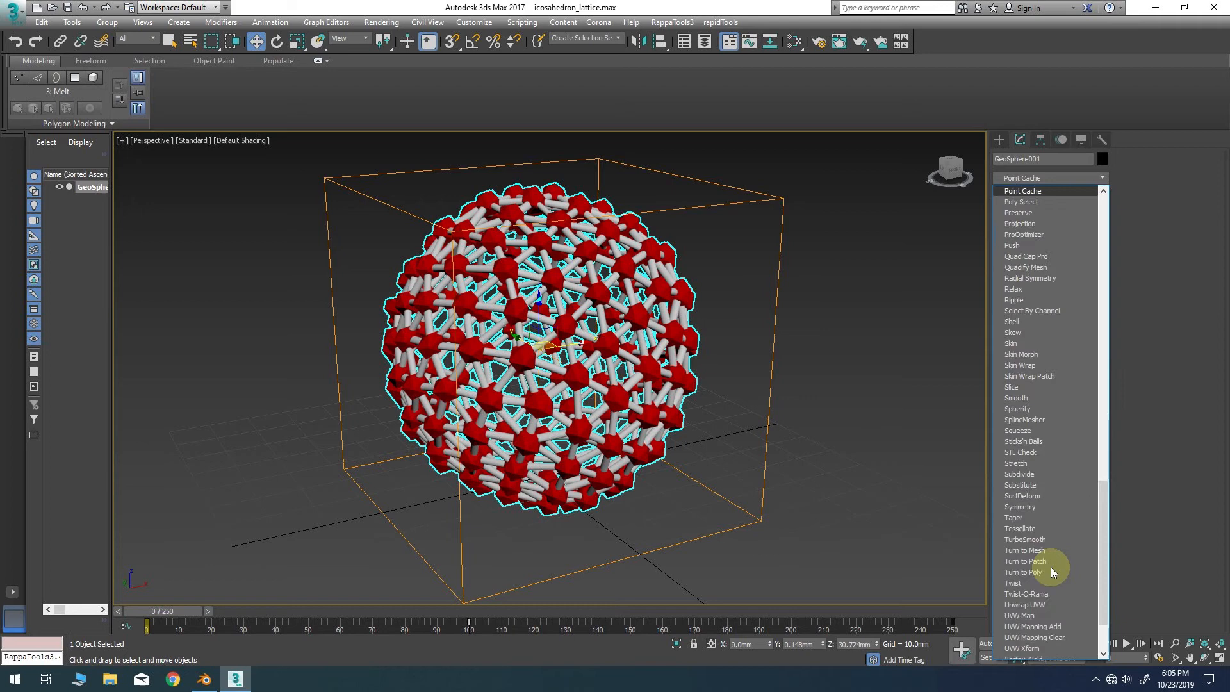
{"action": "left_click", "coordinate": [1022, 189]}
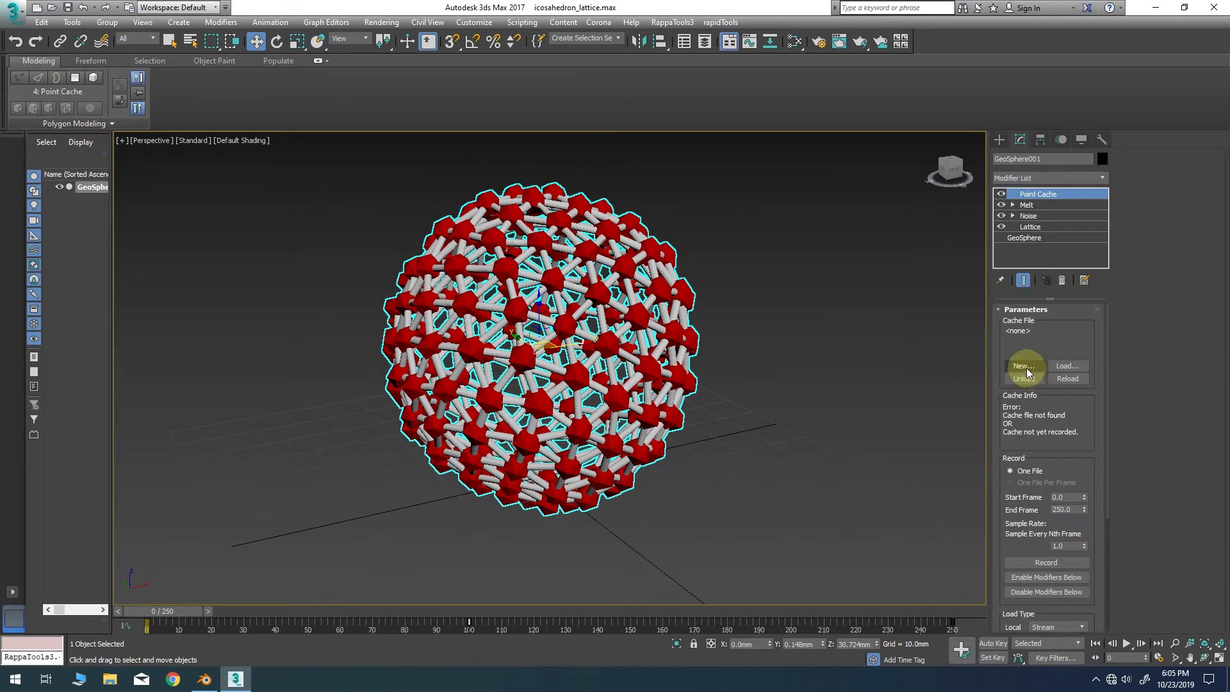
{"action": "left_click", "coordinate": [1024, 366]}
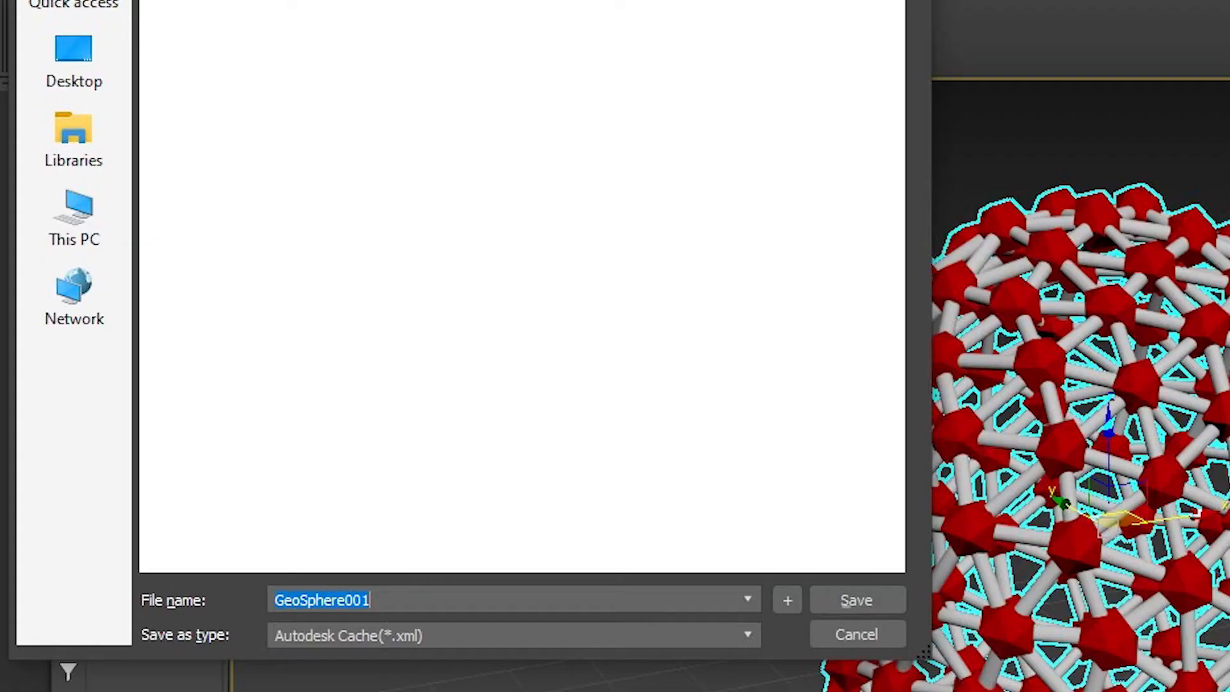
{"action": "mouse_move", "coordinate": [698, 647]}
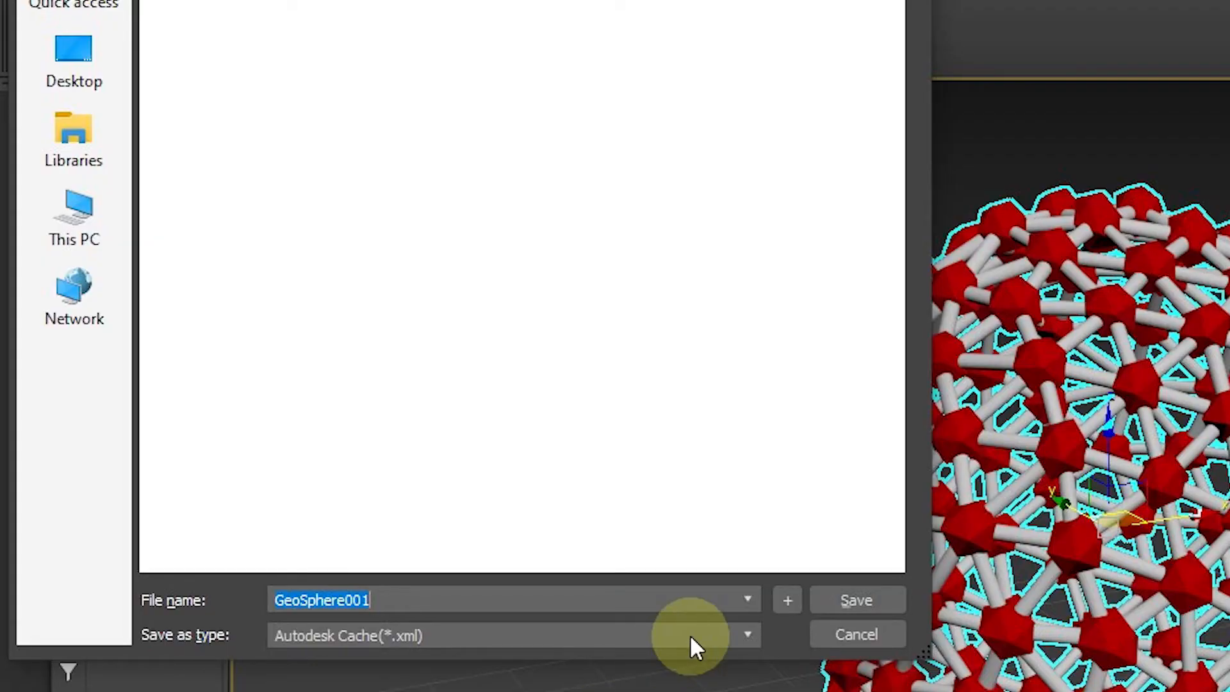
- Save the cache as test in Point Cache2 .pc2 format and record frames 0 to 250
{"action": "left_click", "coordinate": [744, 635]}
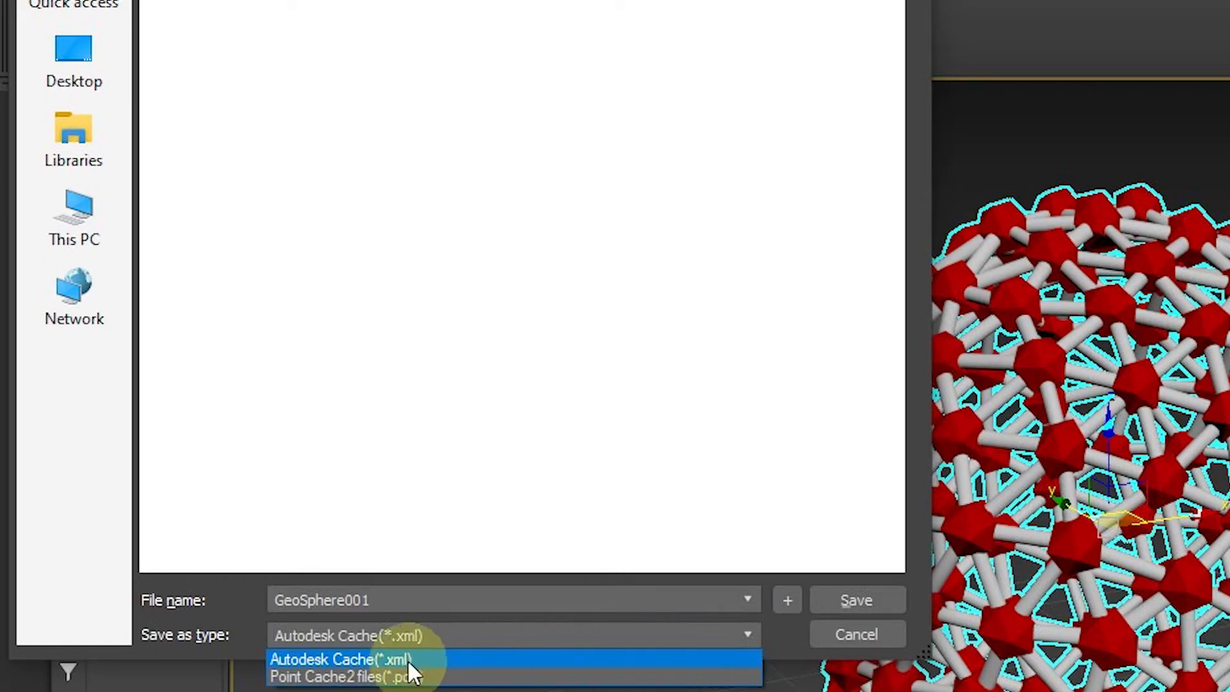
{"action": "mouse_move", "coordinate": [345, 676]}
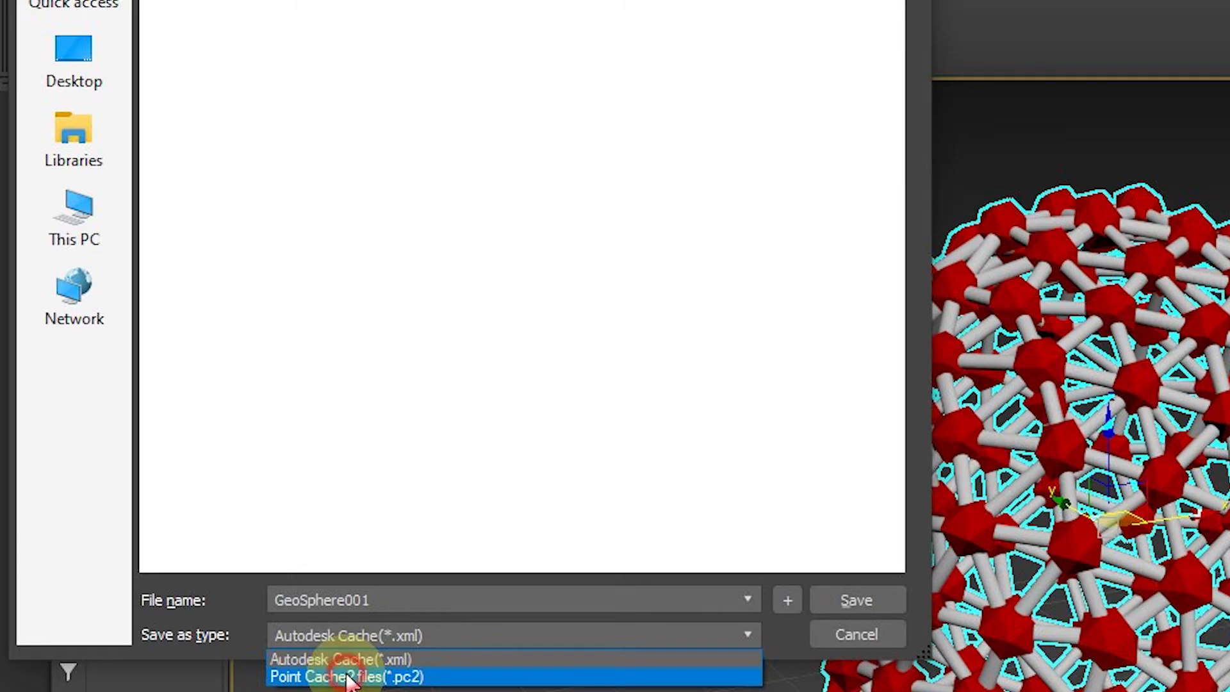
{"action": "left_click", "coordinate": [347, 676]}
{"action": "type", "text": "test"}
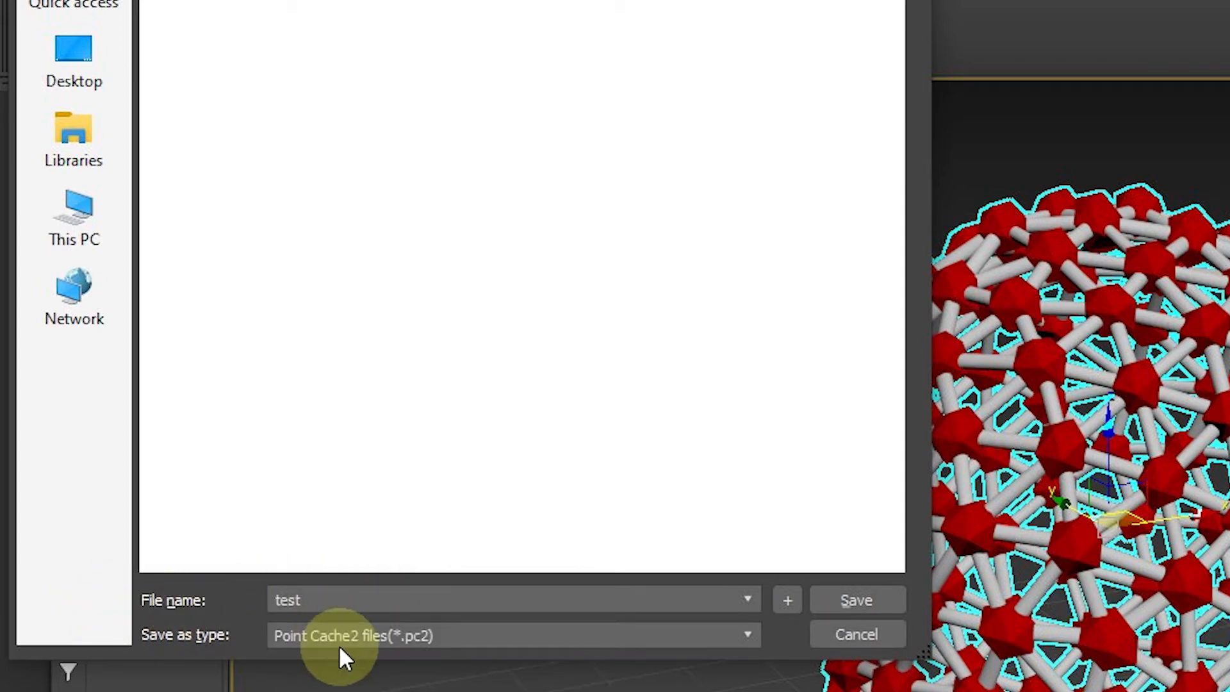
{"action": "mouse_move", "coordinate": [415, 659]}
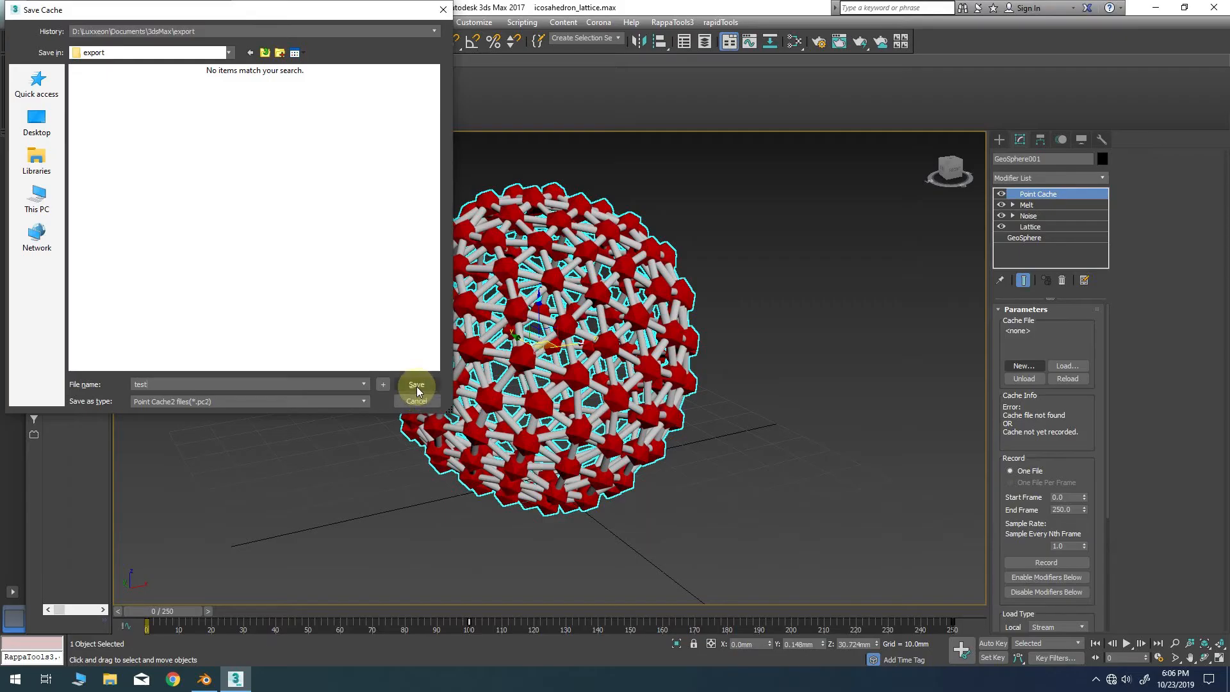
{"action": "left_click", "coordinate": [416, 385]}
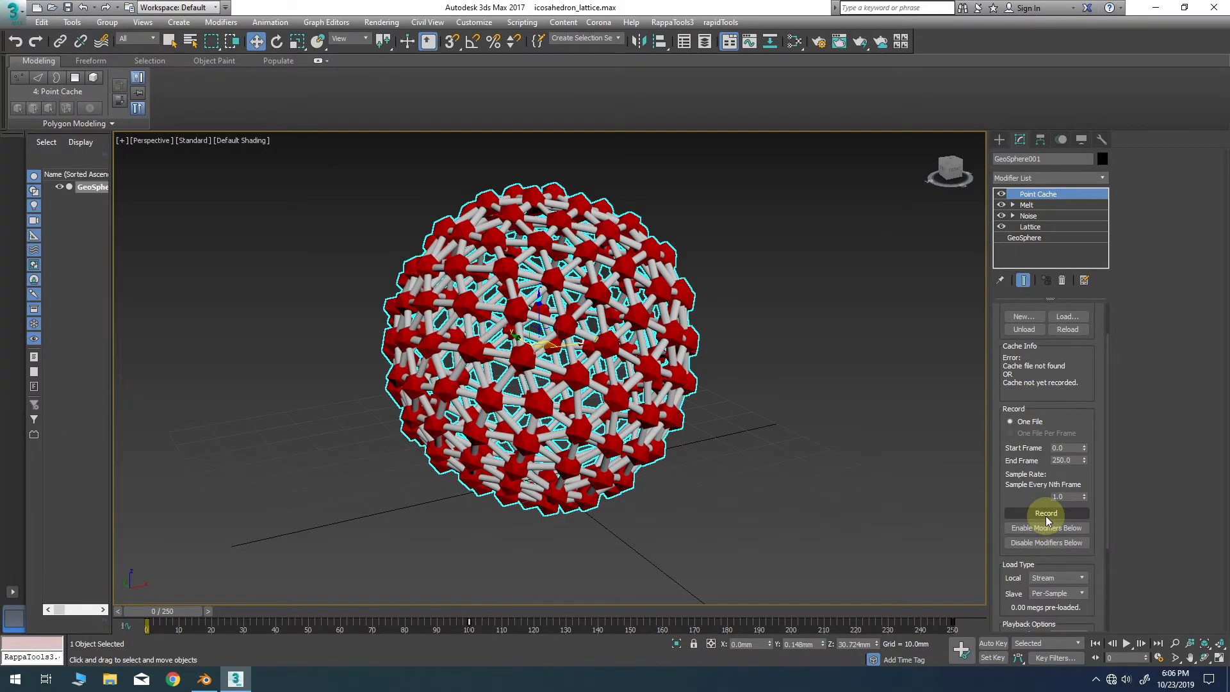
{"action": "left_click", "coordinate": [1045, 513]}
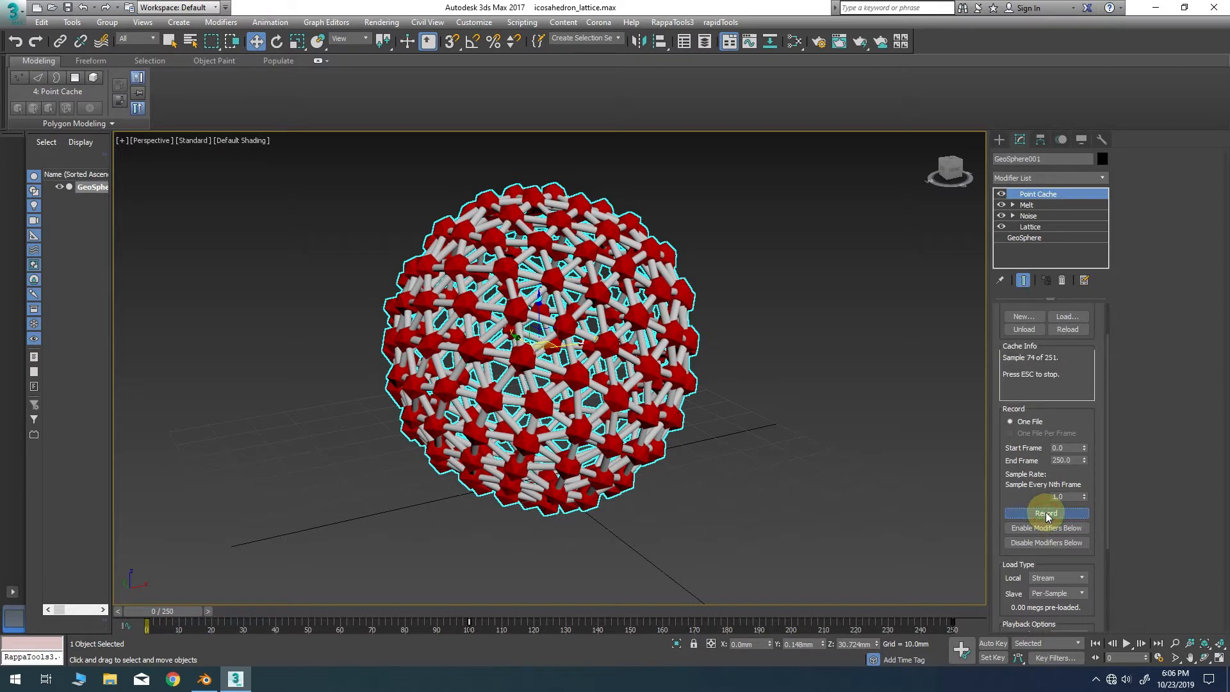
{"action": "left_click", "coordinate": [1046, 513]}
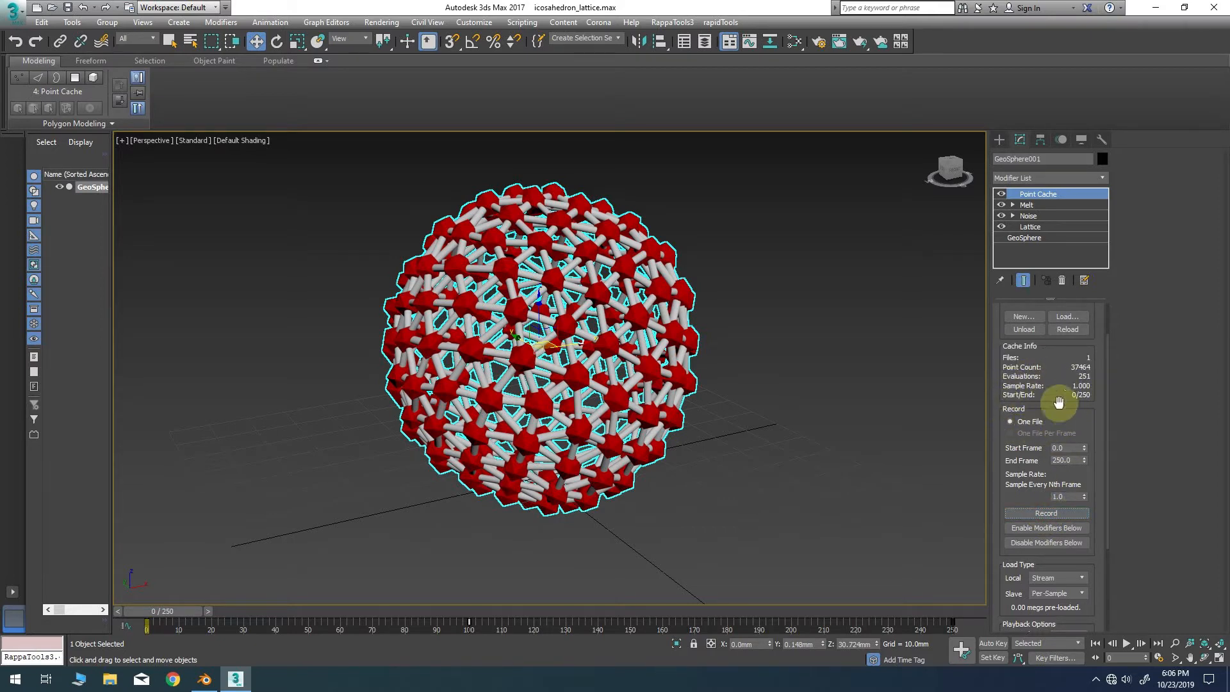
{"action": "mouse_move", "coordinate": [1042, 349]}
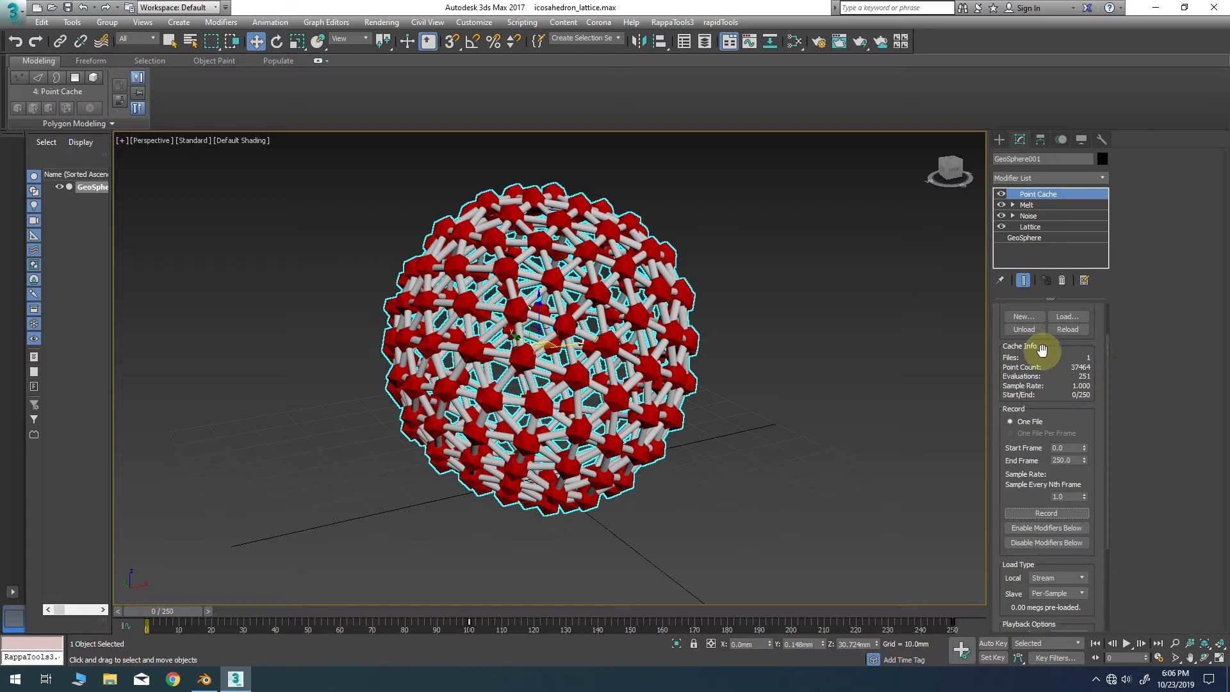
{"action": "mouse_move", "coordinate": [1080, 356]}
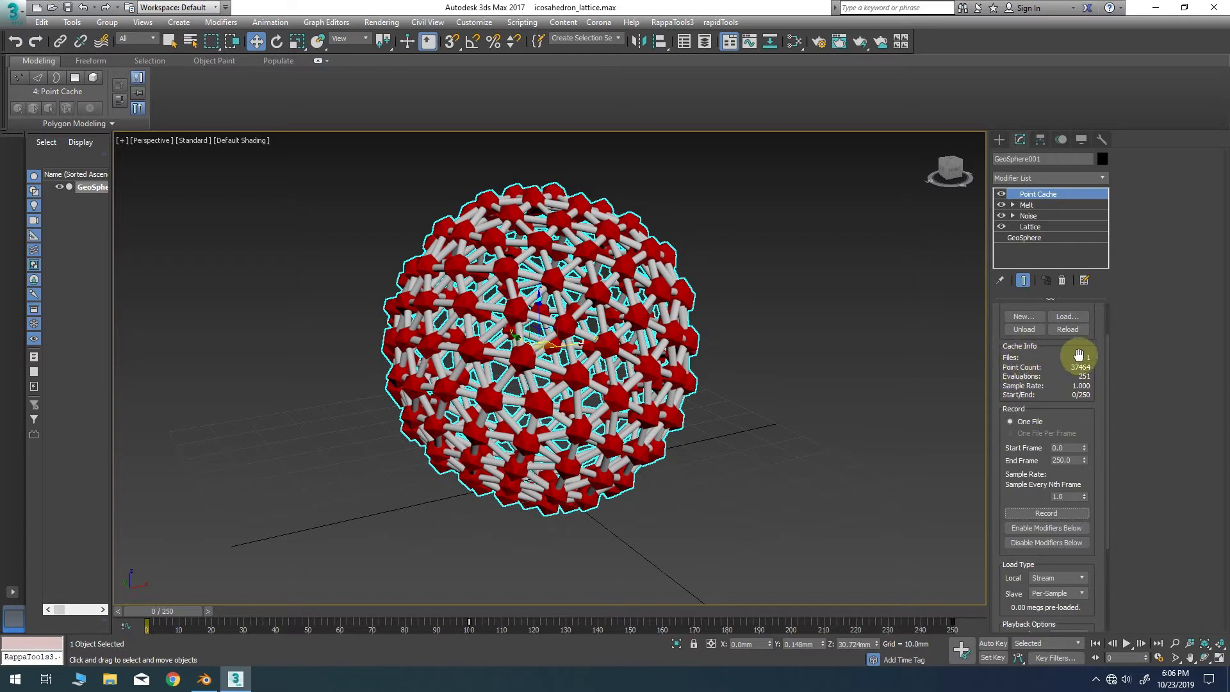
{"action": "mouse_move", "coordinate": [1034, 408]}
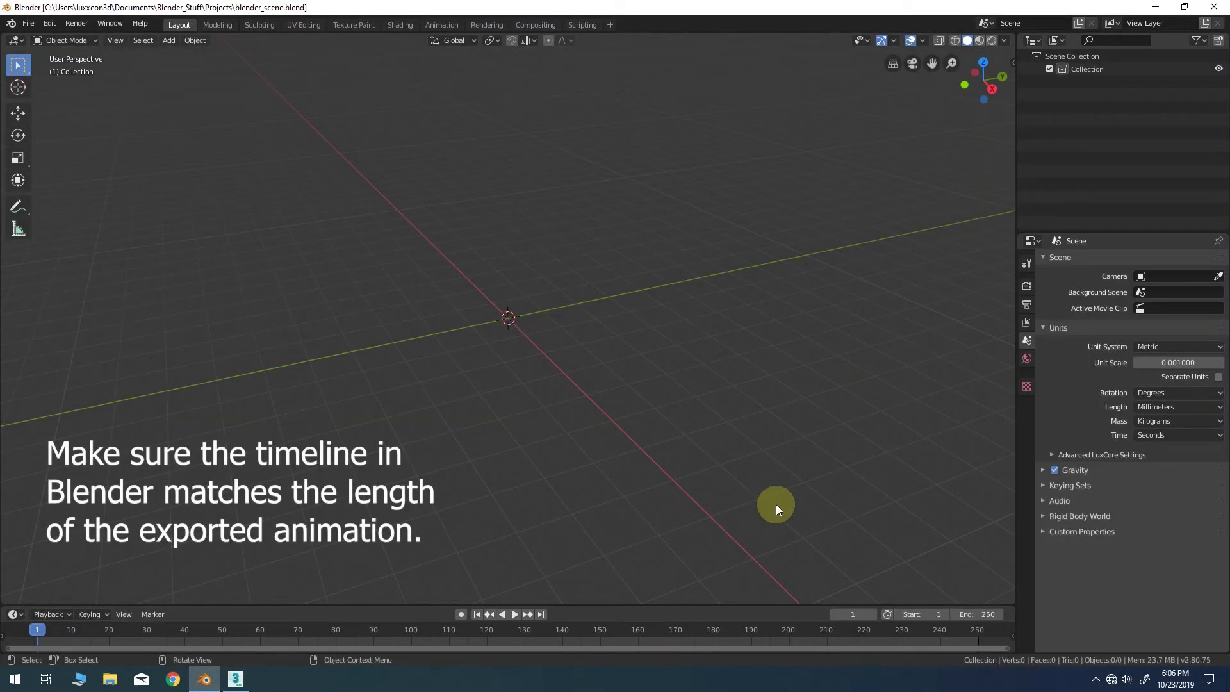
{"action": "mouse_move", "coordinate": [87, 7]}
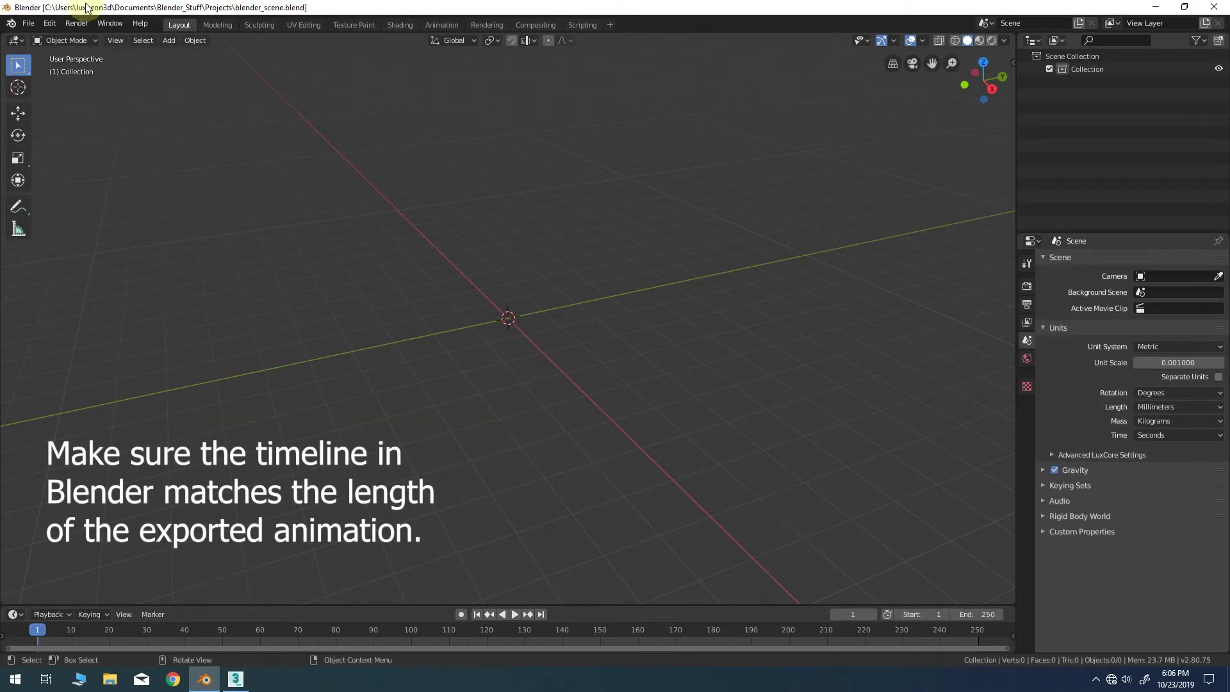
- Import test.obj as Wavefront OBJ with Keep Vert Order enabled
{"action": "left_click", "coordinate": [28, 23]}
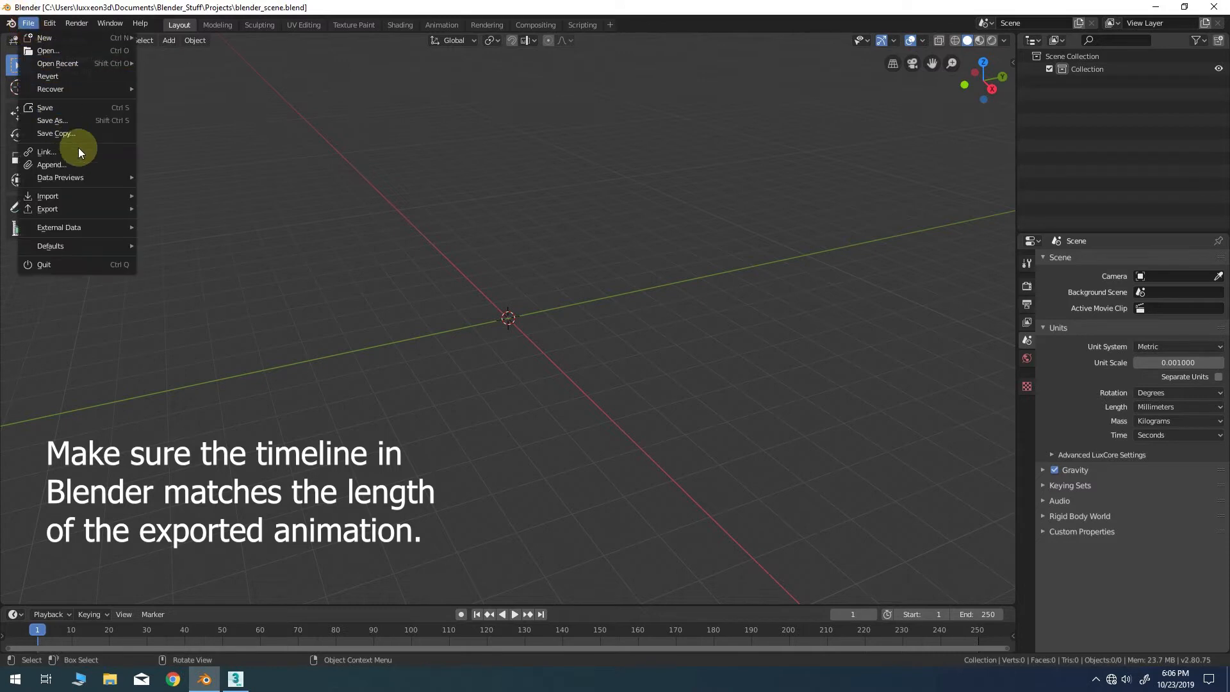
{"action": "left_click", "coordinate": [47, 195]}
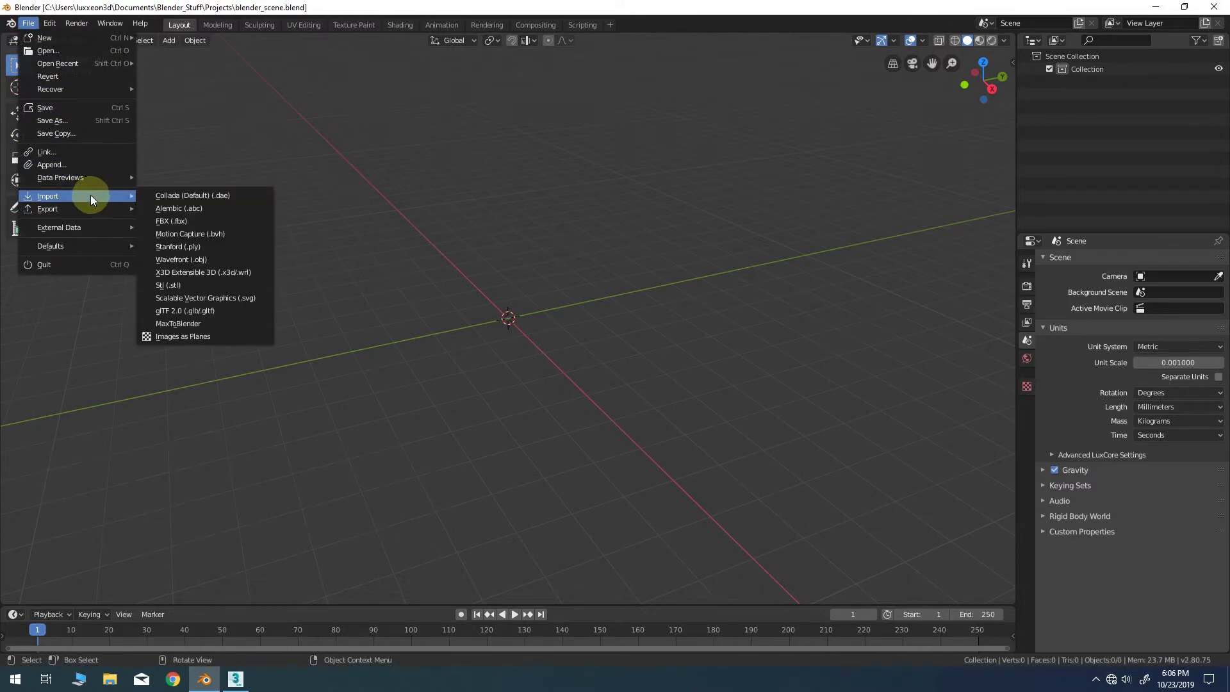
{"action": "mouse_move", "coordinate": [126, 209]}
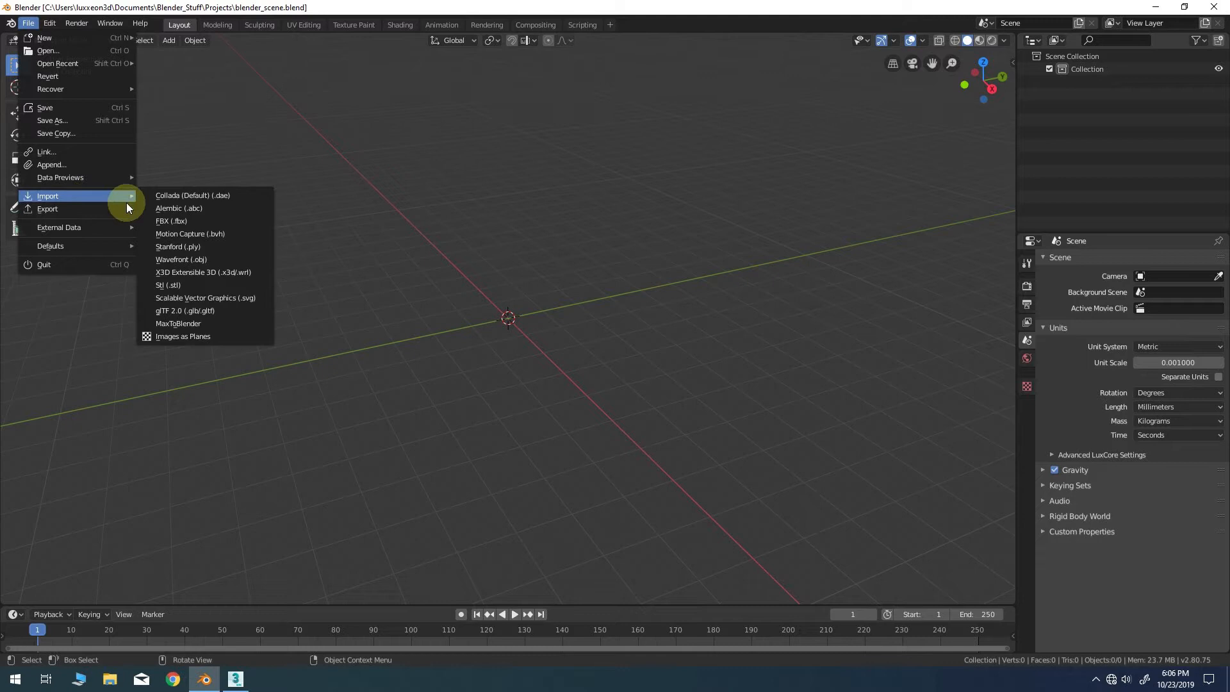
{"action": "left_click", "coordinate": [179, 258]}
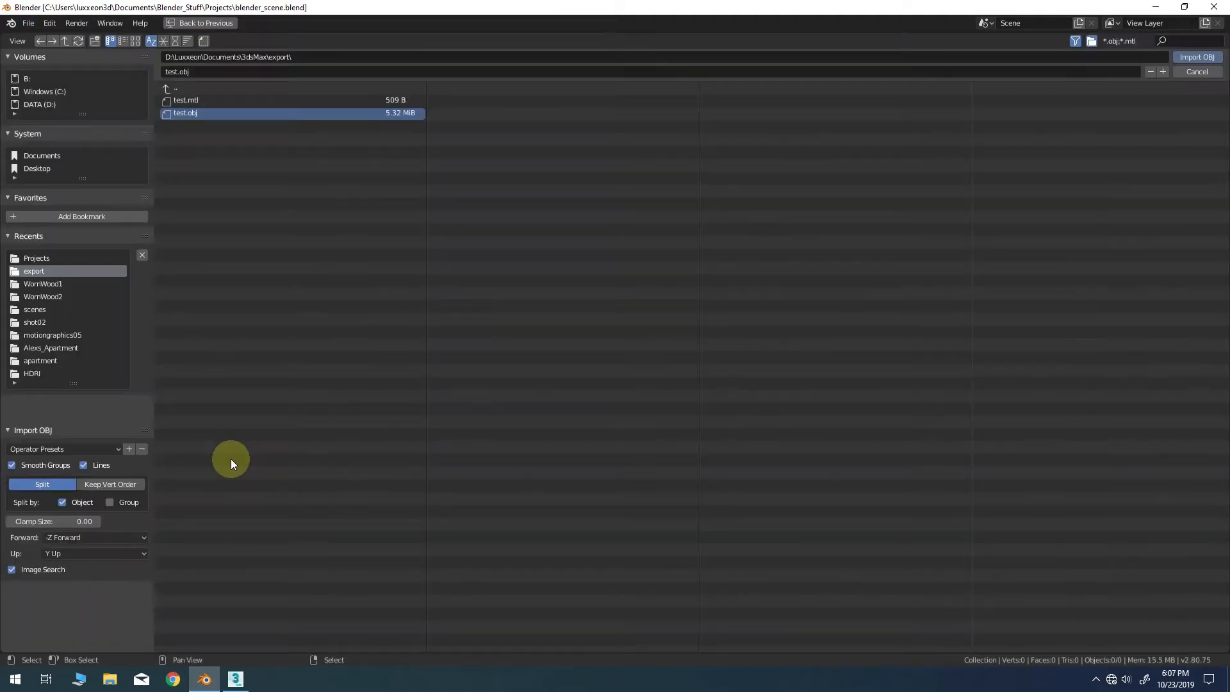
{"action": "mouse_move", "coordinate": [132, 486]}
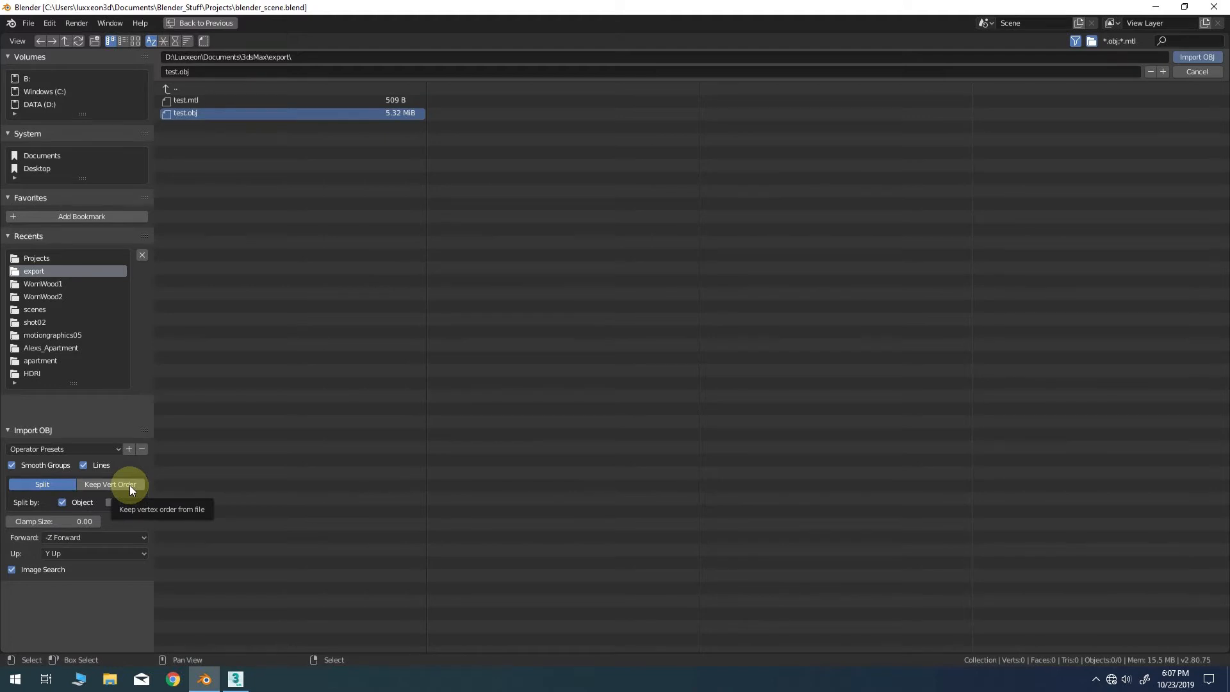
{"action": "left_click", "coordinate": [110, 485]}
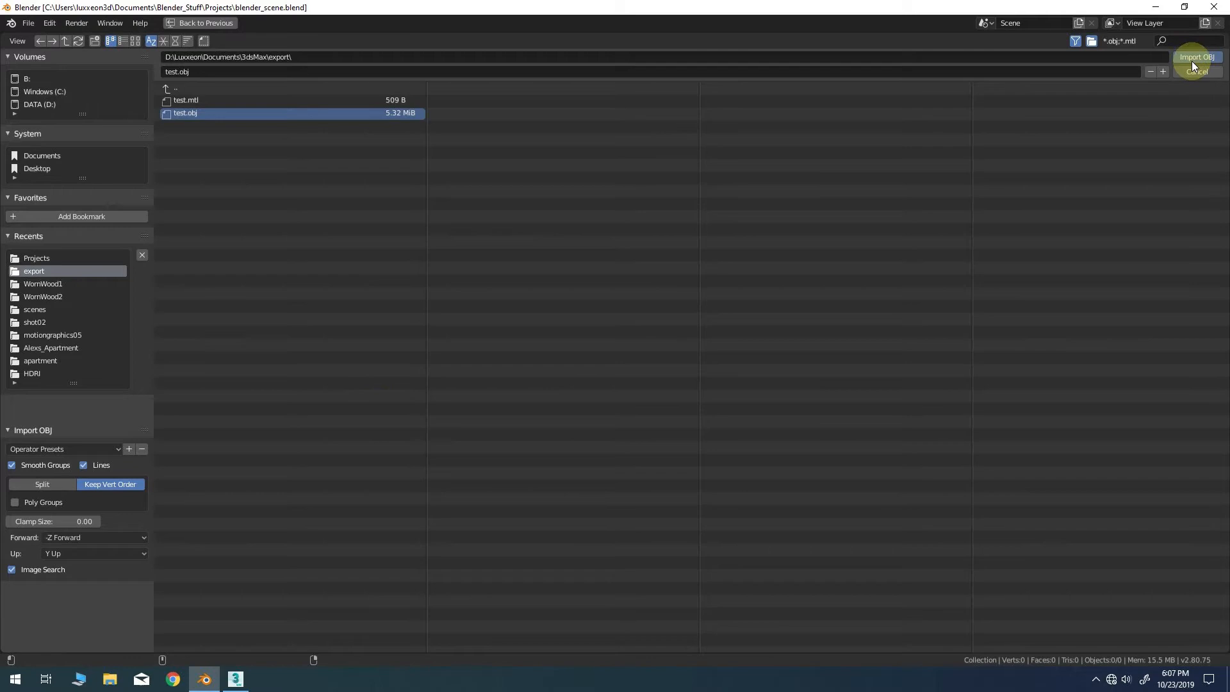
{"action": "left_click", "coordinate": [1195, 56]}
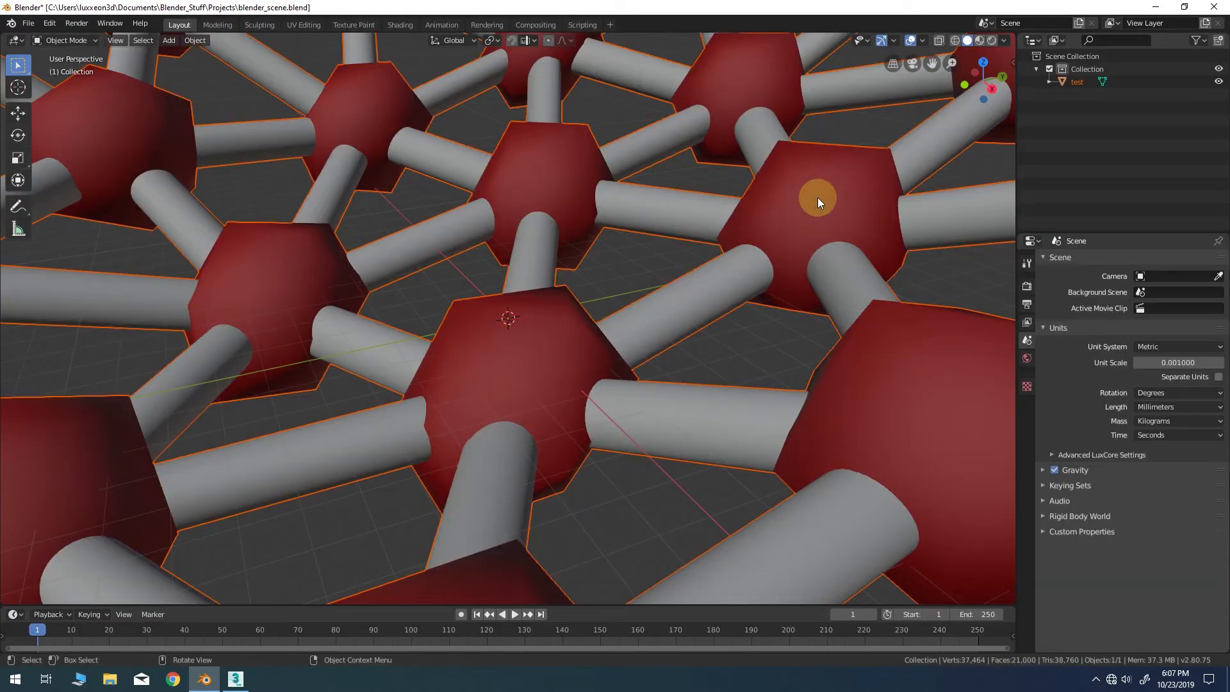
{"action": "scroll", "scroll_direction": "down", "scroll_amount": 3}
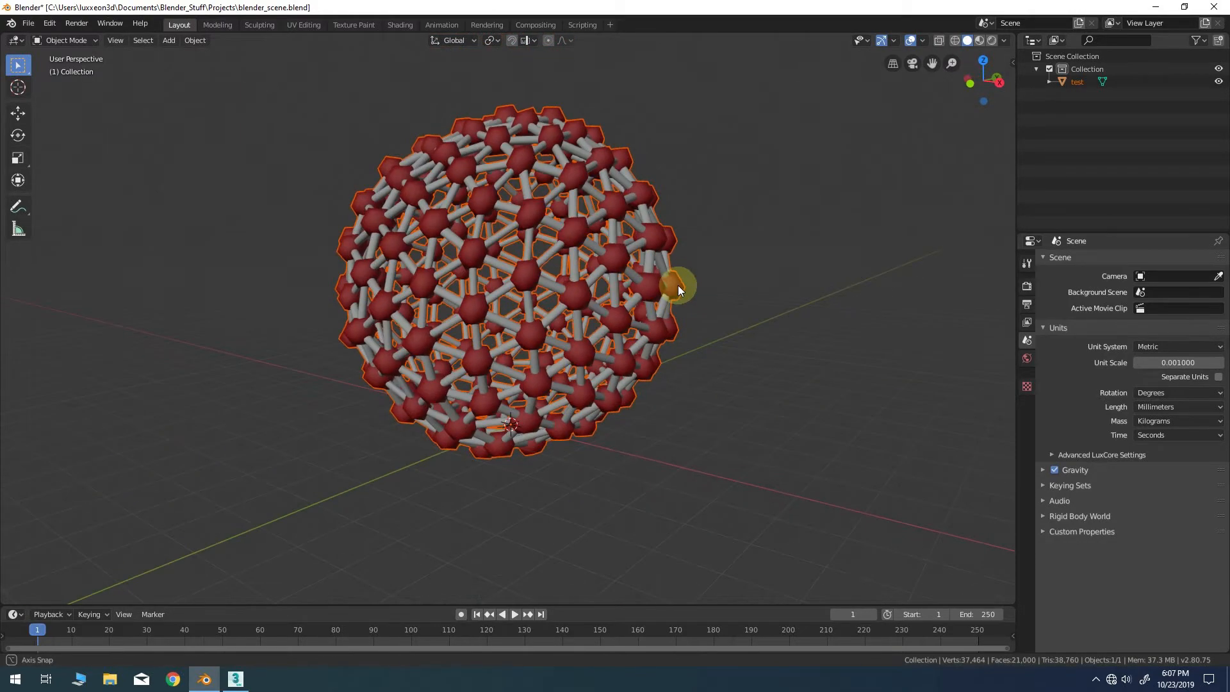
{"action": "left_click", "coordinate": [502, 614]}
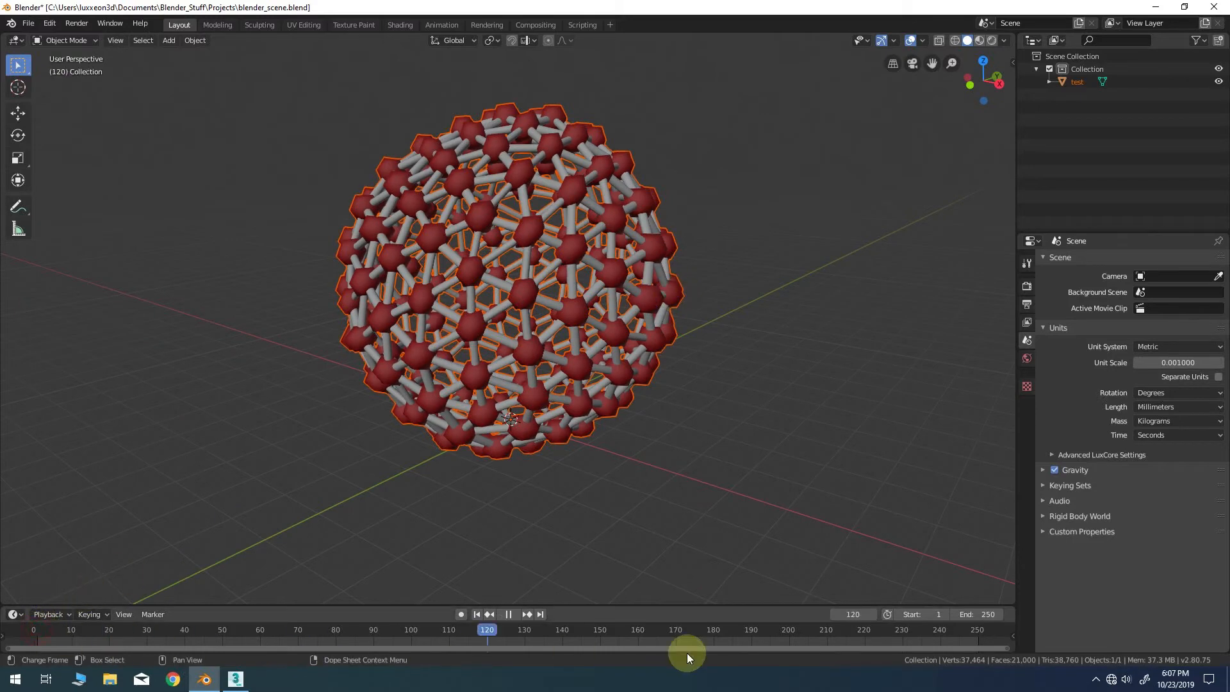
{"action": "left_click", "coordinate": [475, 614]}
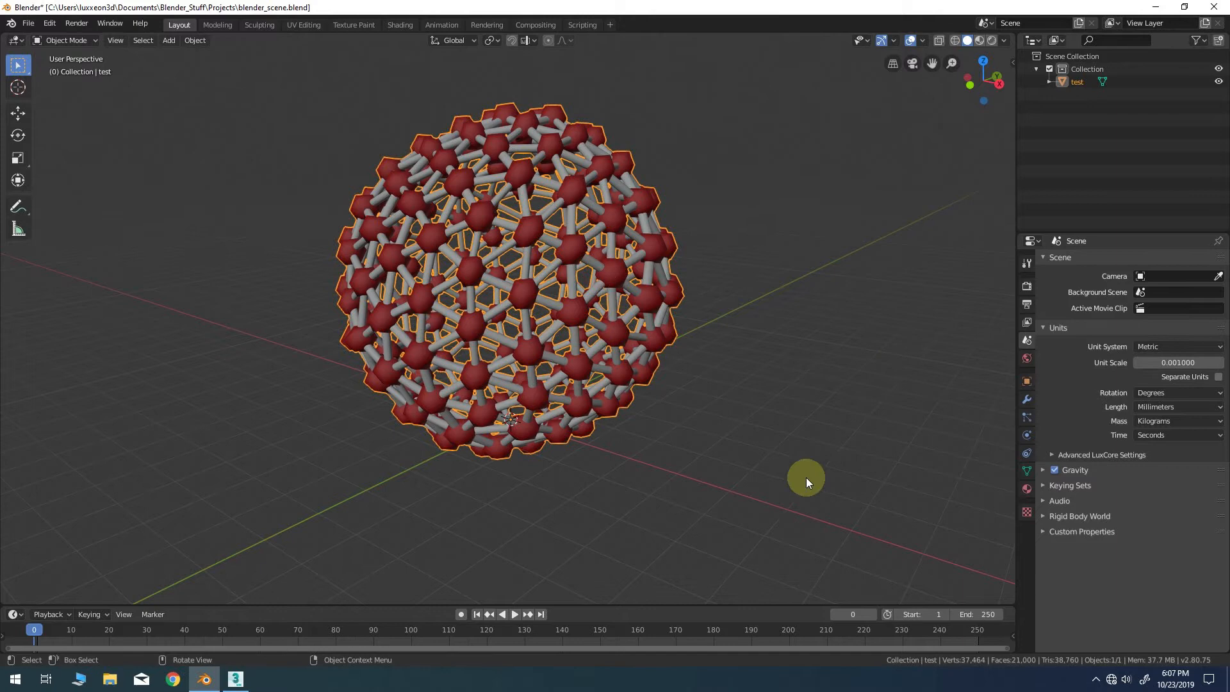
{"action": "mouse_move", "coordinate": [1026, 399]}
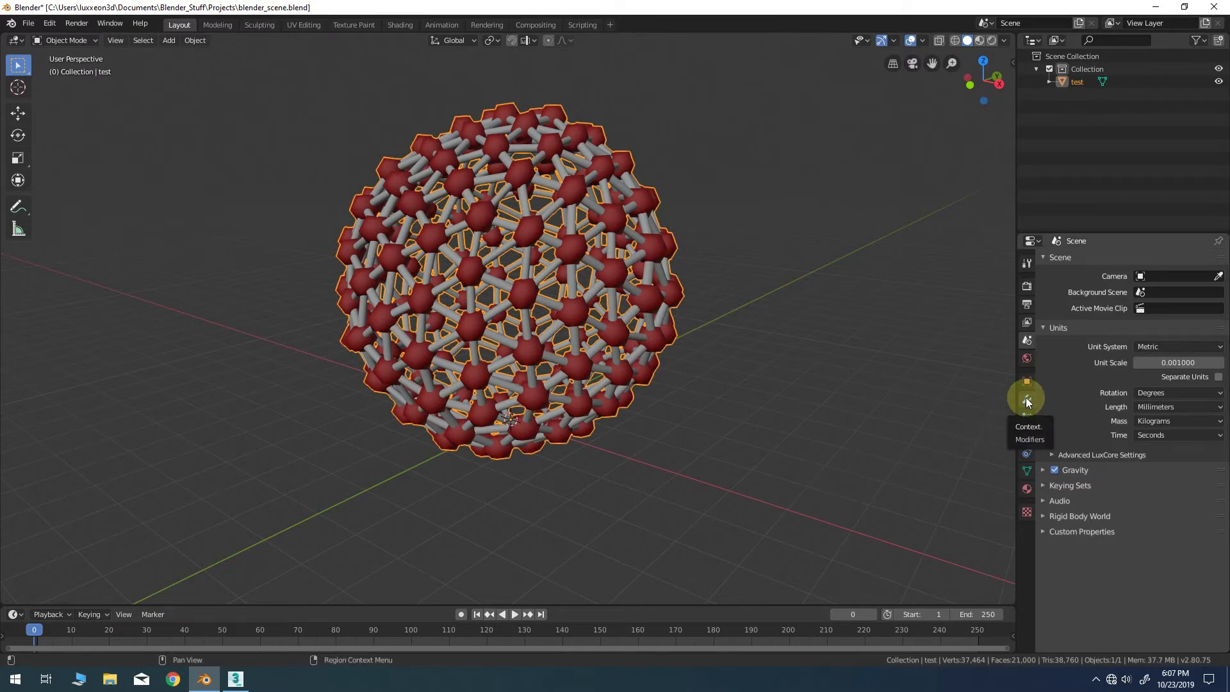
- Add a Mesh Cache modifier to the sphere with its format set to PC2
{"action": "left_click", "coordinate": [1026, 399]}
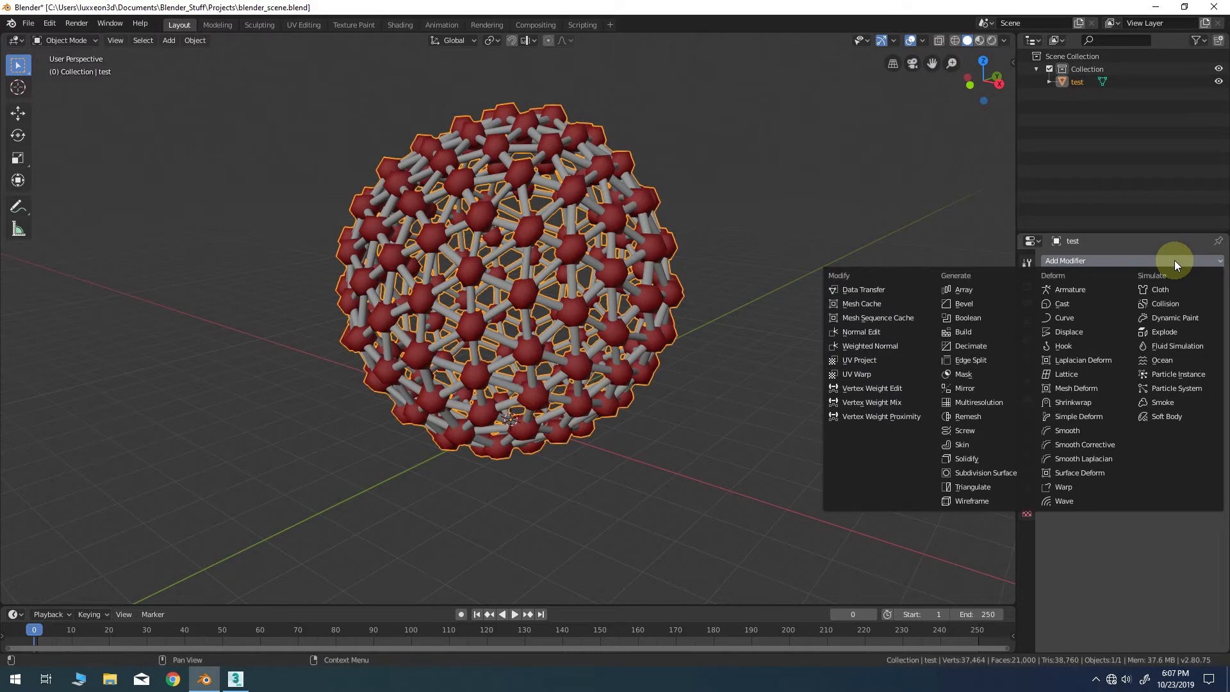
{"action": "mouse_move", "coordinate": [874, 303]}
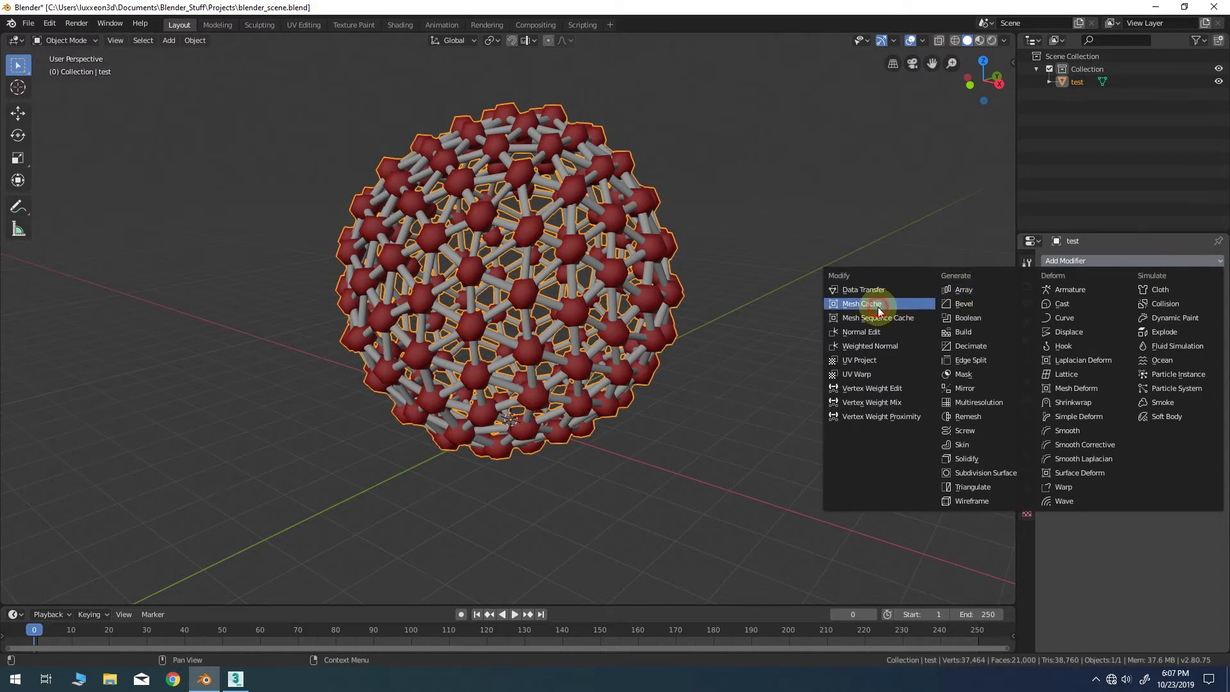
{"action": "left_click", "coordinate": [861, 304]}
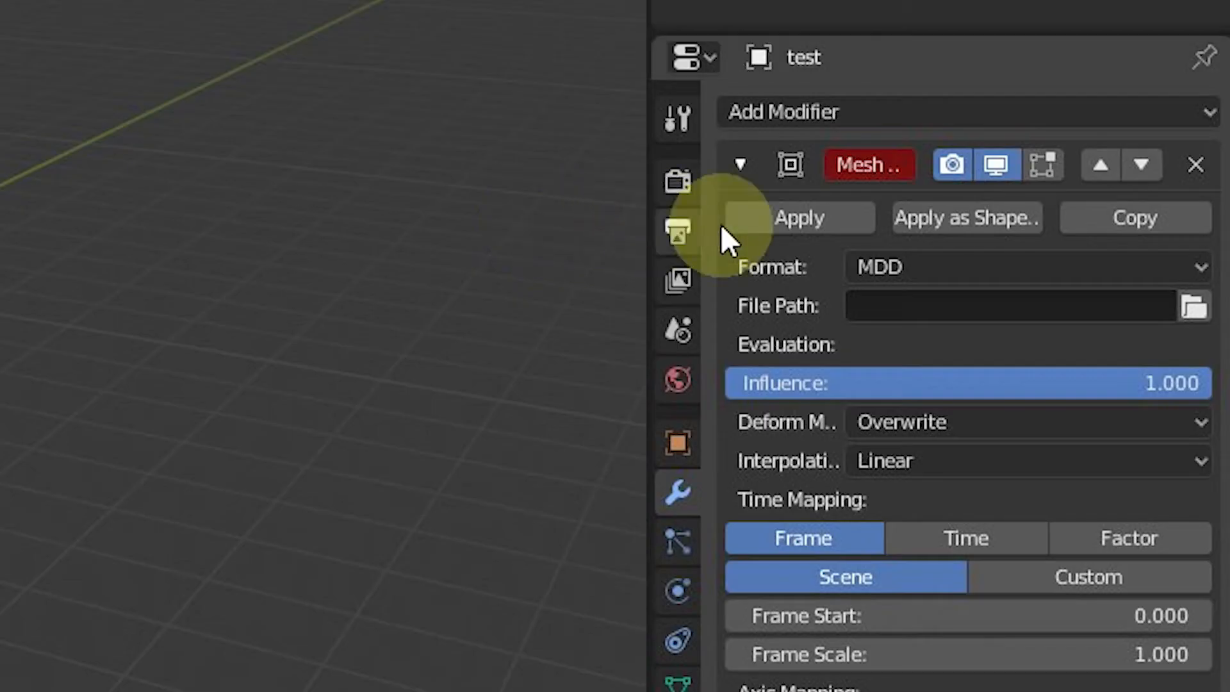
{"action": "left_click", "coordinate": [1020, 268]}
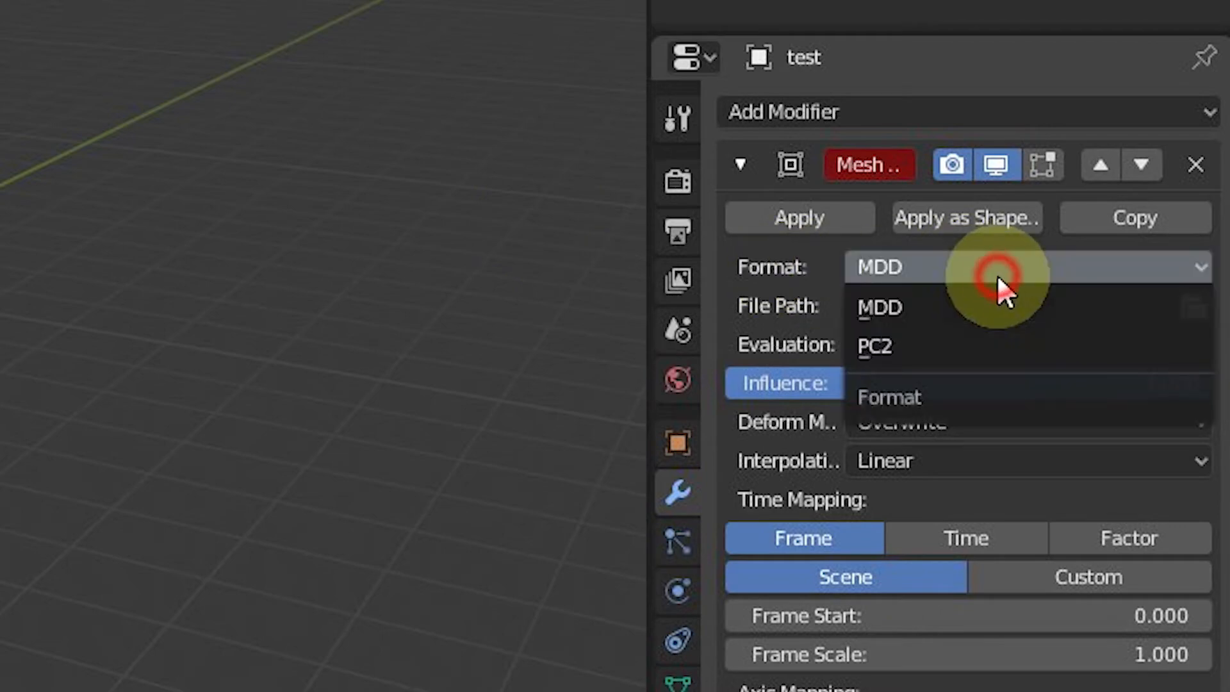
{"action": "left_click", "coordinate": [875, 346]}
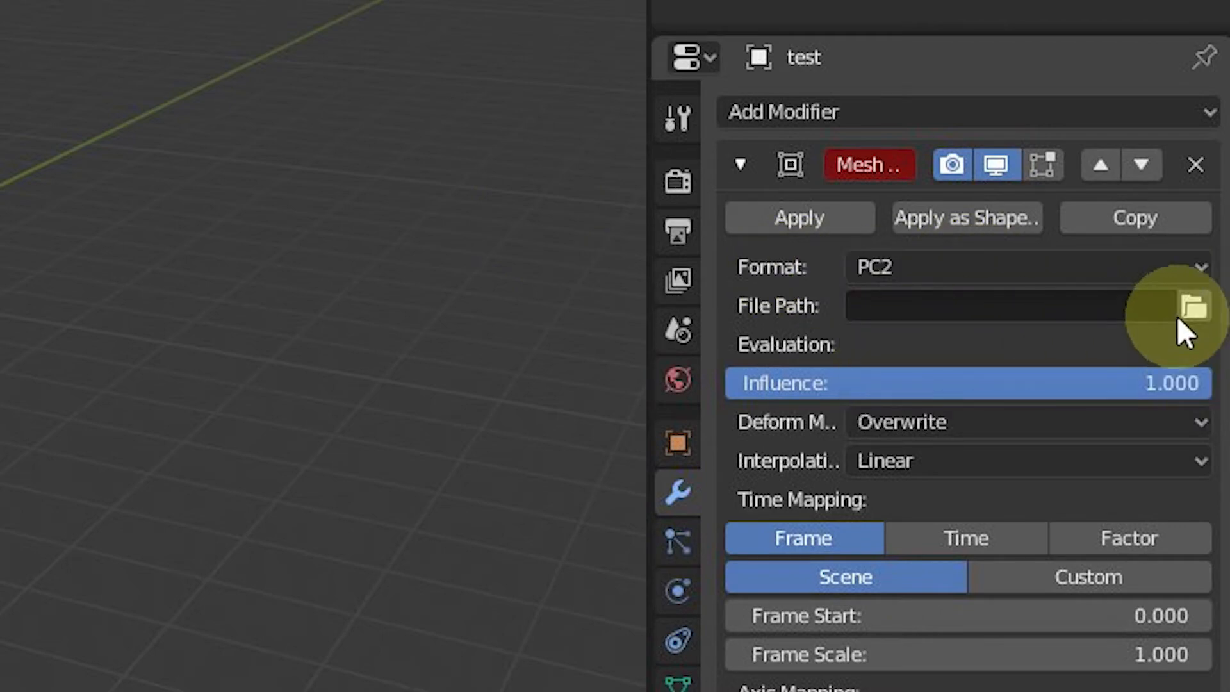
- Point the Mesh Cache at the test.pc2 file on disk
{"action": "left_click", "coordinate": [1193, 305]}
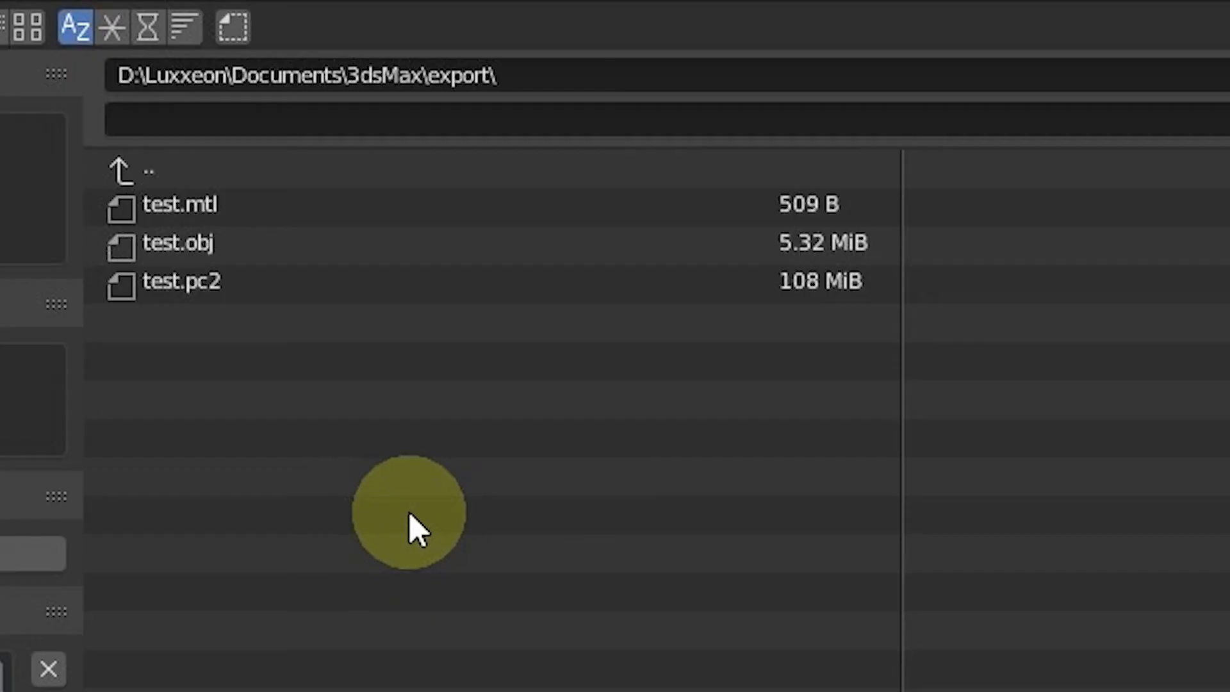
{"action": "left_click", "coordinate": [181, 281]}
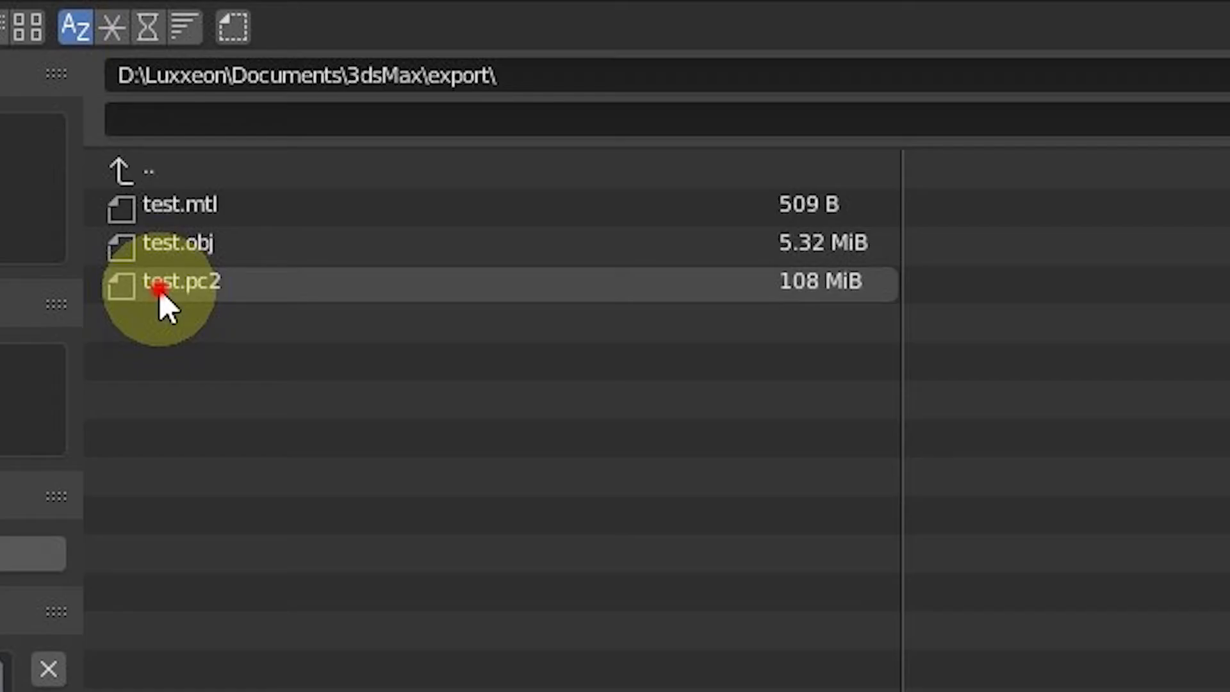
{"action": "left_click", "coordinate": [164, 283]}
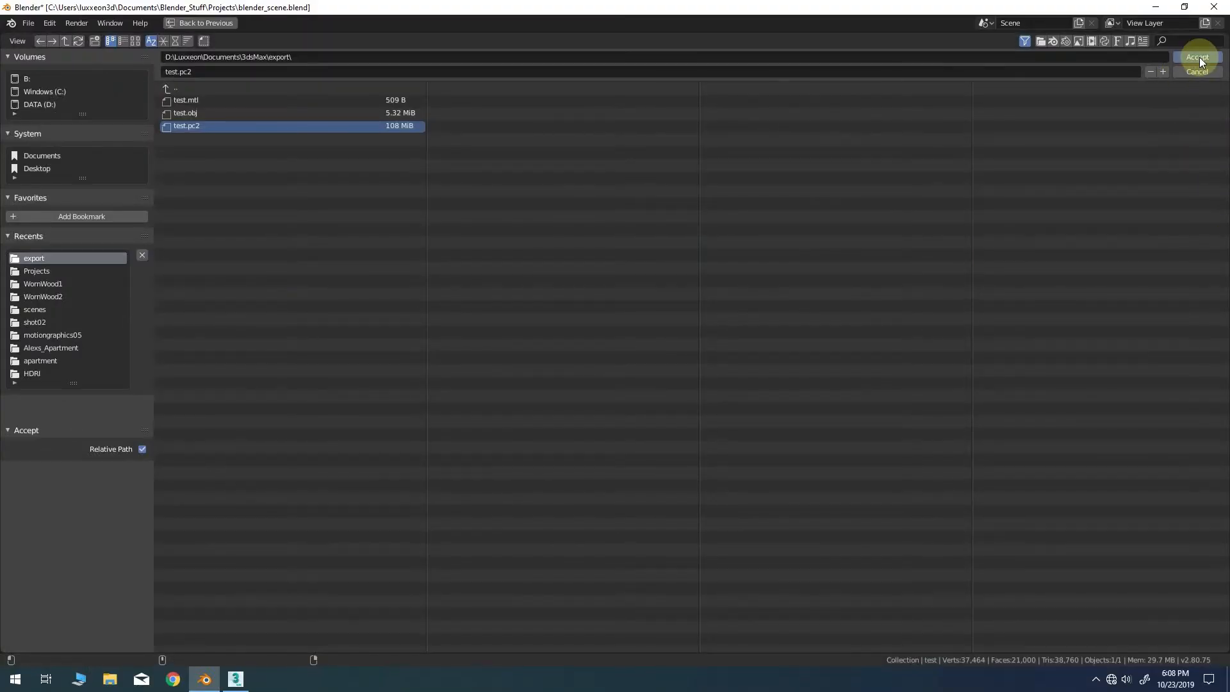
{"action": "mouse_move", "coordinate": [1198, 56]}
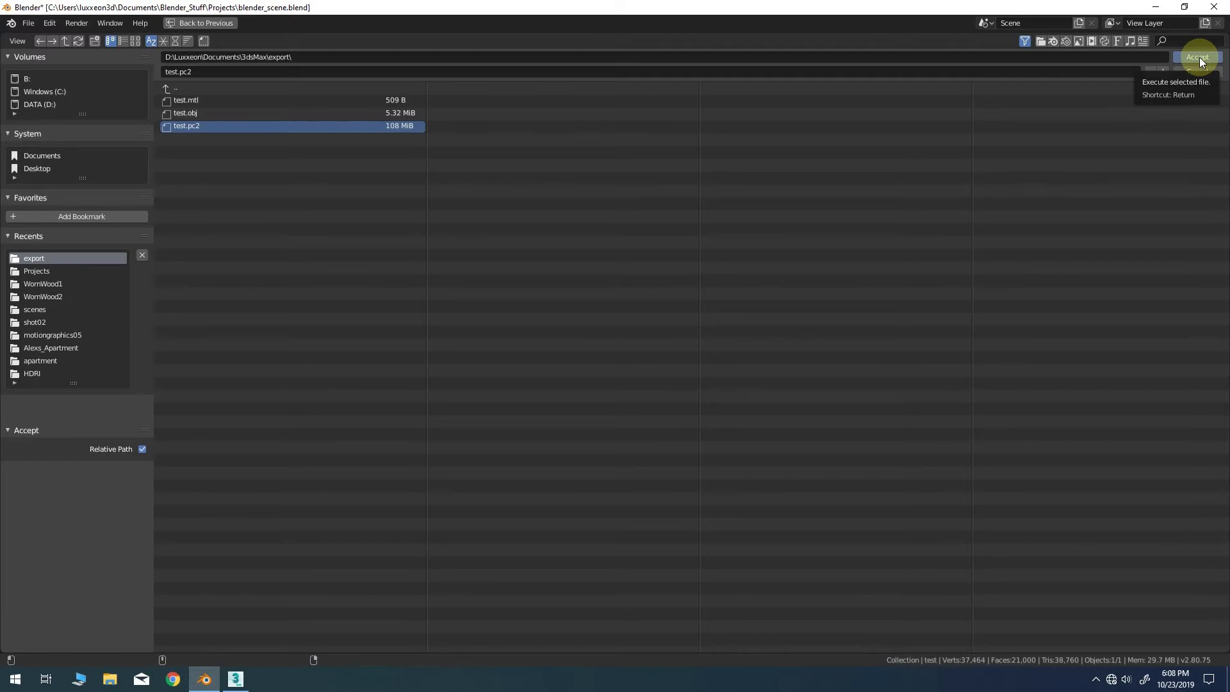
{"action": "left_click", "coordinate": [1198, 57]}
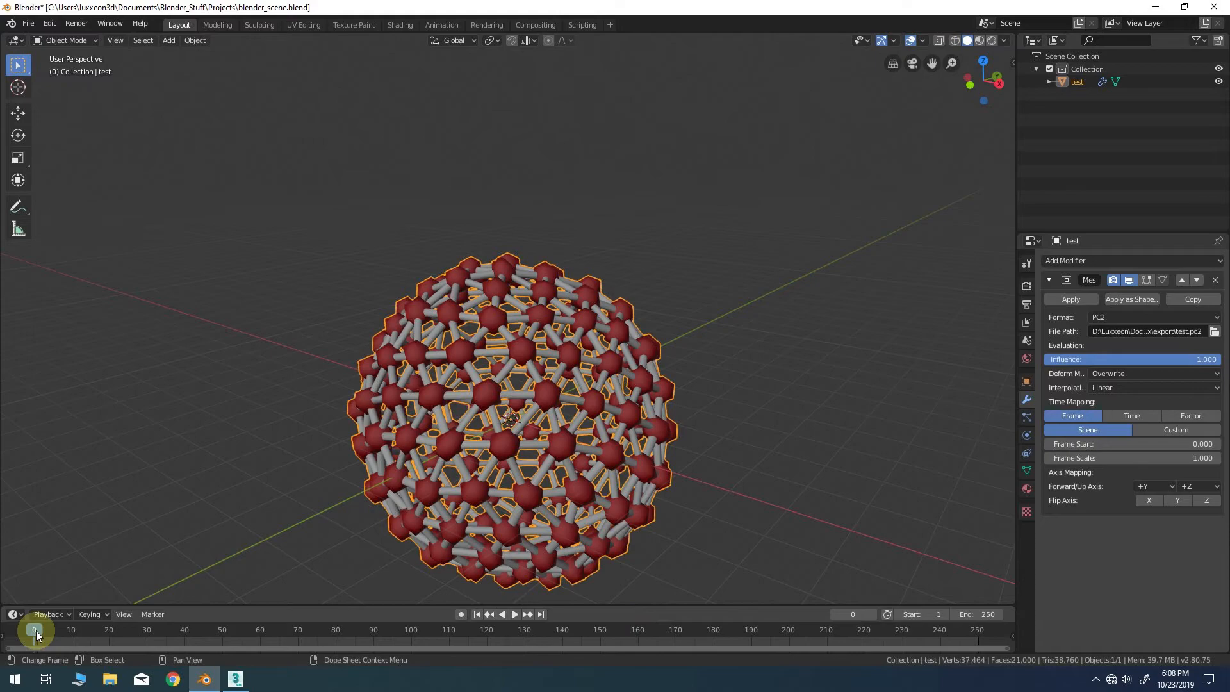
- Play the cached melt animation twice and scrub back toward frame 0
{"action": "left_click", "coordinate": [502, 614]}
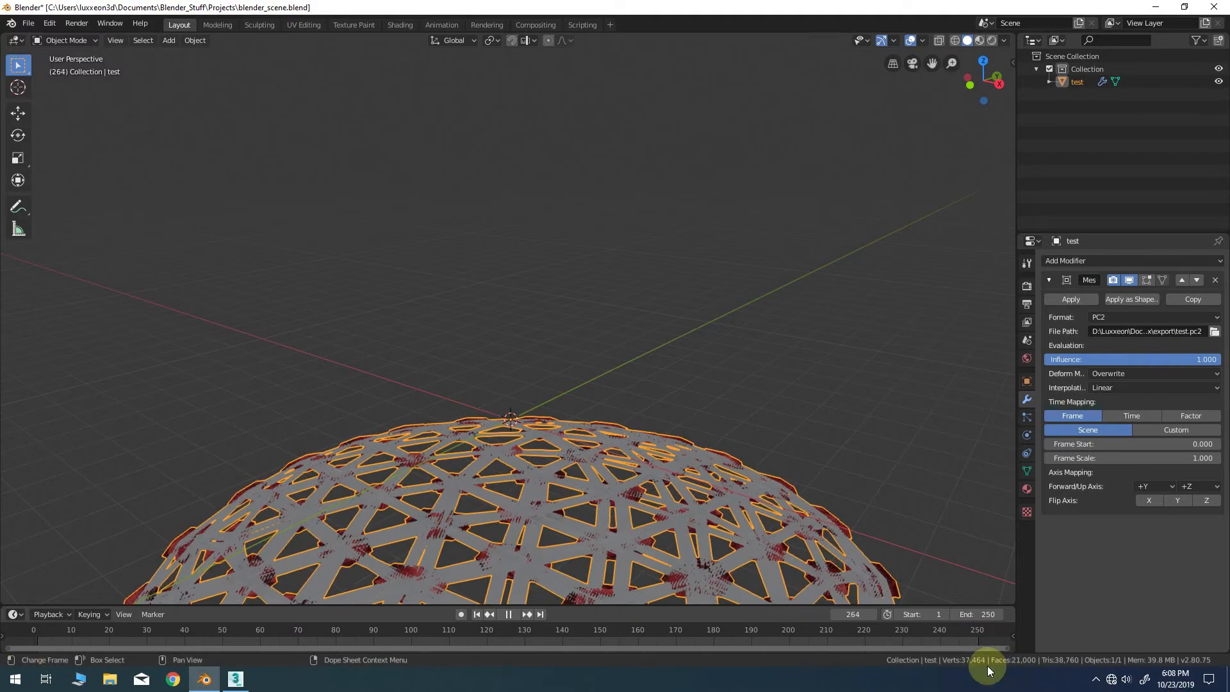
{"action": "left_click", "coordinate": [97, 628]}
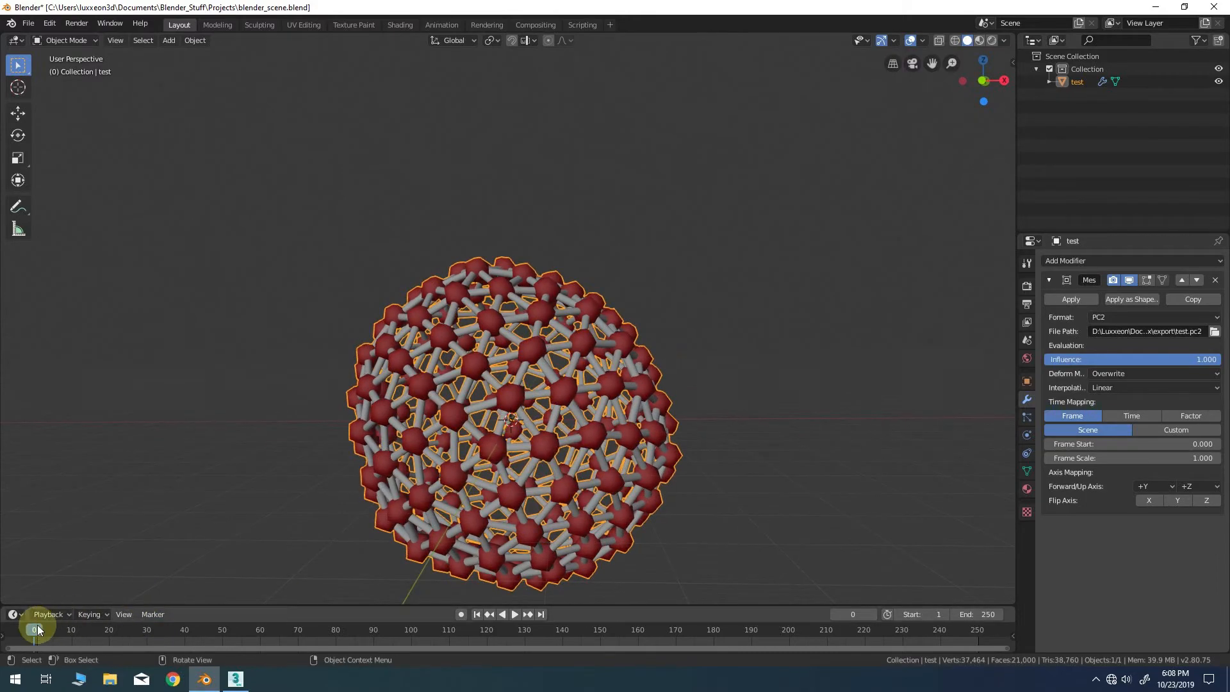
{"action": "left_click", "coordinate": [513, 614]}
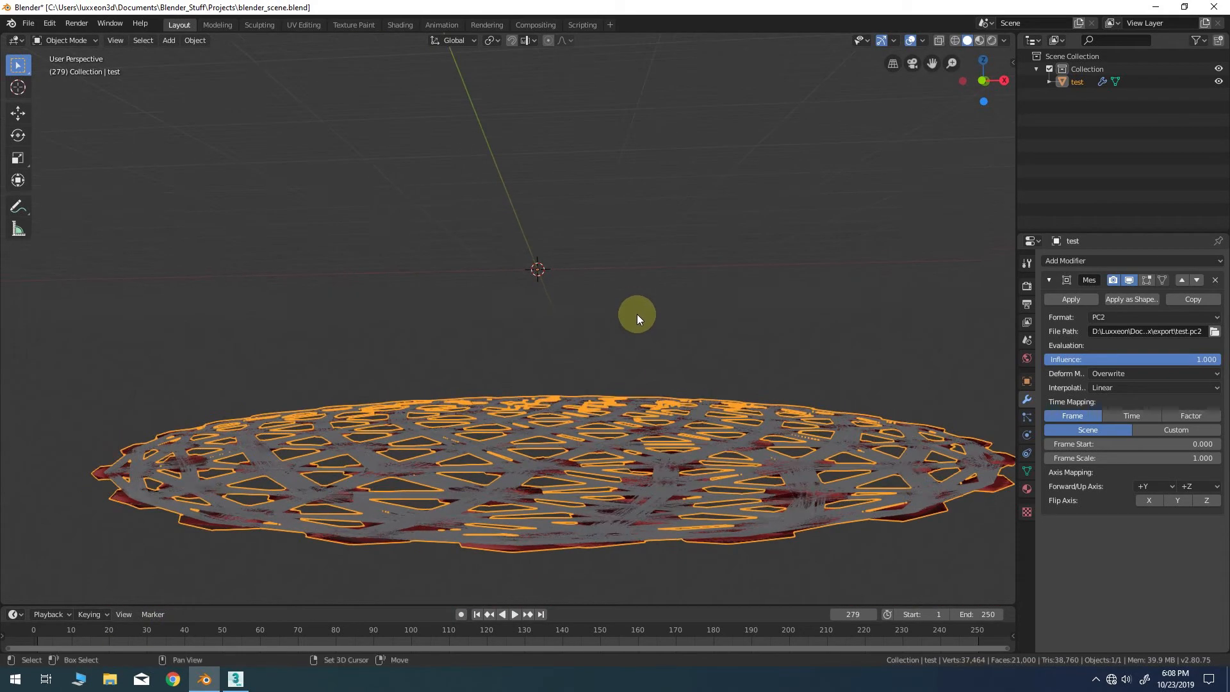
{"action": "mouse_move", "coordinate": [603, 357]}
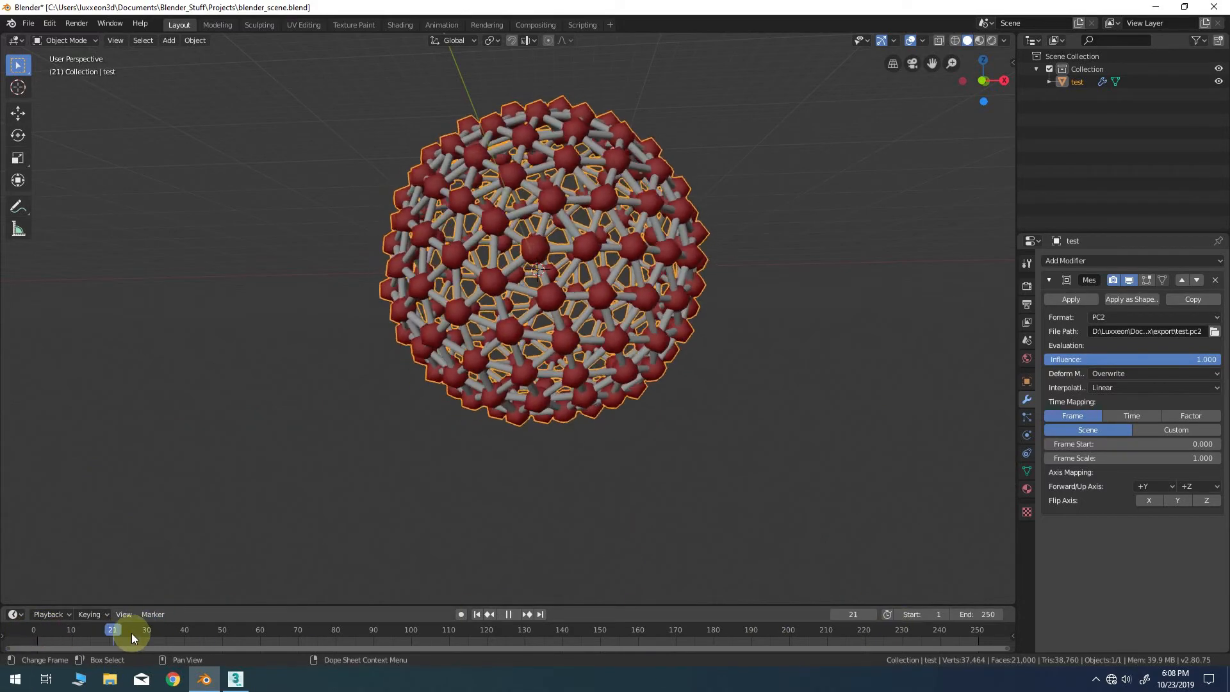
{"action": "left_click", "coordinate": [686, 629]}
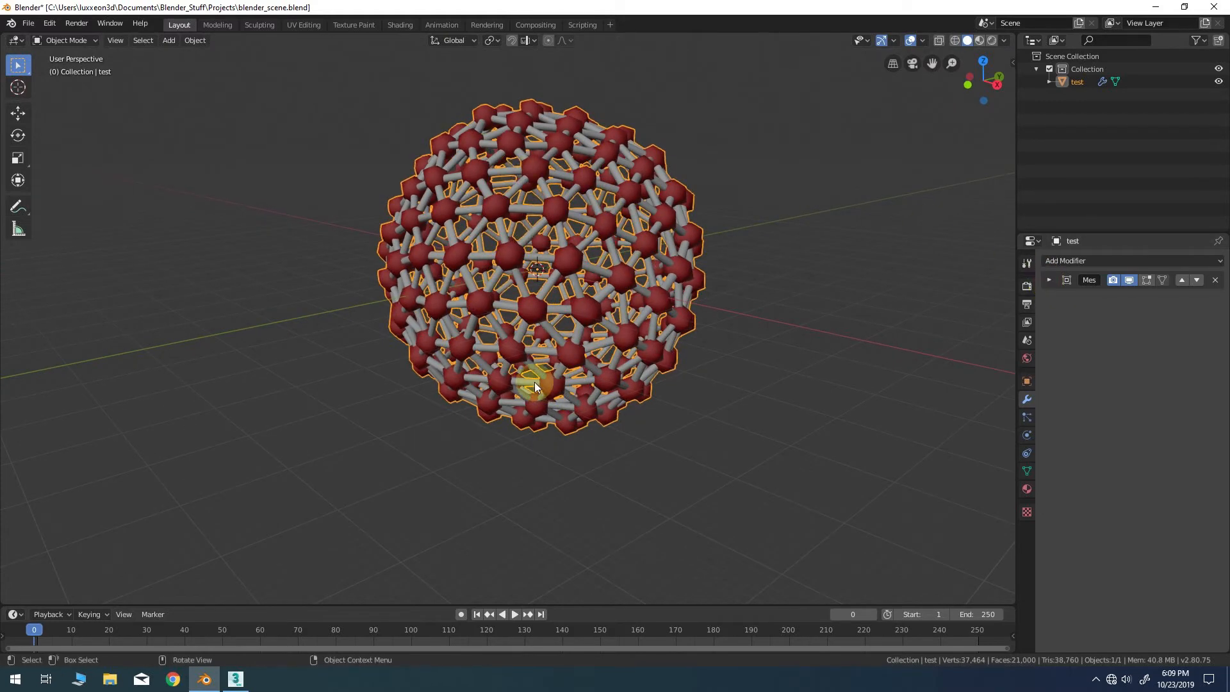
- Switch to quad view and play the melt to check the sphere pools on the floor
{"action": "key", "text": "ctrl+alt+q"}
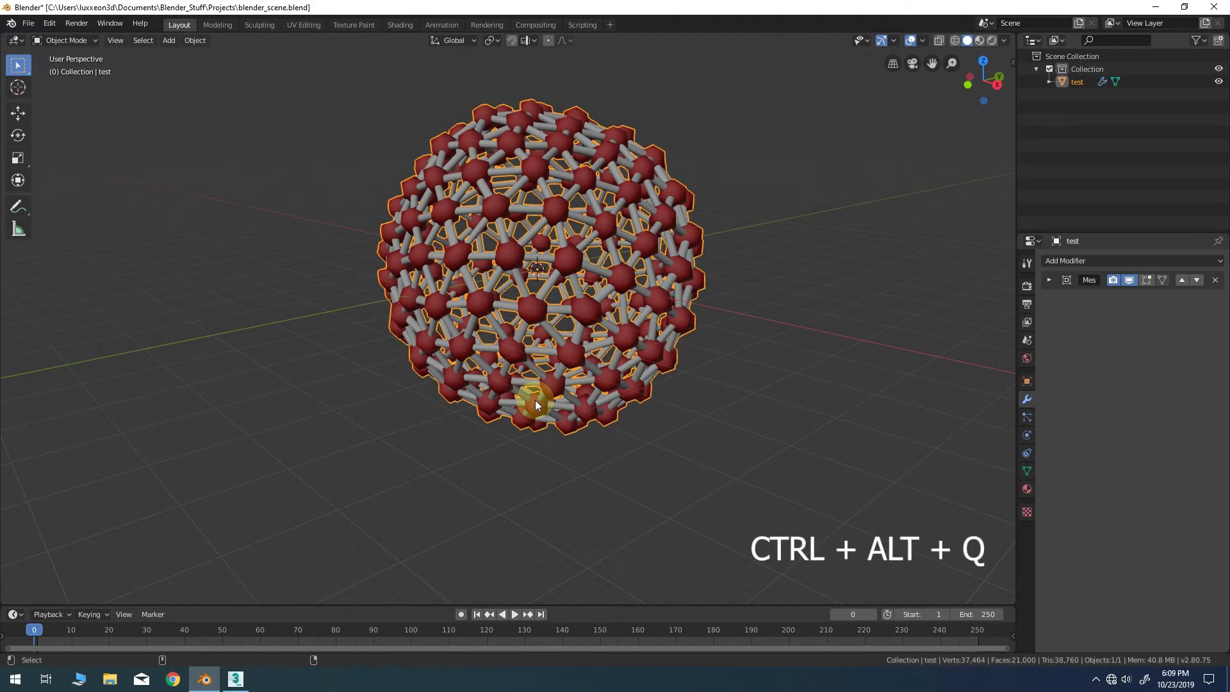
{"action": "key", "text": "ctrl+alt+q"}
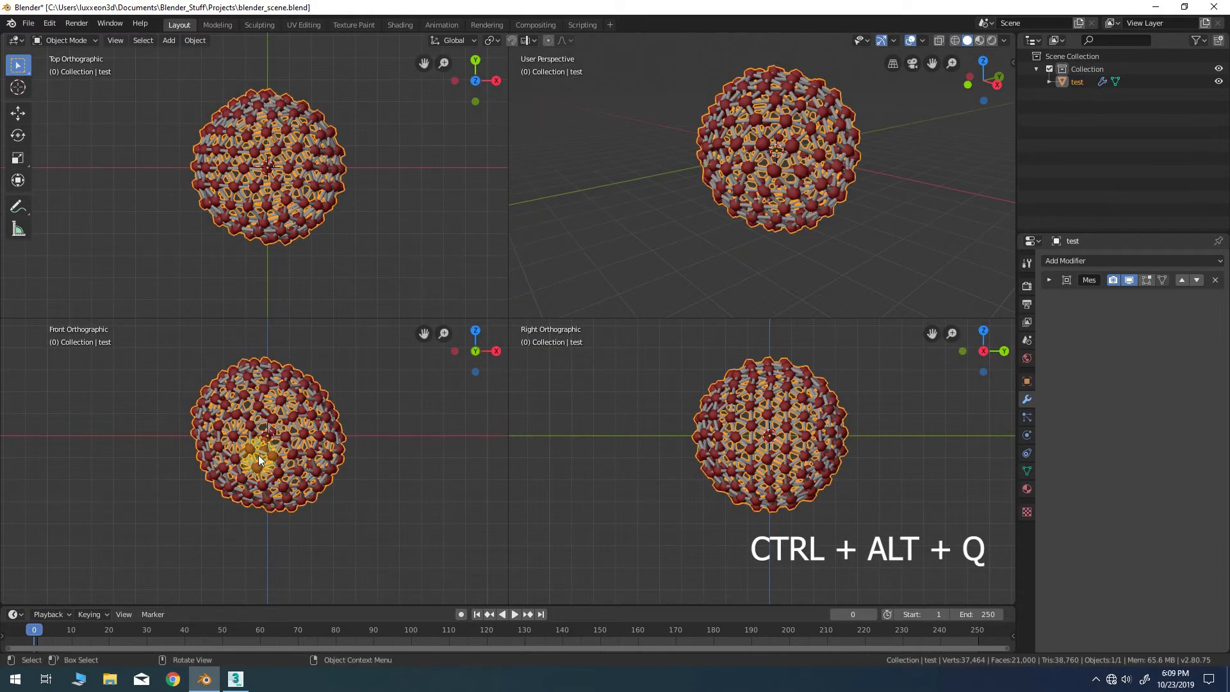
{"action": "mouse_move", "coordinate": [349, 443]}
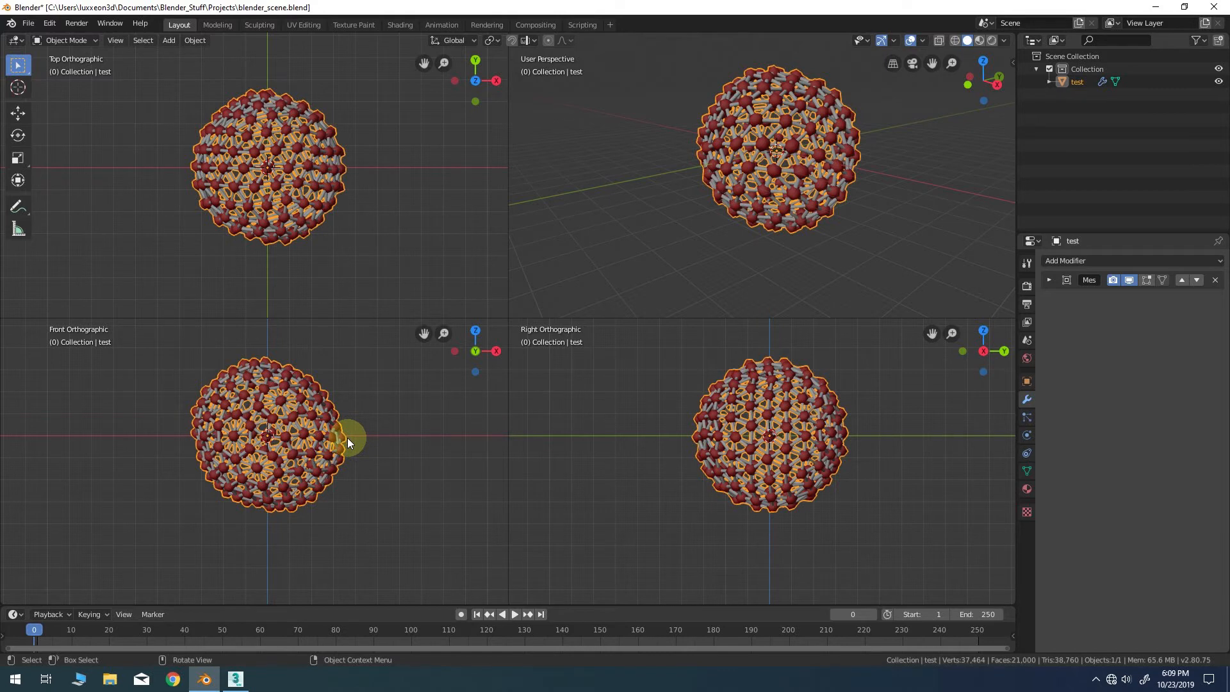
{"action": "mouse_move", "coordinate": [306, 443]}
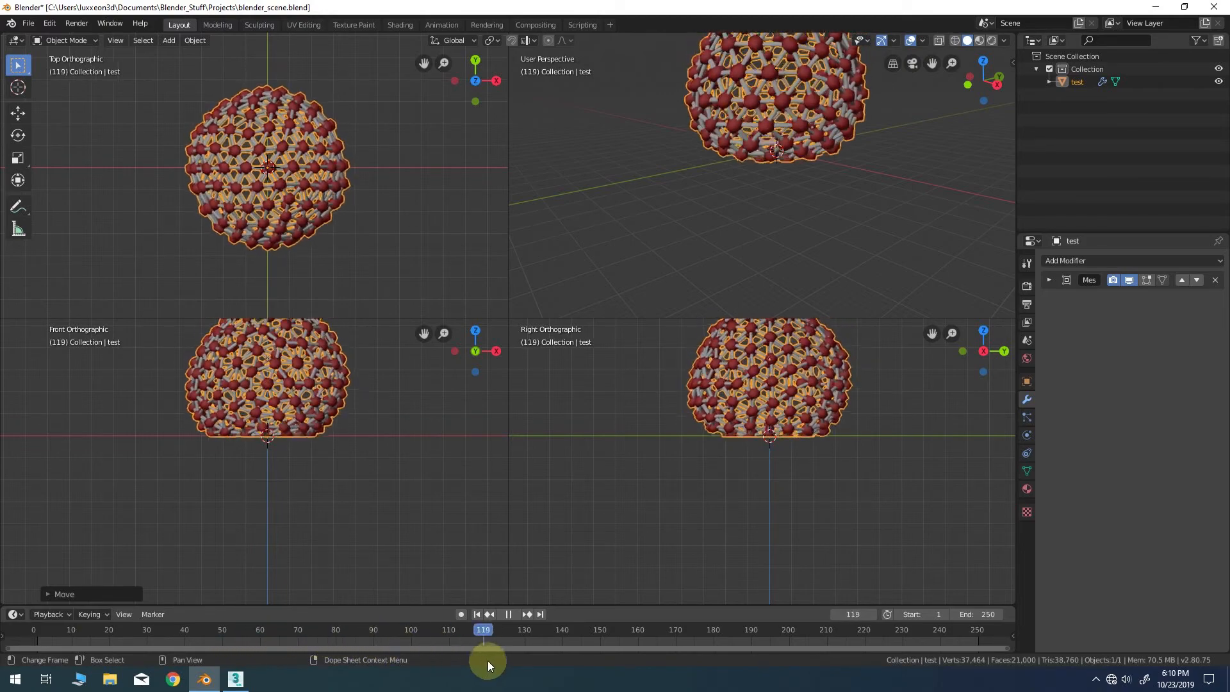
{"action": "left_click", "coordinate": [746, 629]}
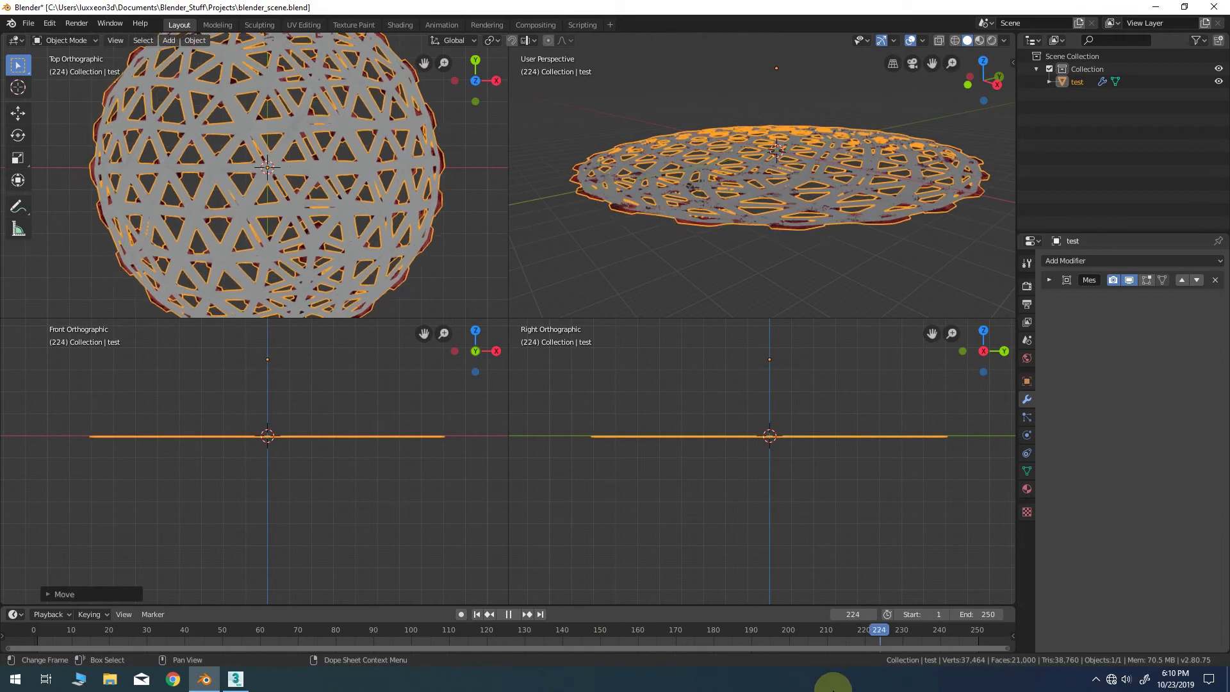
{"action": "left_click", "coordinate": [67, 629]}
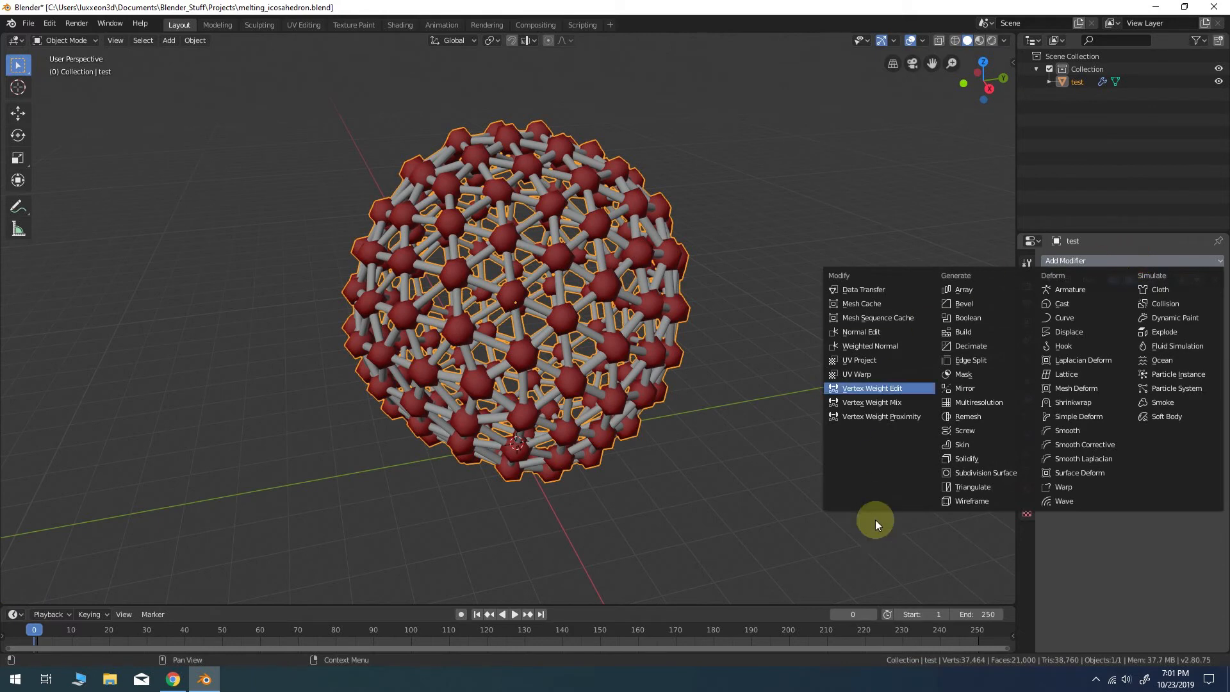
{"action": "mouse_move", "coordinate": [985, 472]}
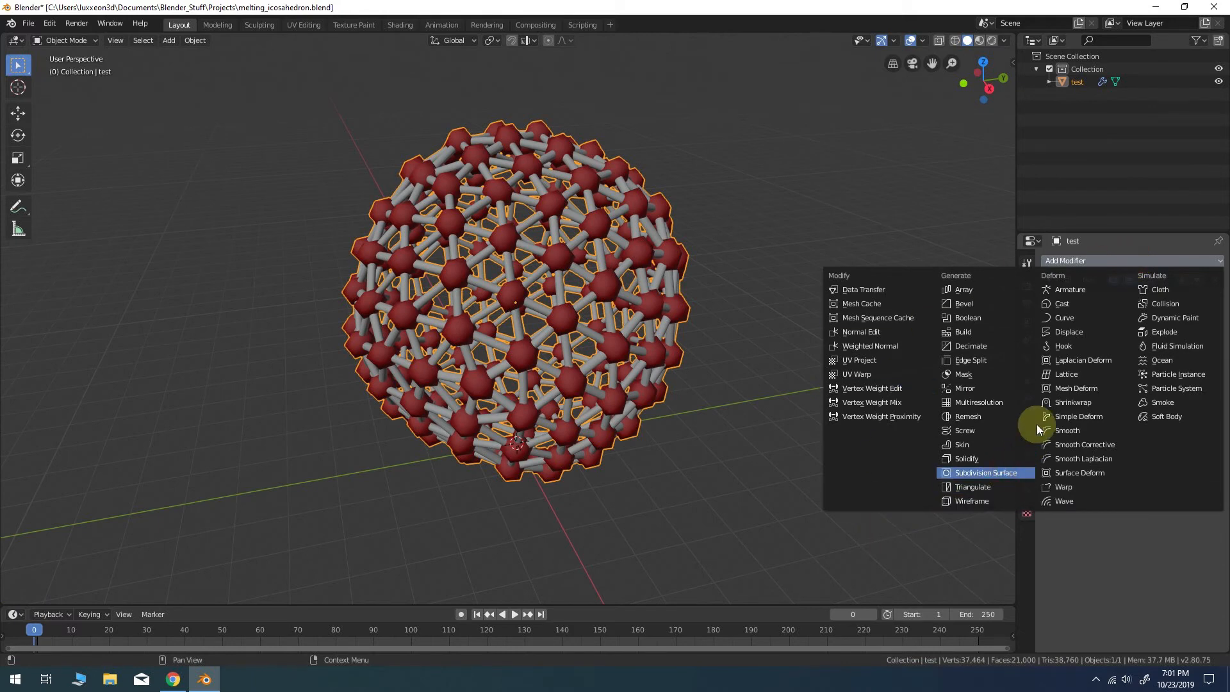
- Add a Subdivision Surface modifier, preview the smoothed melt, then collapse its panel
{"action": "left_click", "coordinate": [985, 472]}
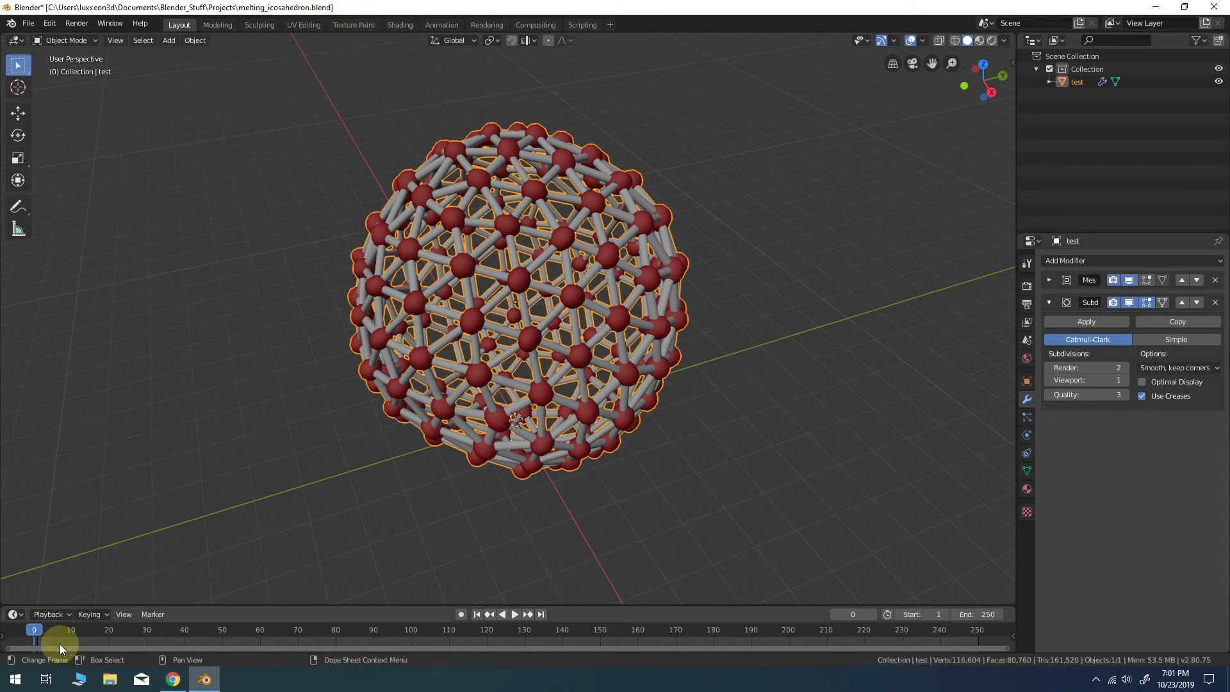
{"action": "left_click", "coordinate": [502, 614]}
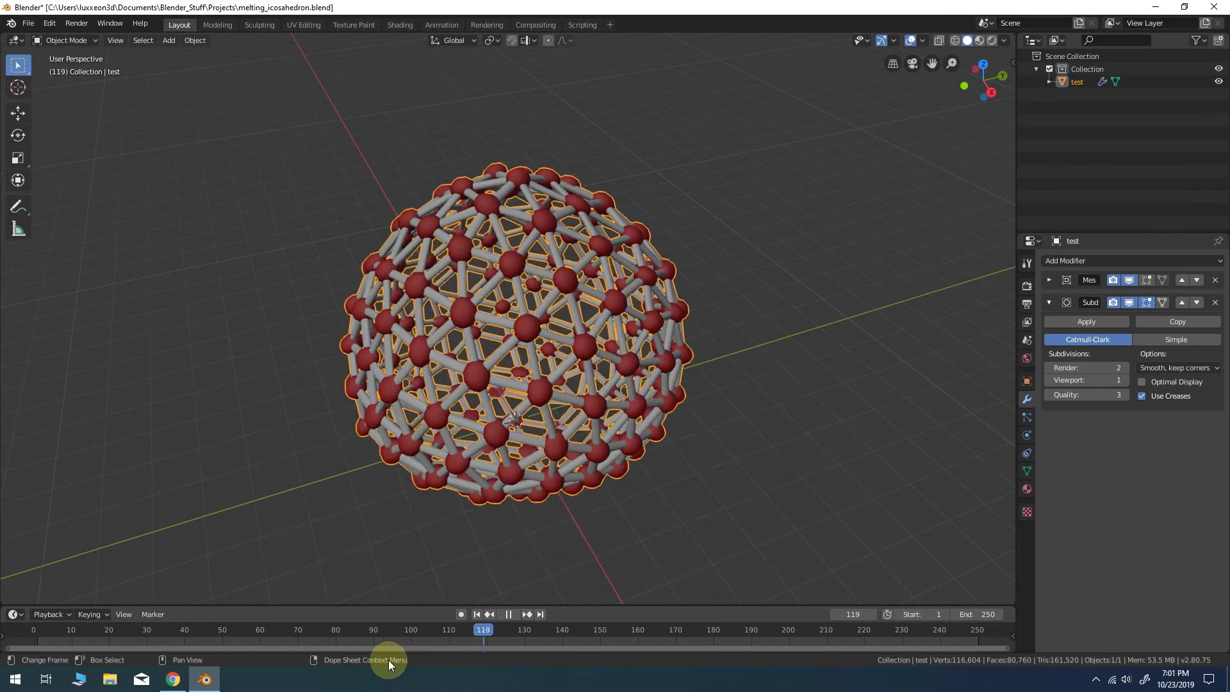
{"action": "left_click", "coordinate": [474, 614]}
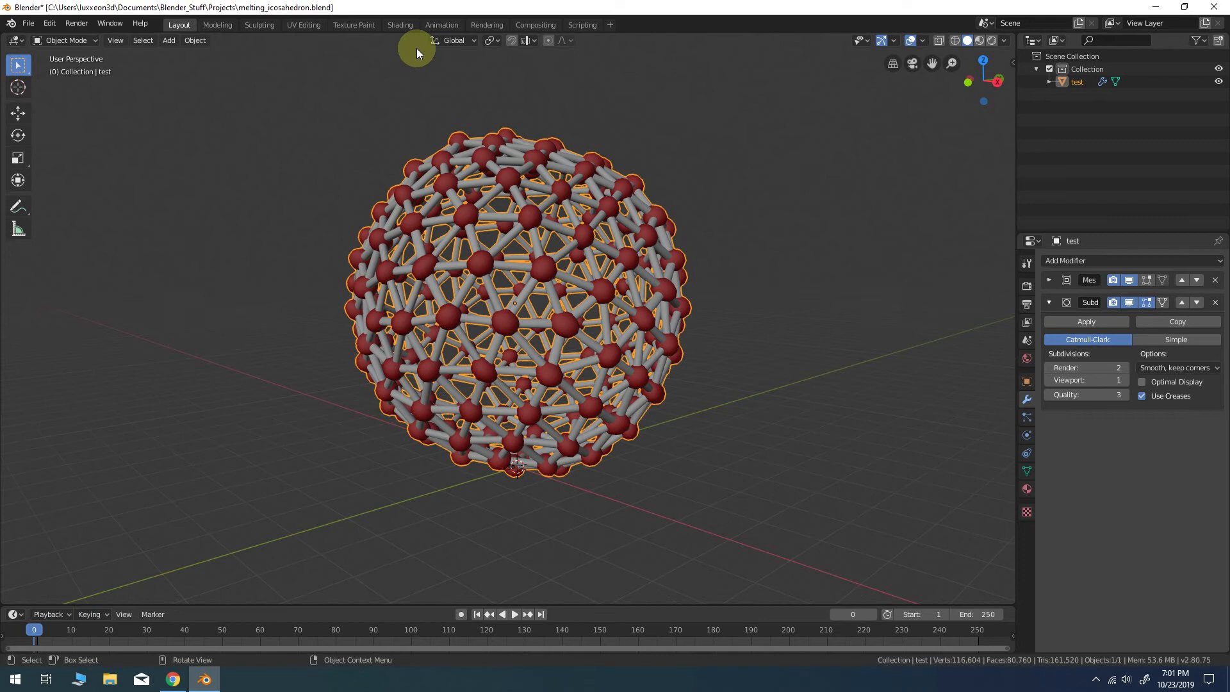
{"action": "mouse_move", "coordinate": [430, 80]}
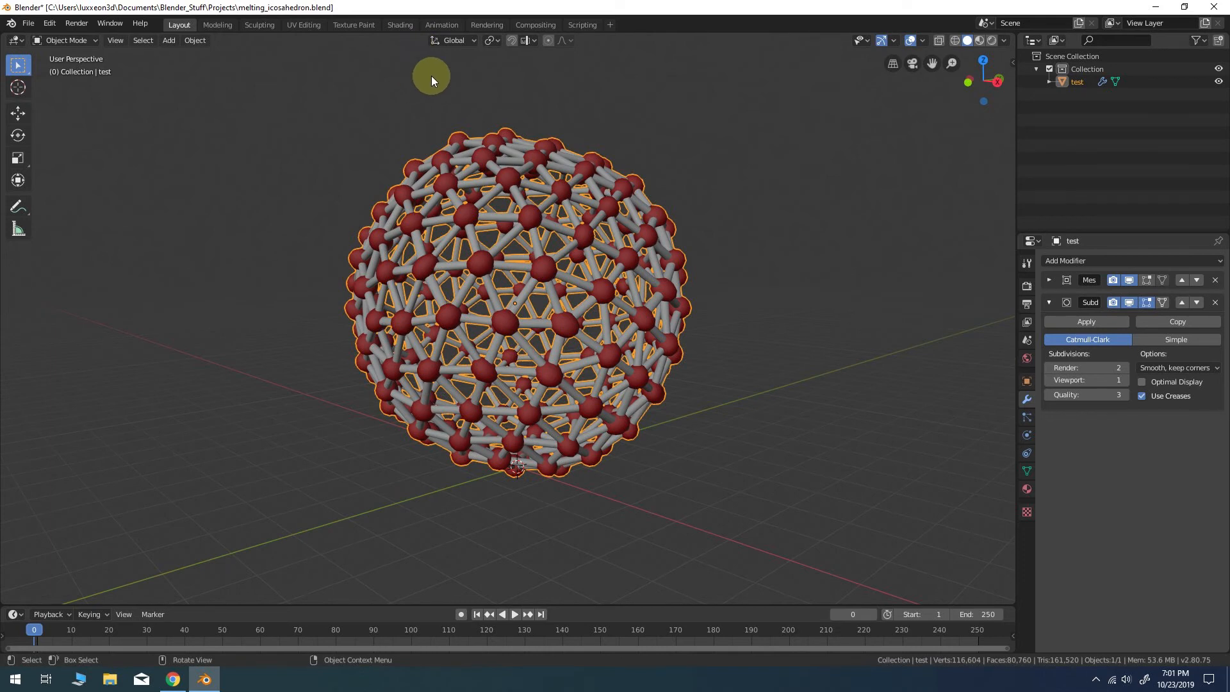
{"action": "mouse_move", "coordinate": [730, 326]}
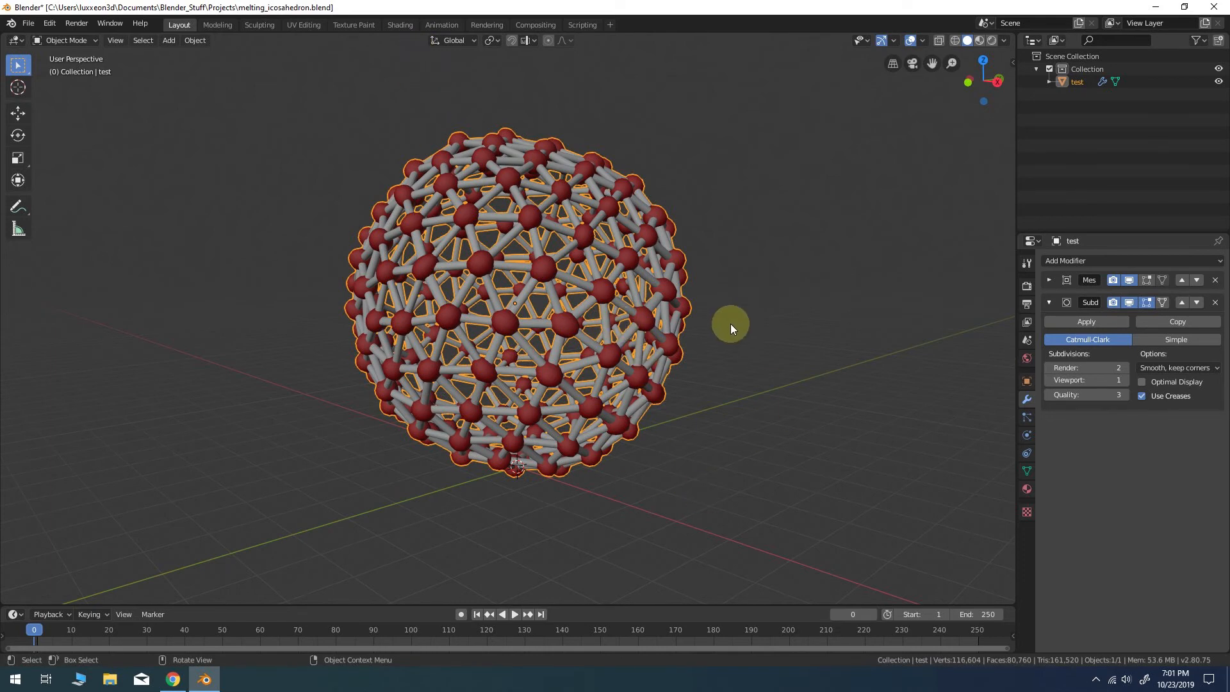
{"action": "left_click", "coordinate": [1049, 303]}
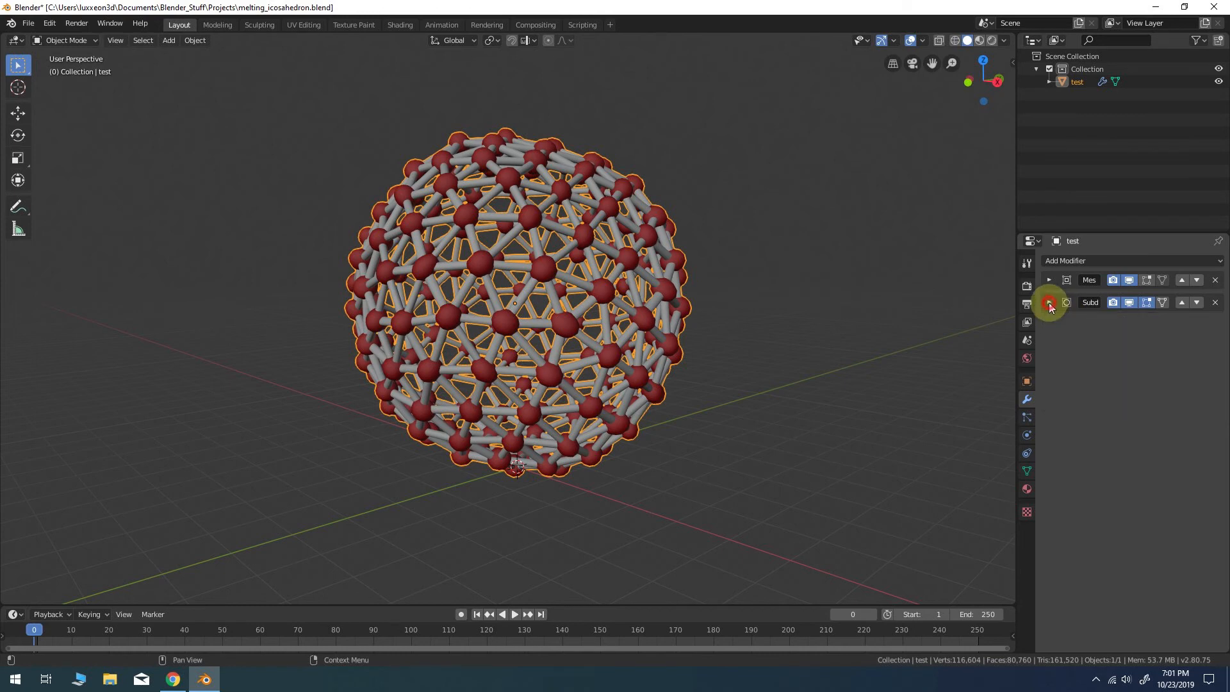
{"action": "left_click", "coordinate": [1048, 302]}
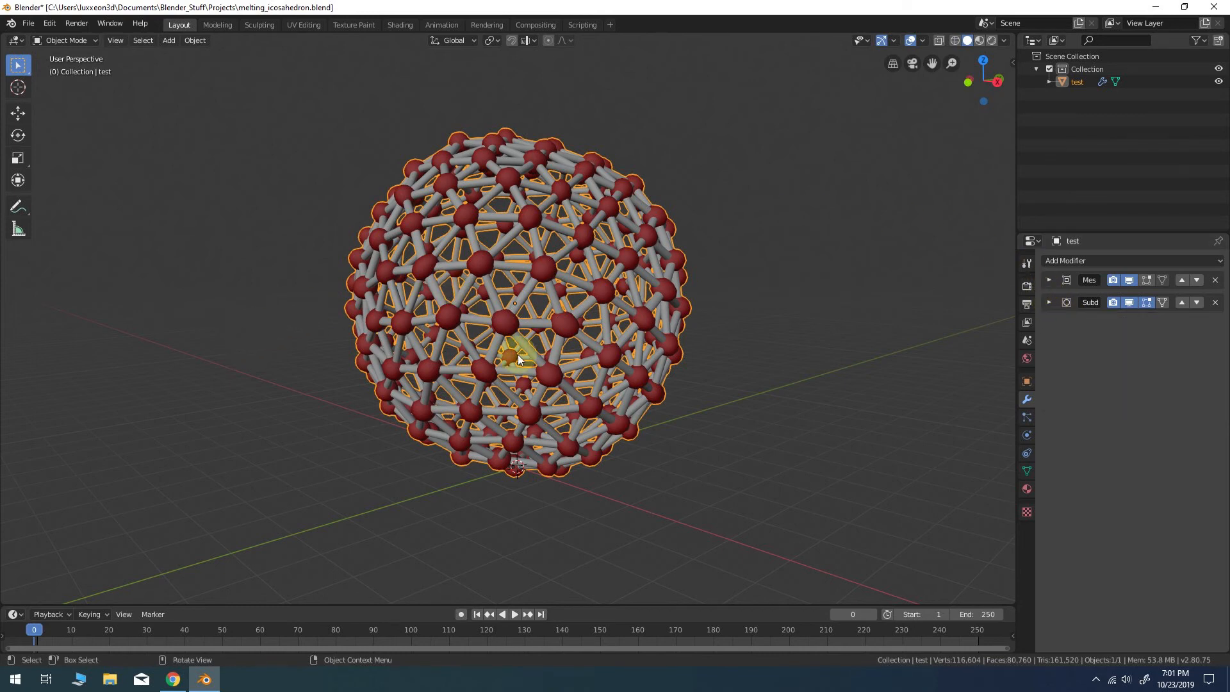